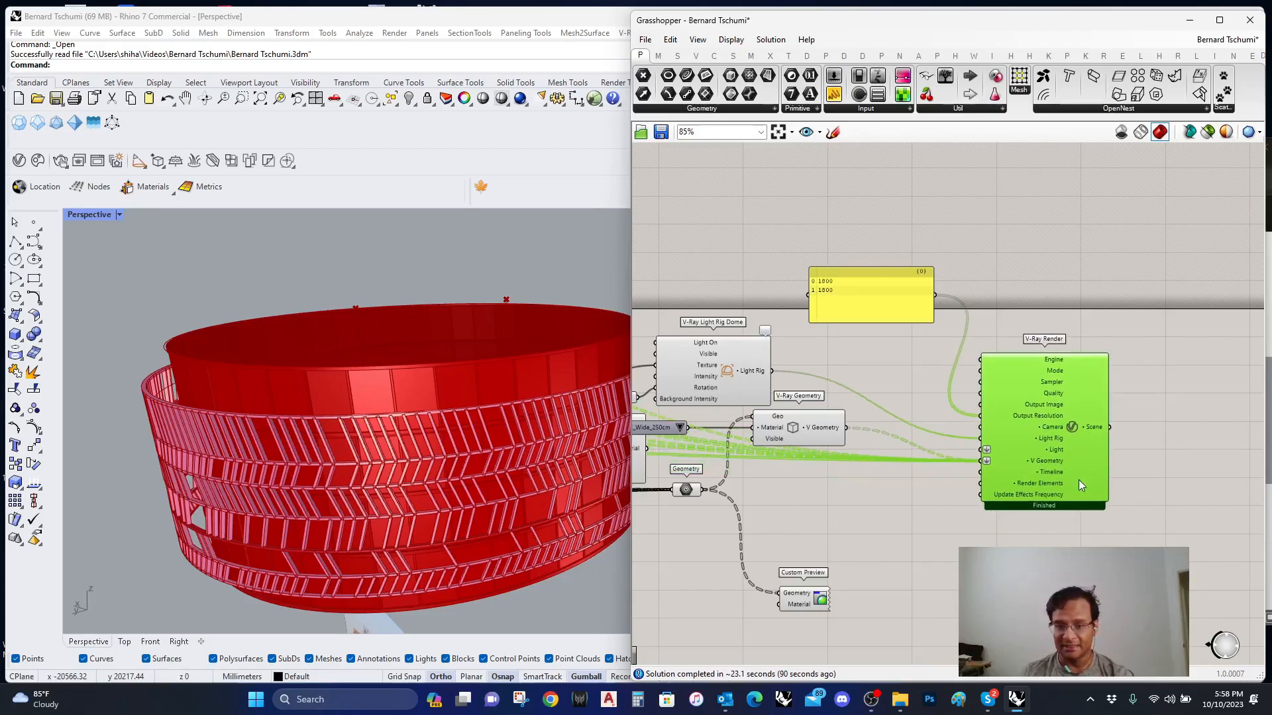
mouse_move(1034, 494)
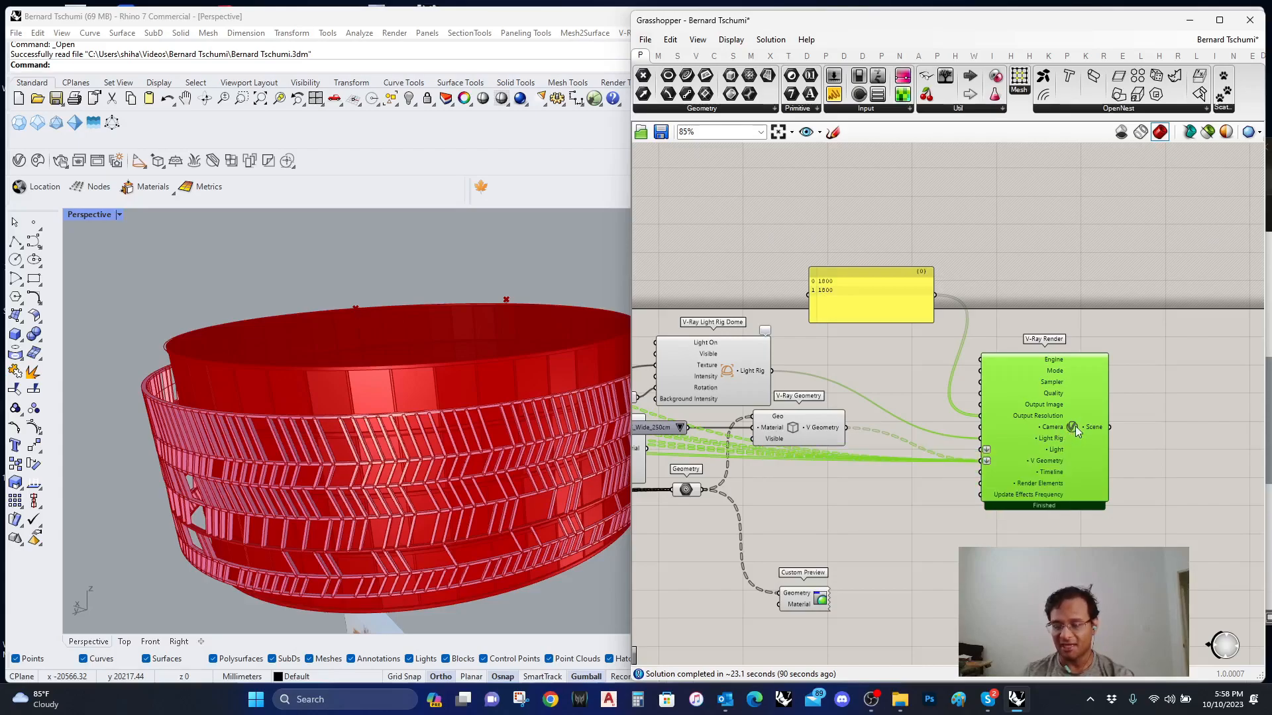
Step: Launch a V-Ray render from the V-Ray Render component's Render option
right_click(1073, 427)
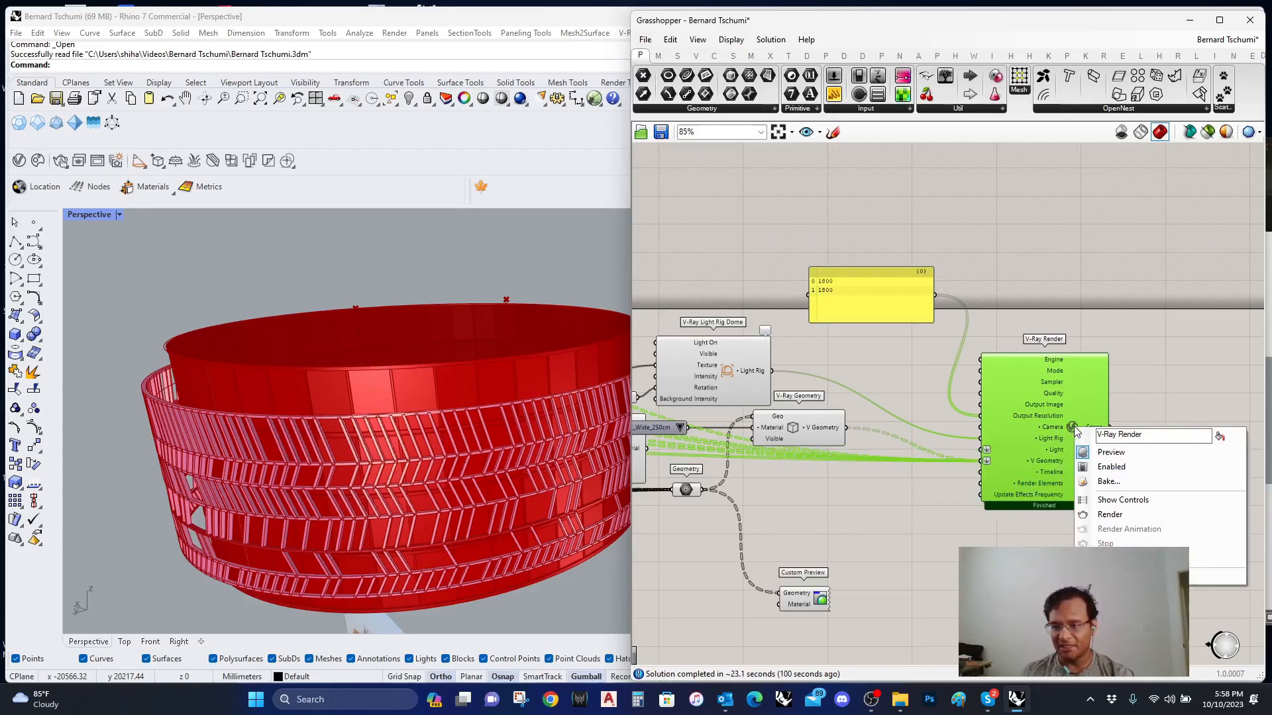
click(1110, 514)
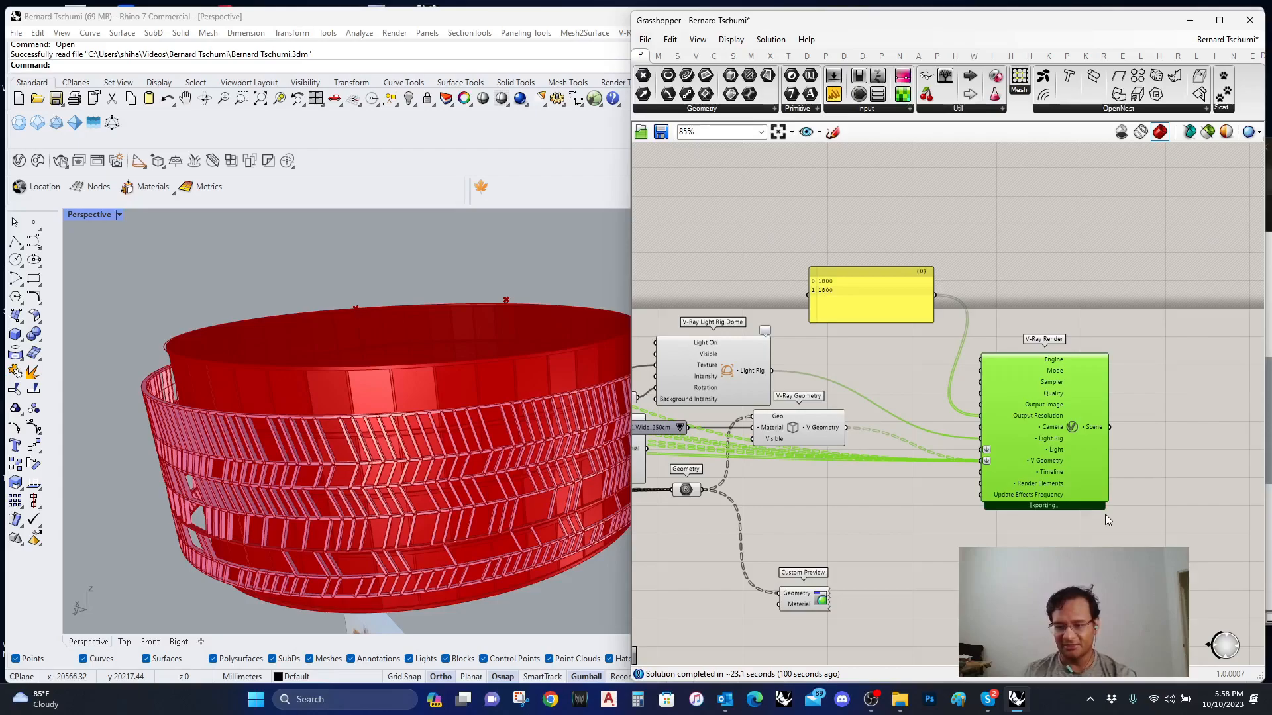
mouse_move(893, 524)
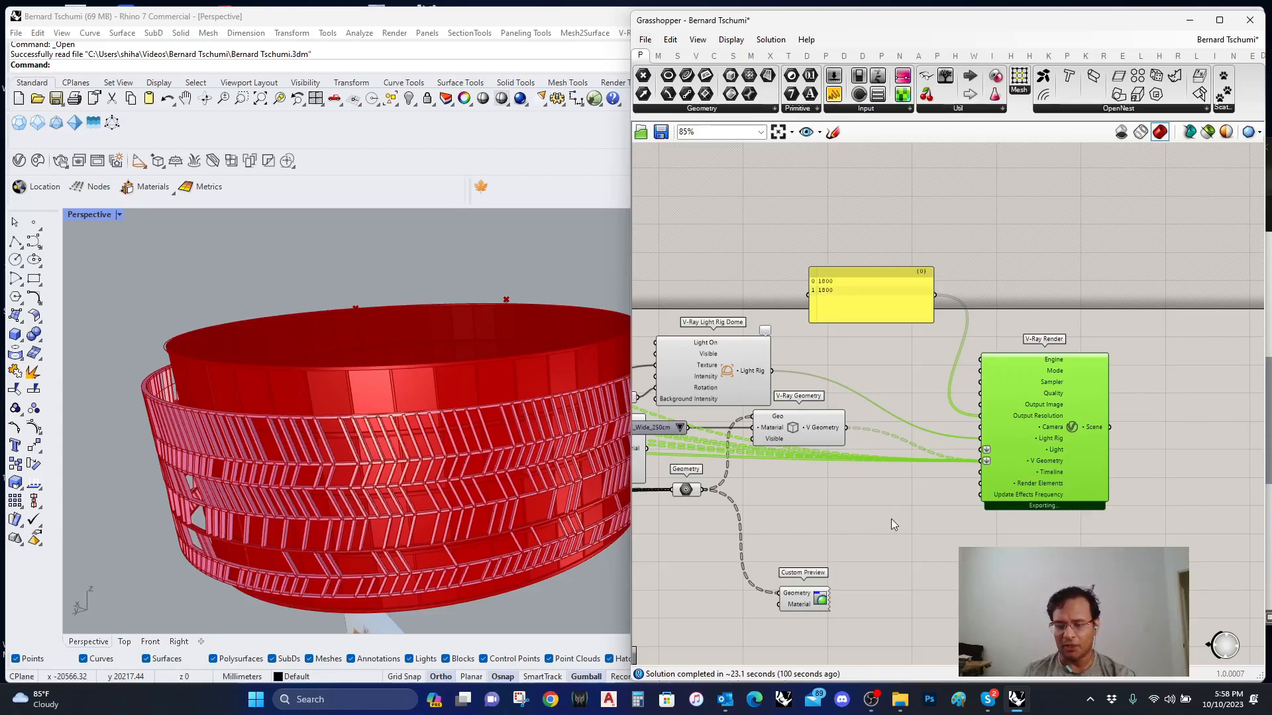
mouse_move(927, 537)
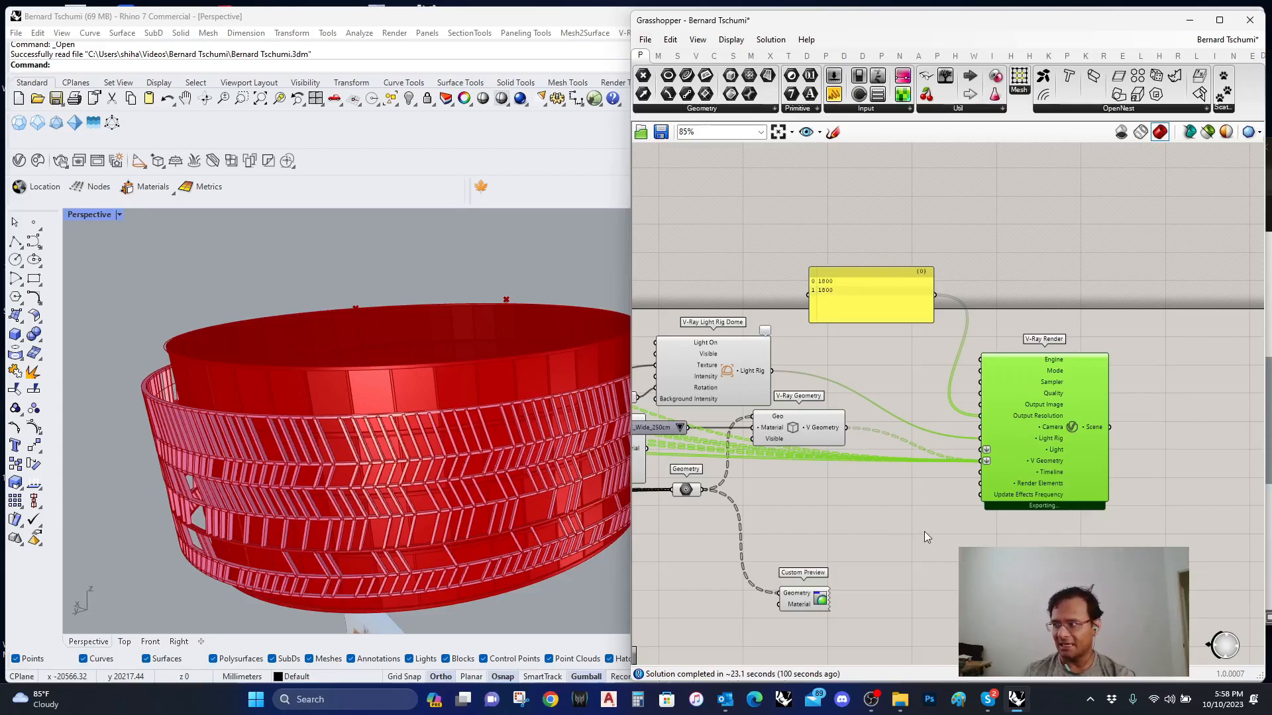
mouse_move(1094, 441)
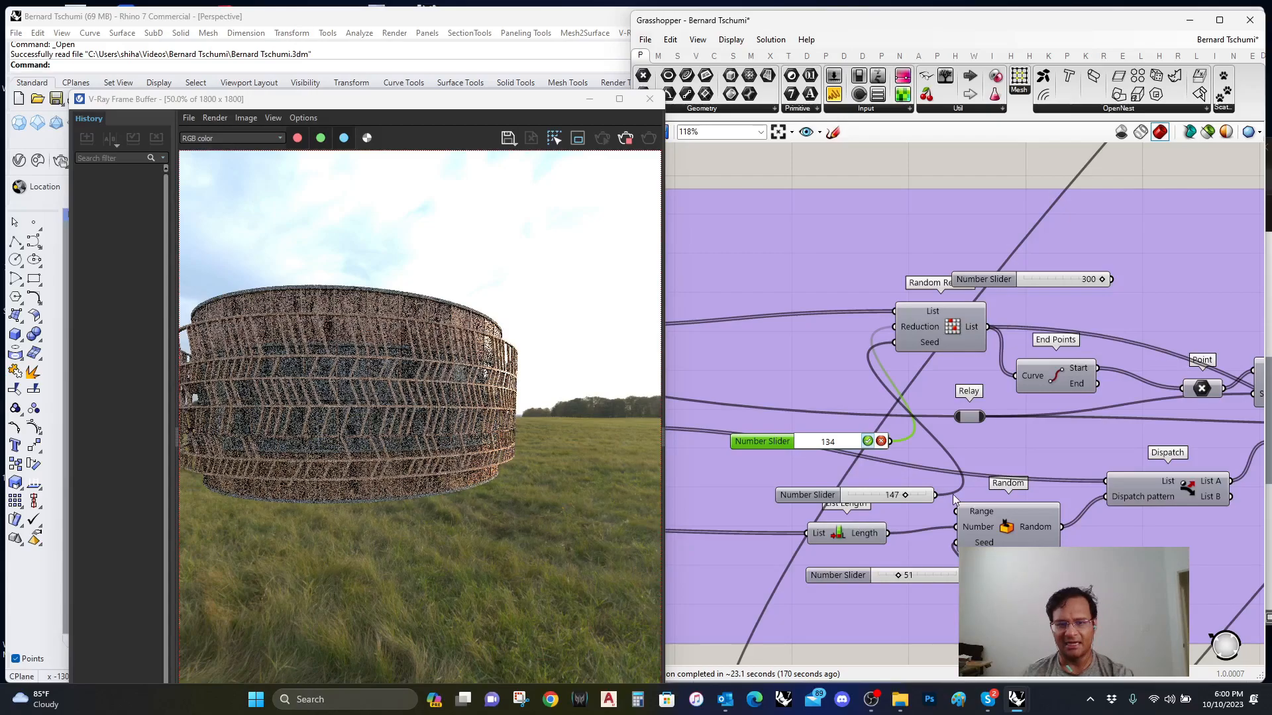
mouse_move(942, 505)
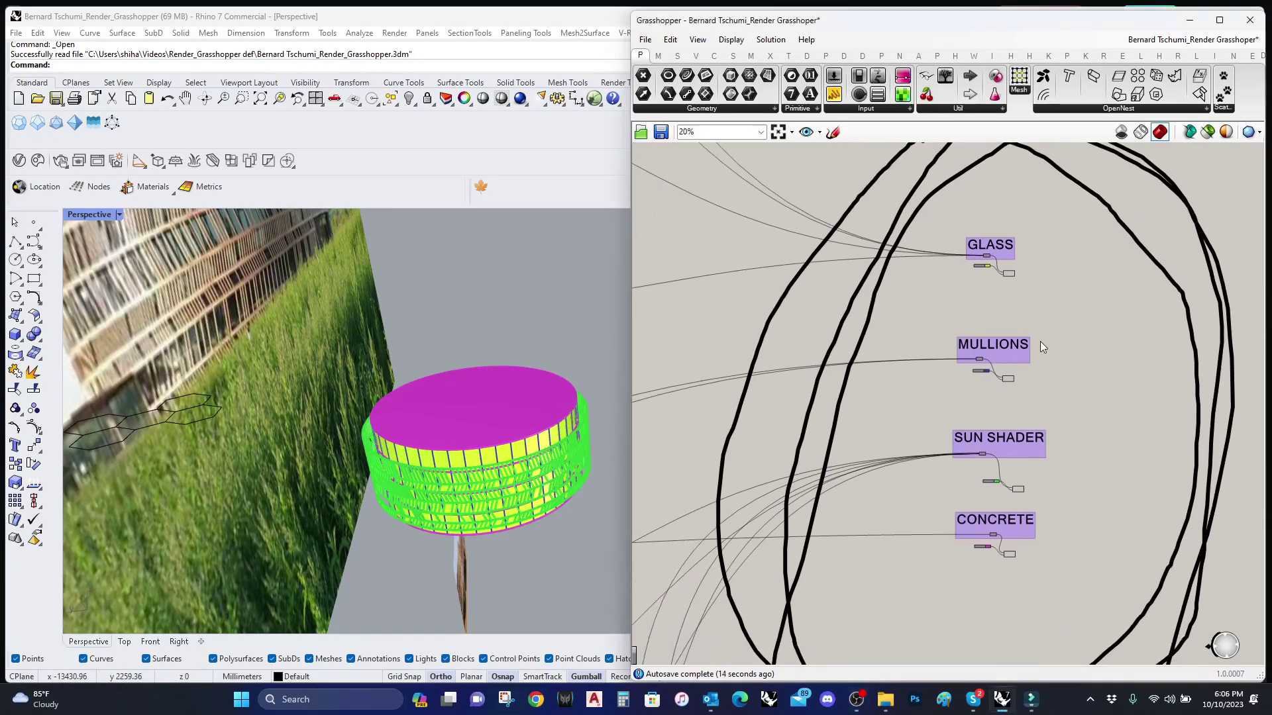
Step: Zoom to the CONCRETE group and accept red as its colour swatch's preview colour
scroll(down, 3)
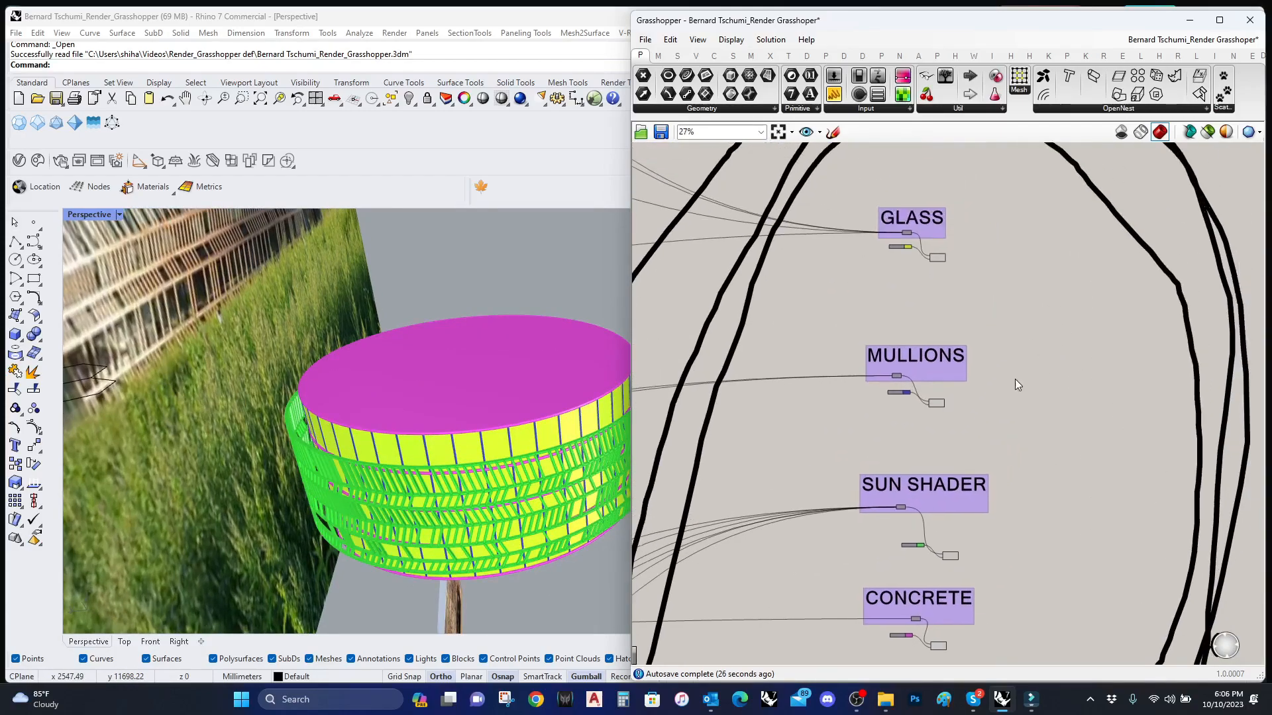
scroll(down, 3)
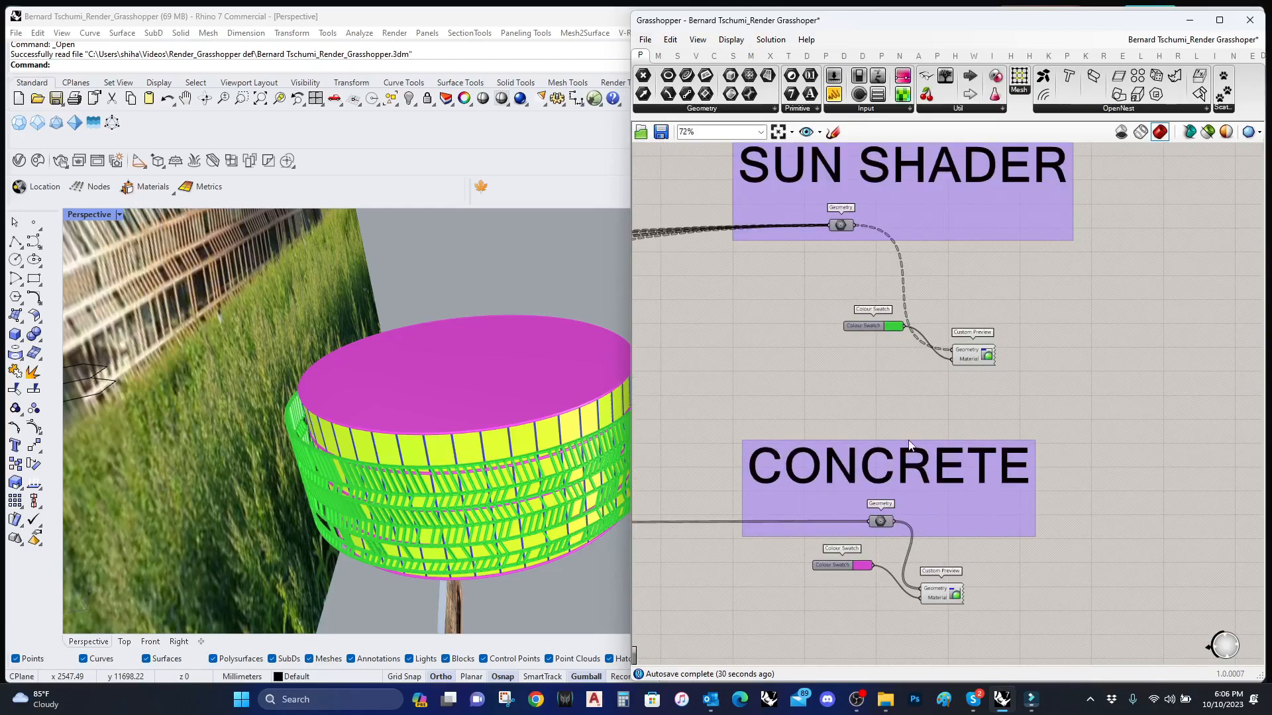
scroll(down, 3)
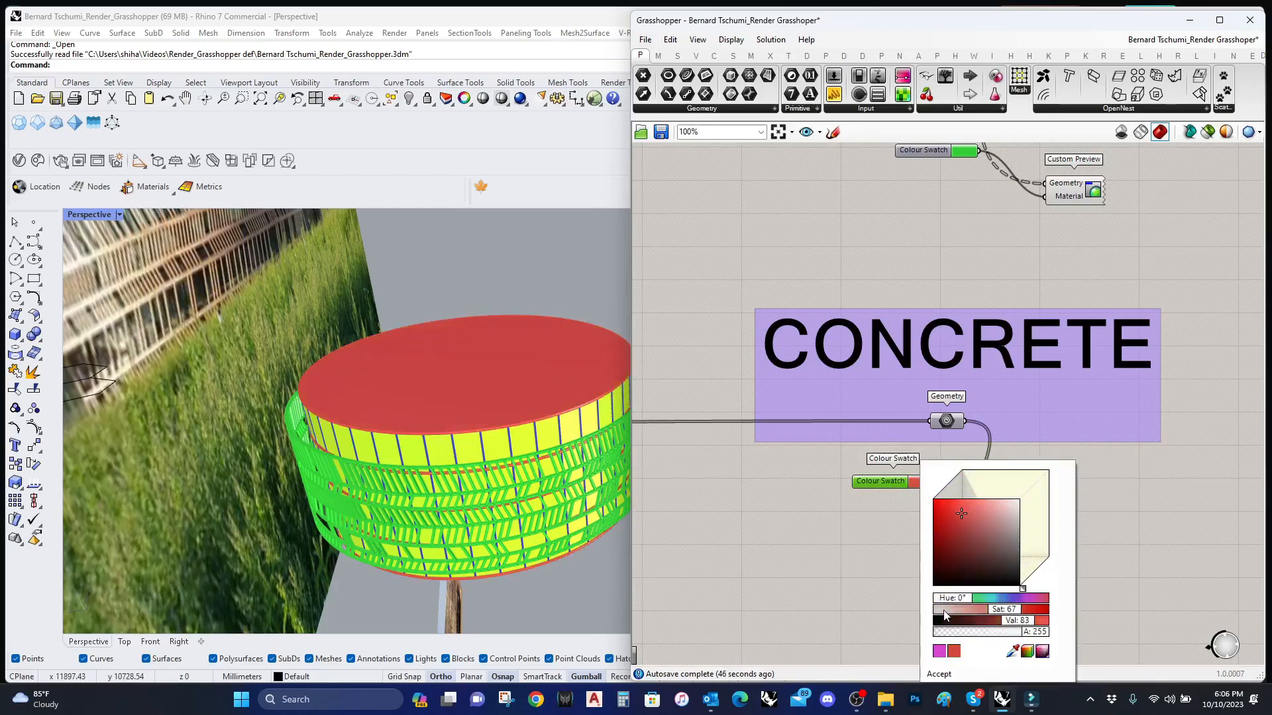
click(938, 673)
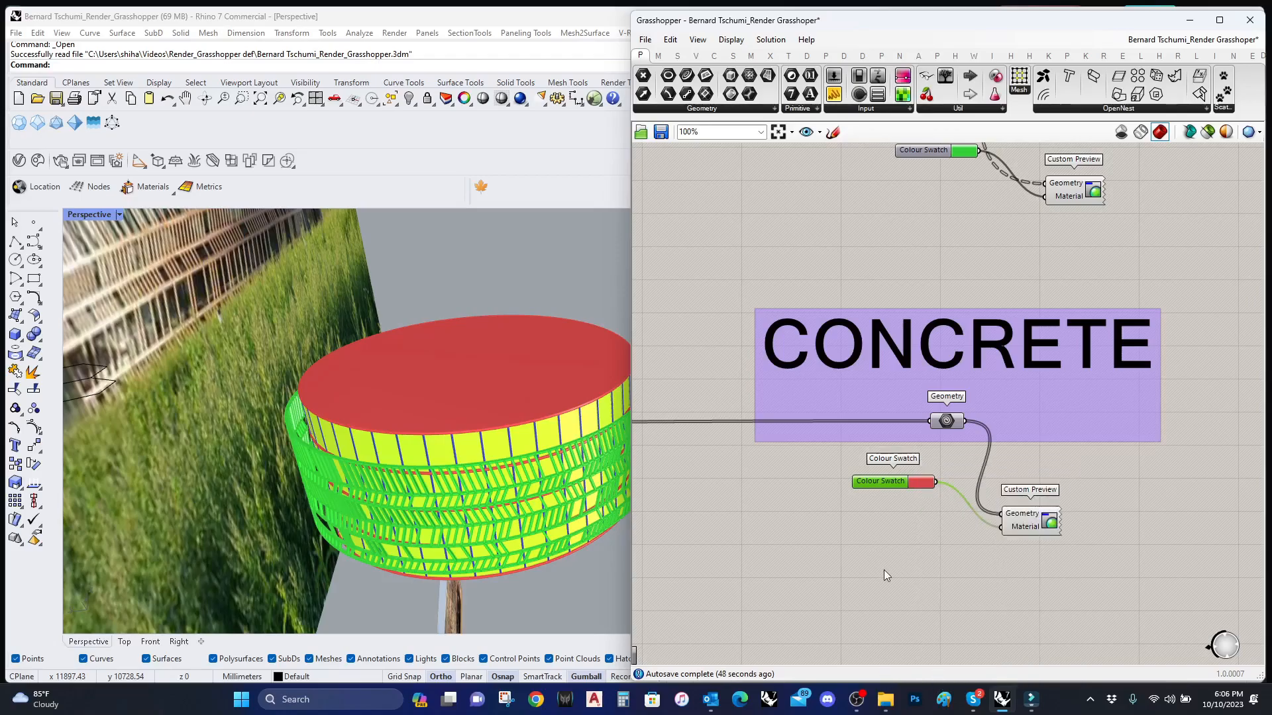
scroll(down, 3)
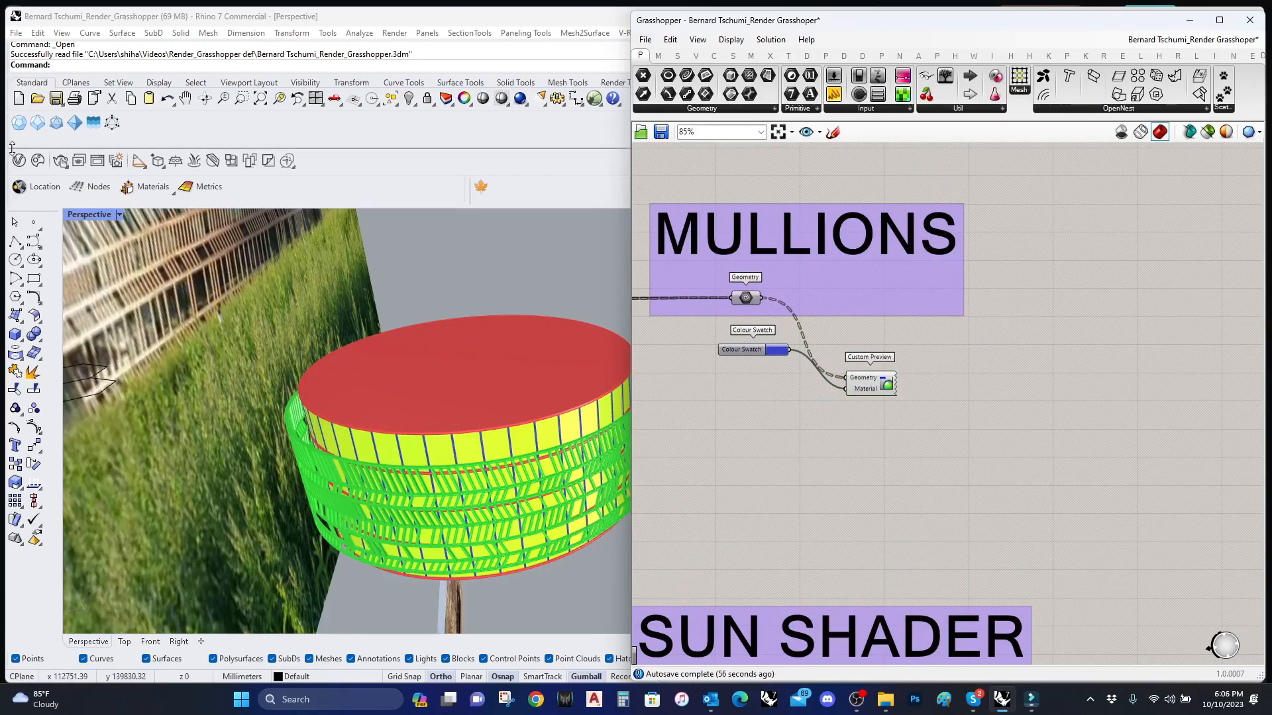
mouse_move(15, 160)
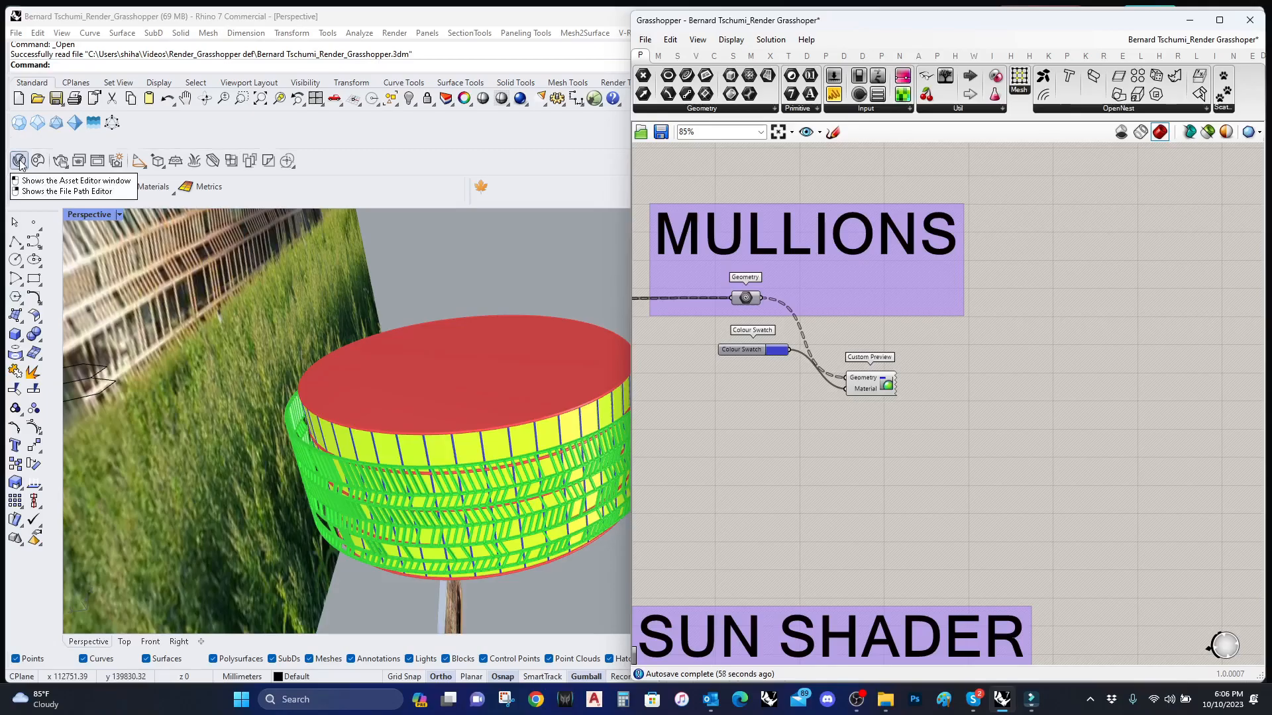
Step: Show the V-Ray Asset Editor over the viewport with its material library panel hidden
click(16, 159)
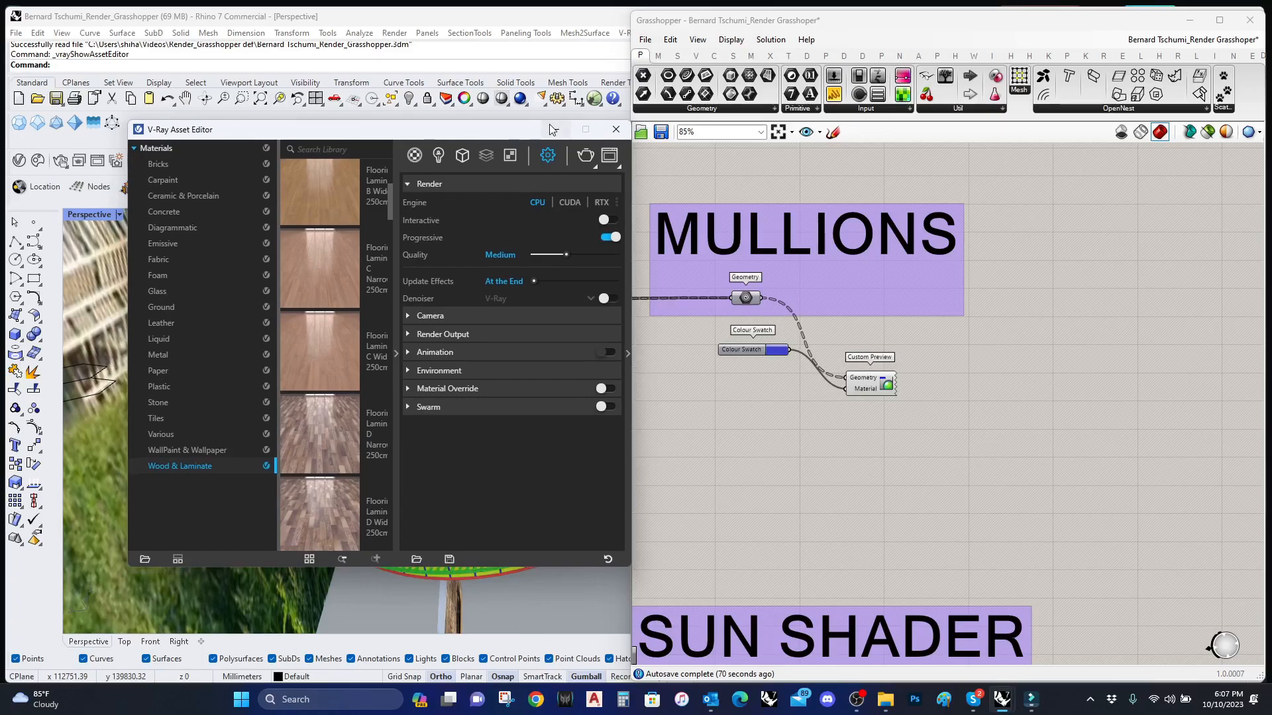
click(615, 130)
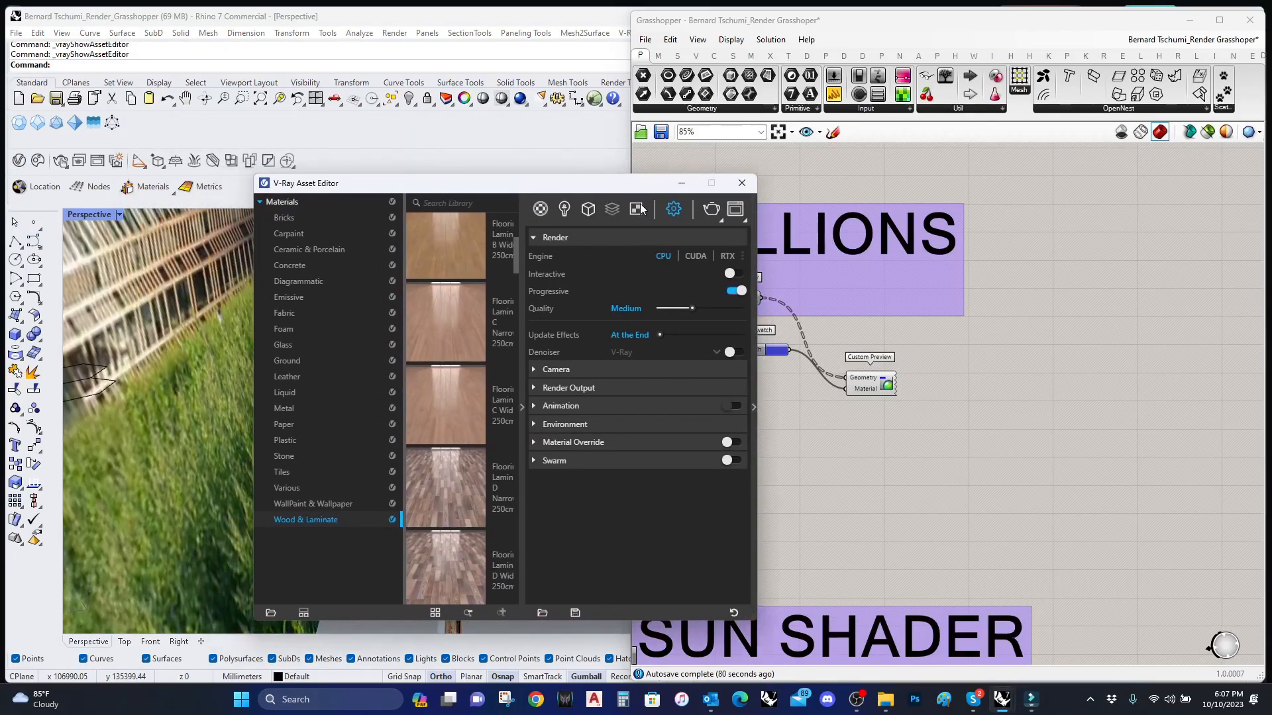
drag(306, 183, 380, 156)
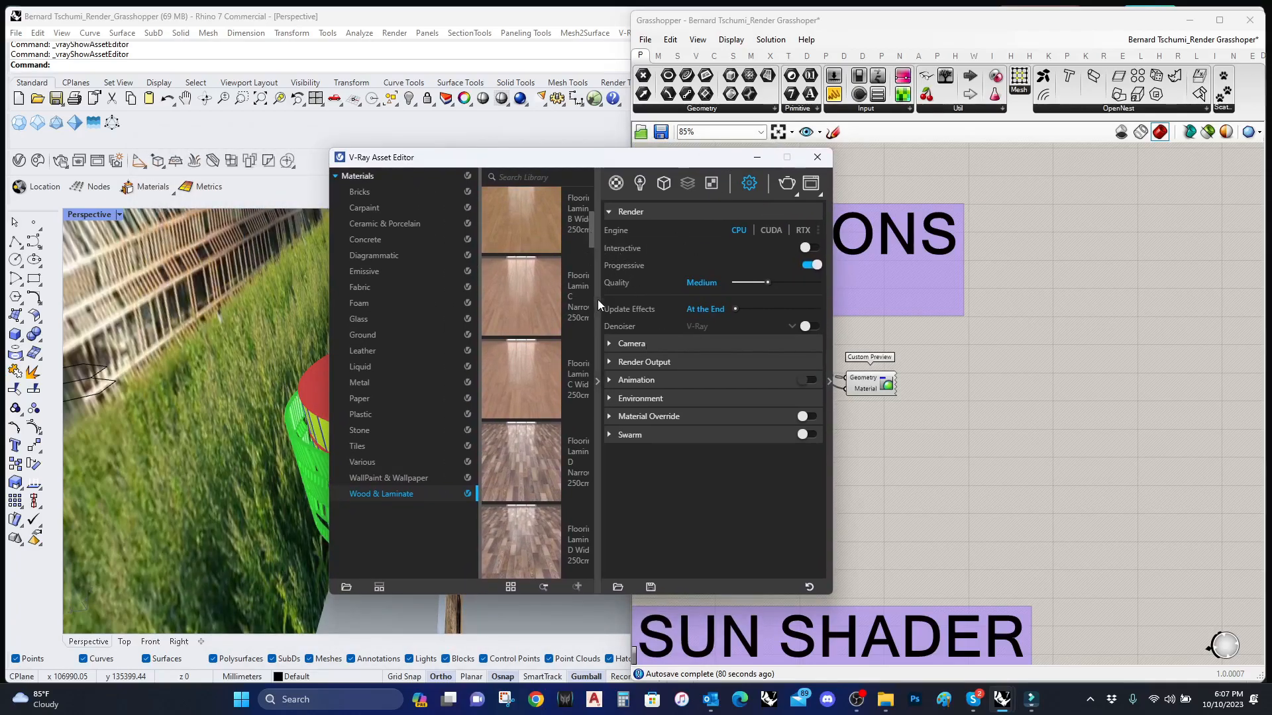
click(614, 183)
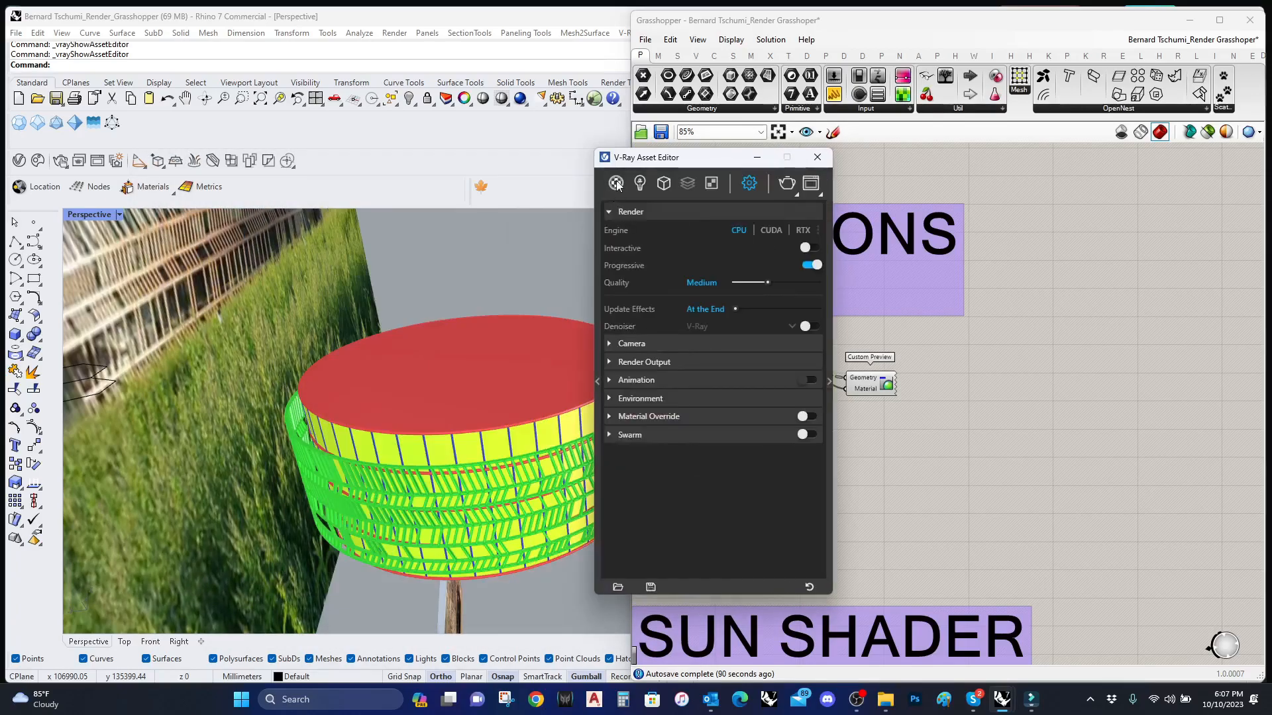
Step: Delete the Glass_Coated_Black material from the scene's Materials list
click(640, 183)
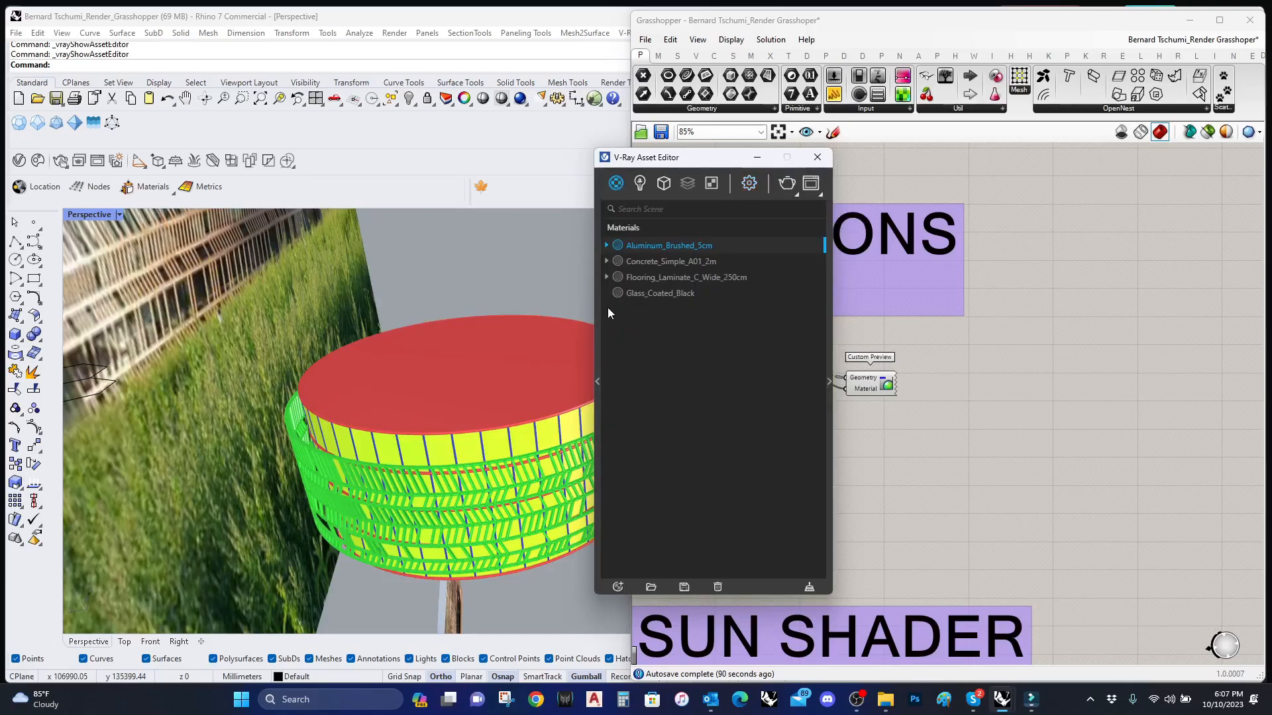
mouse_move(670, 302)
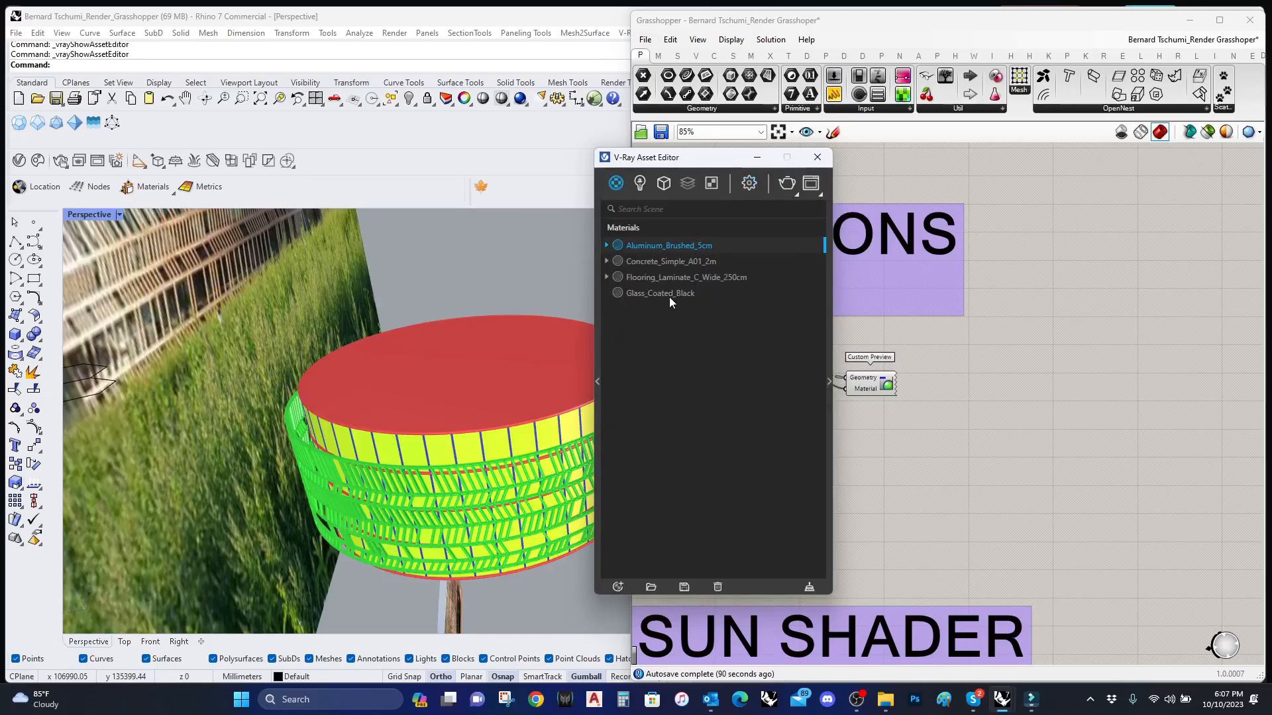
right_click(660, 293)
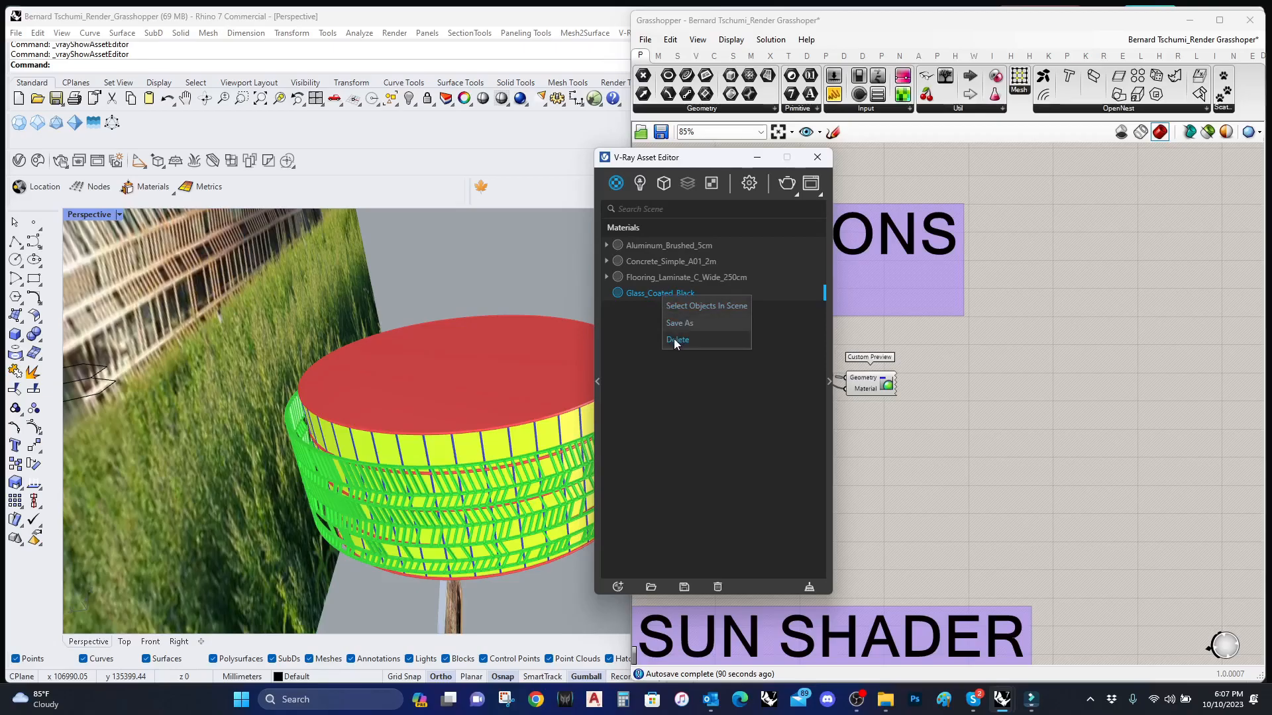
click(640, 183)
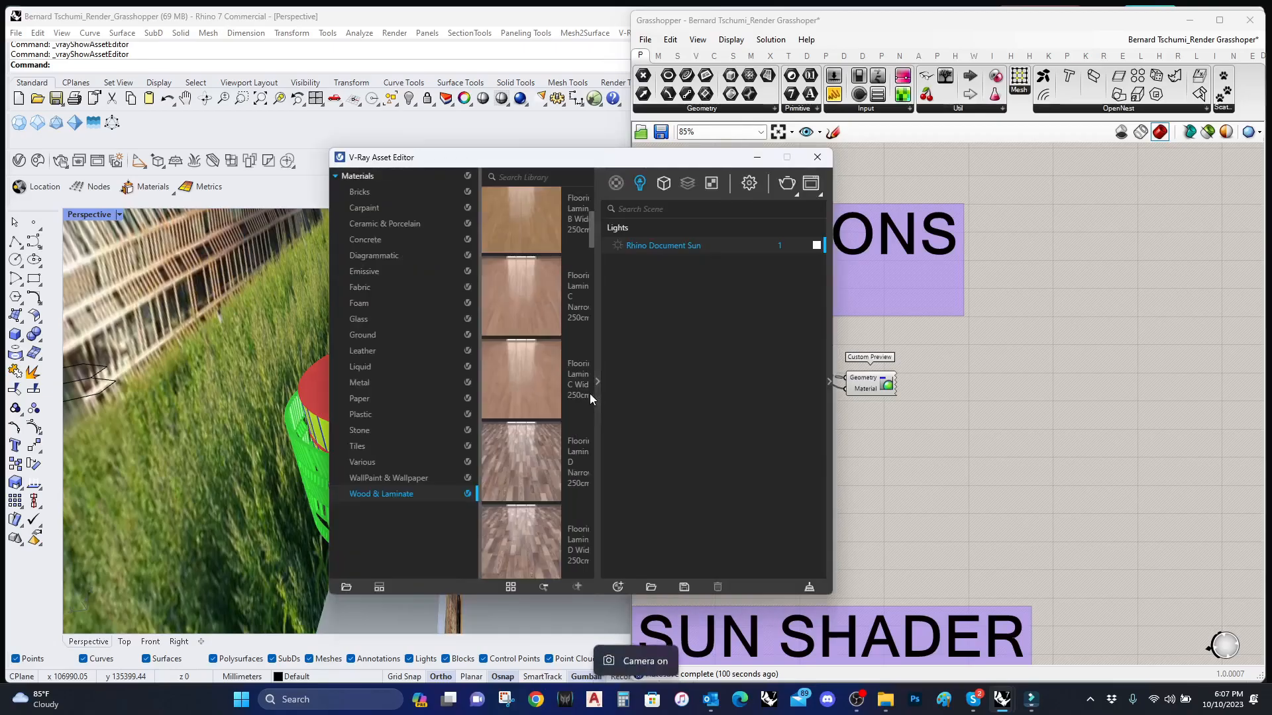
mouse_move(396, 557)
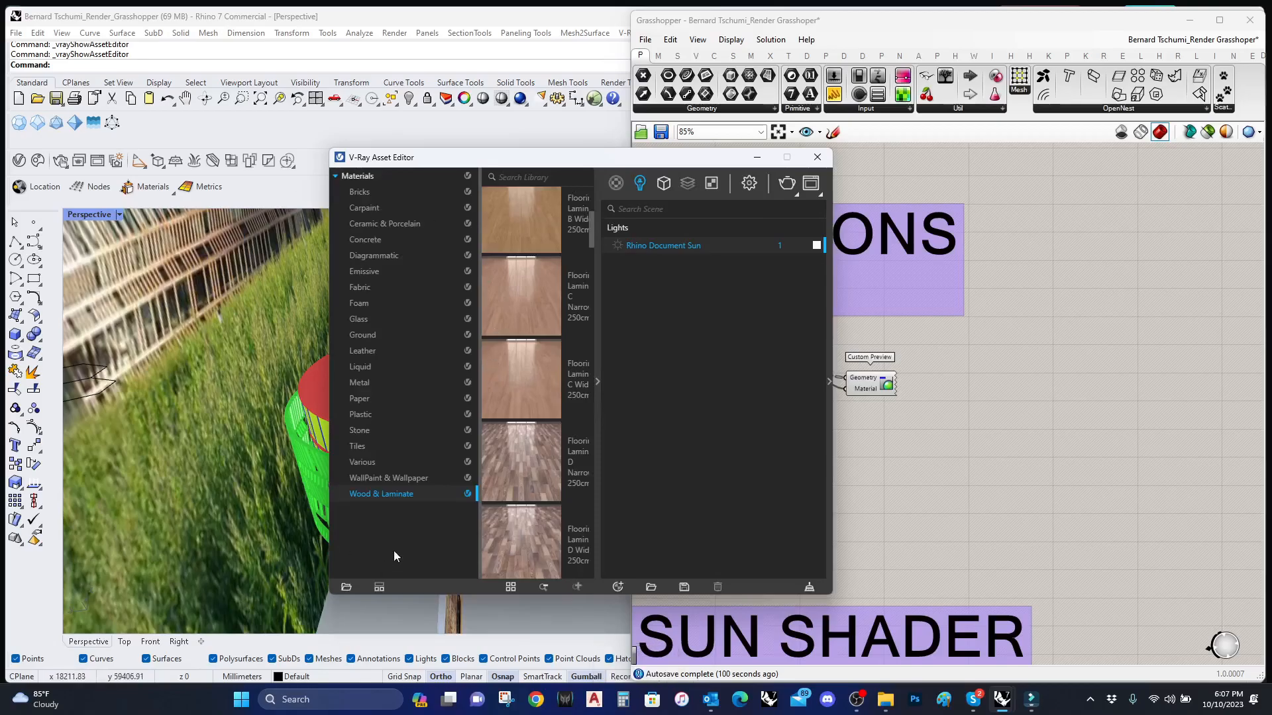
mouse_move(641, 422)
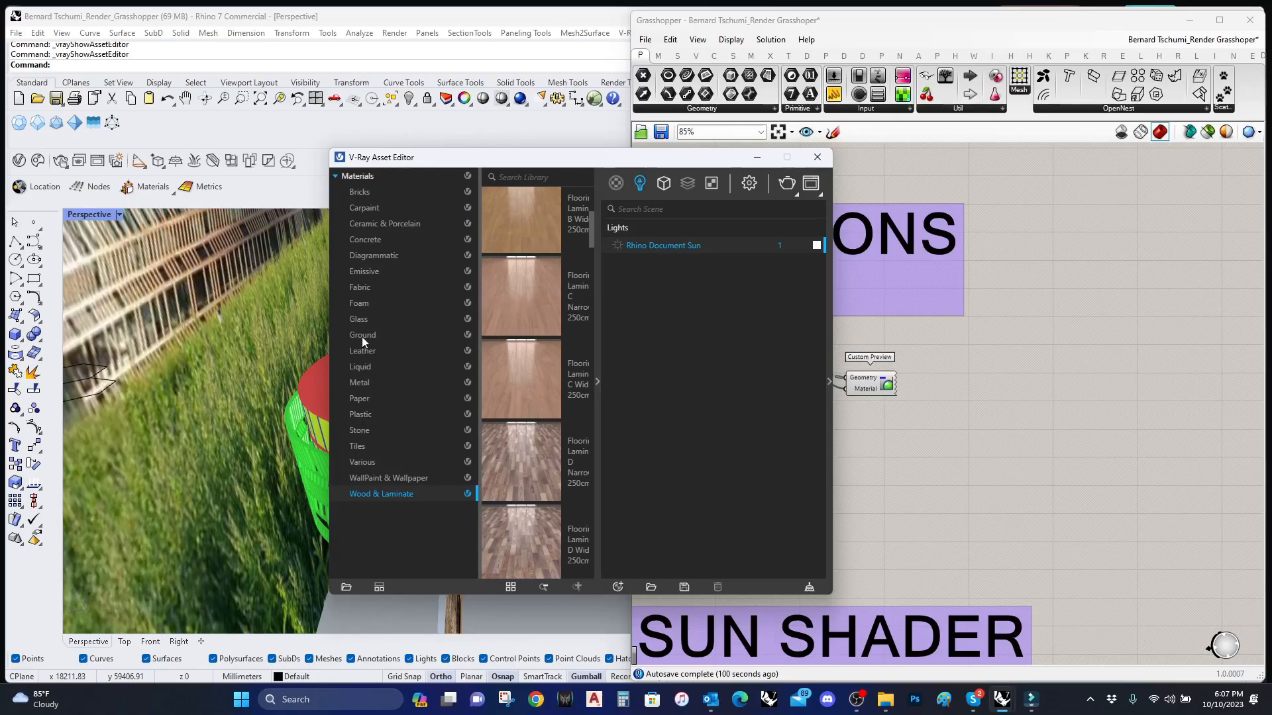
mouse_move(384, 240)
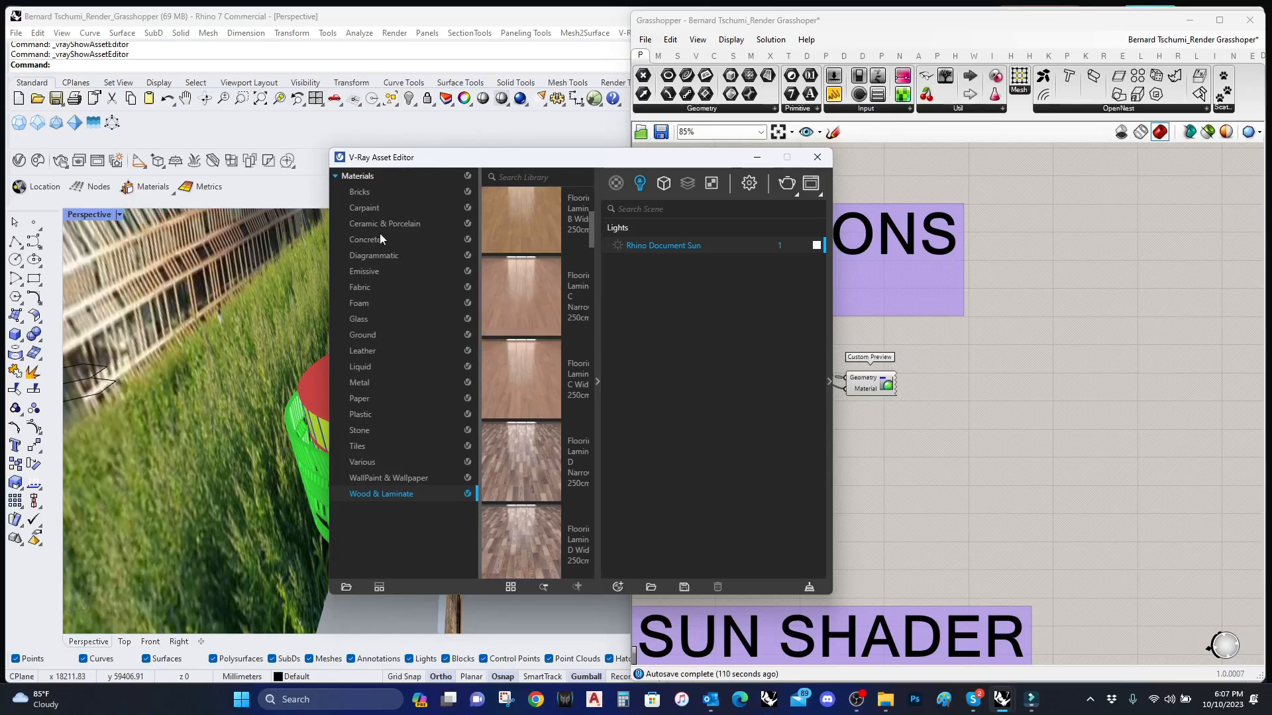
Step: Browse the Concrete and Wood & Laminate libraries and add Laminate A02 to the scene
click(366, 239)
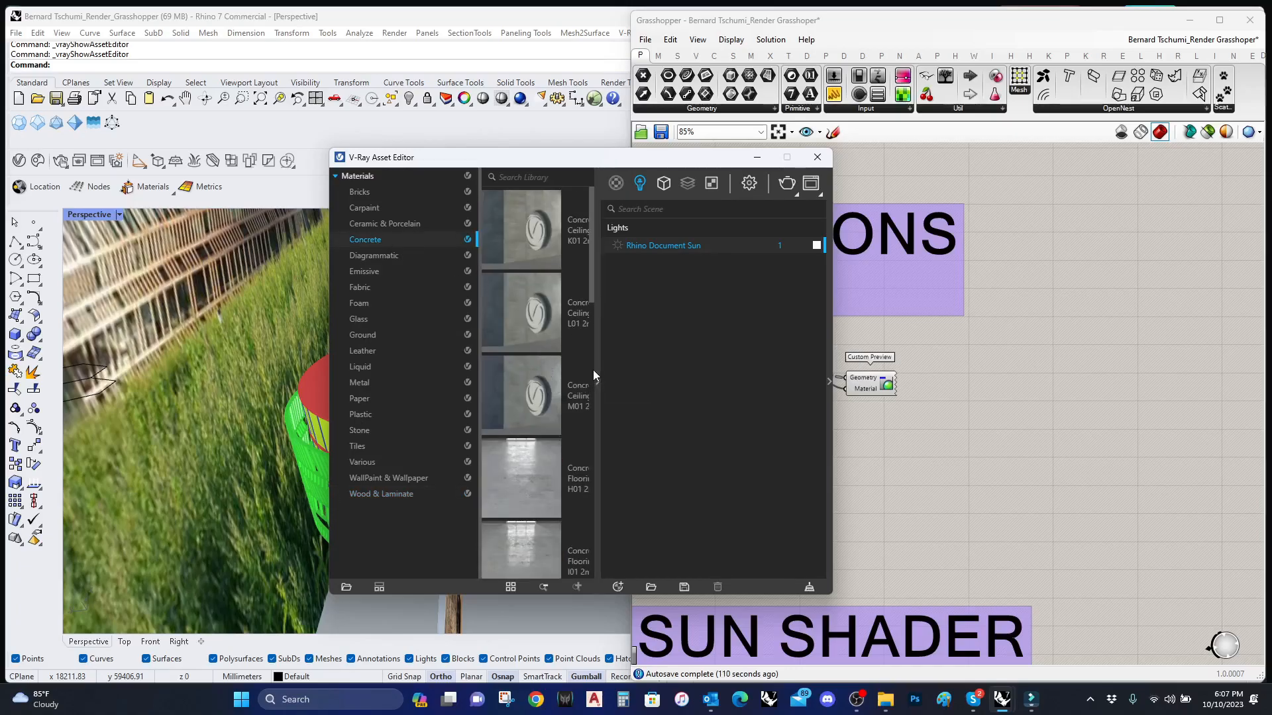
scroll(down, 3)
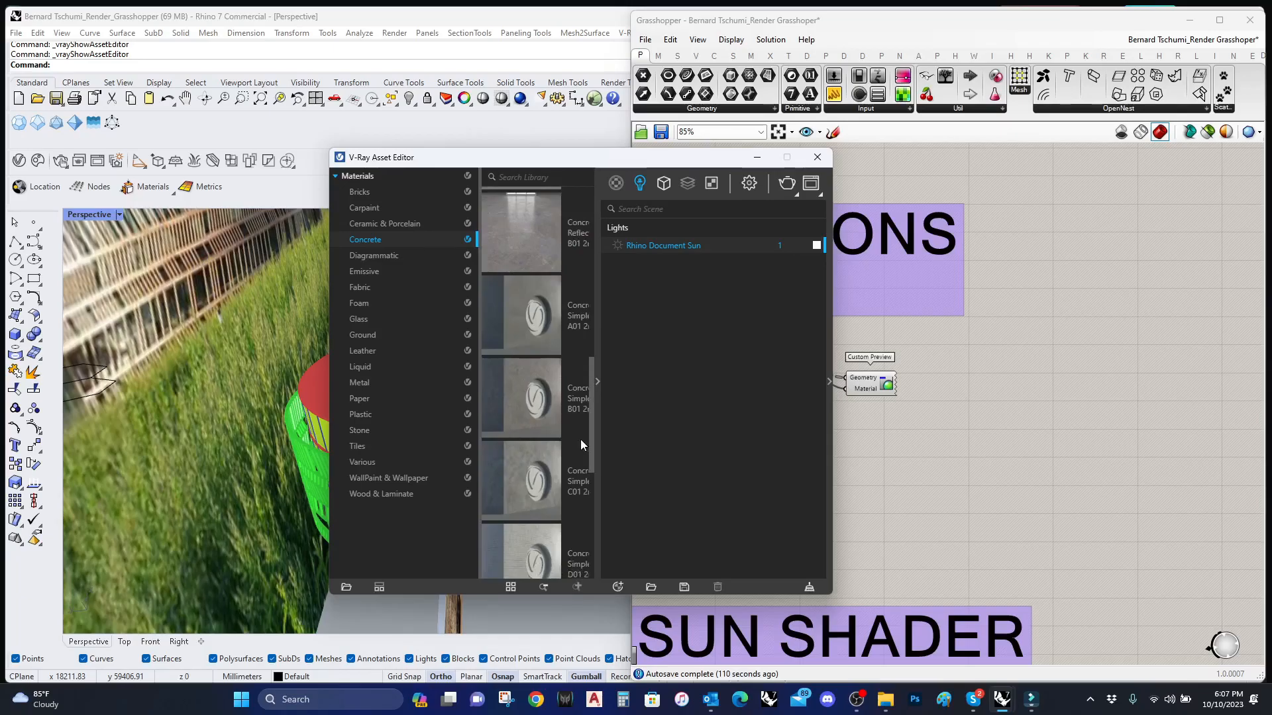
scroll(down, 3)
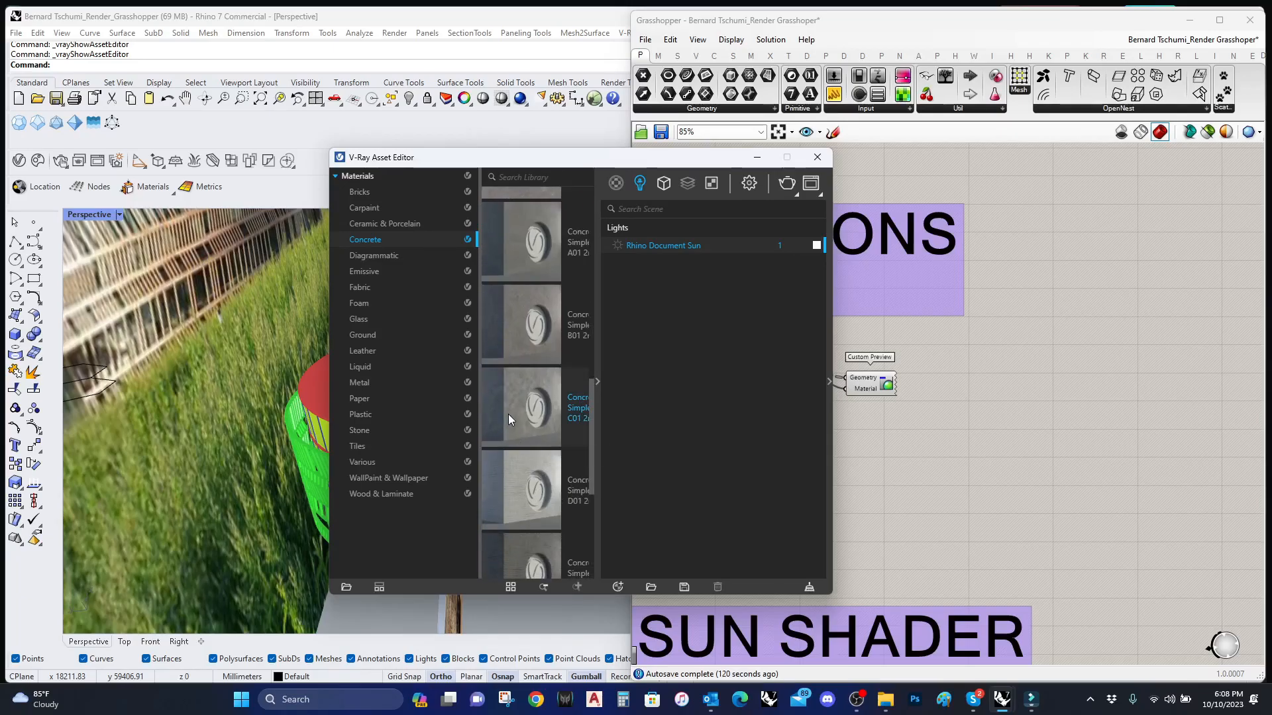
mouse_move(541, 498)
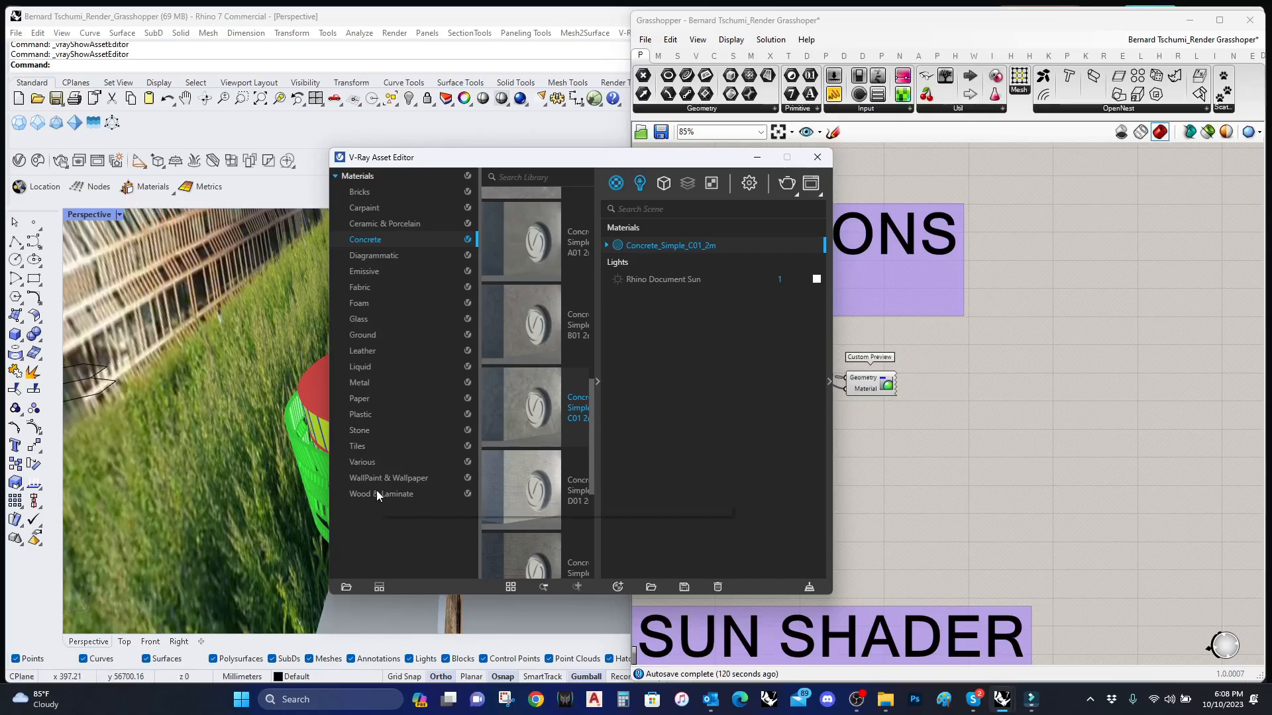
click(380, 493)
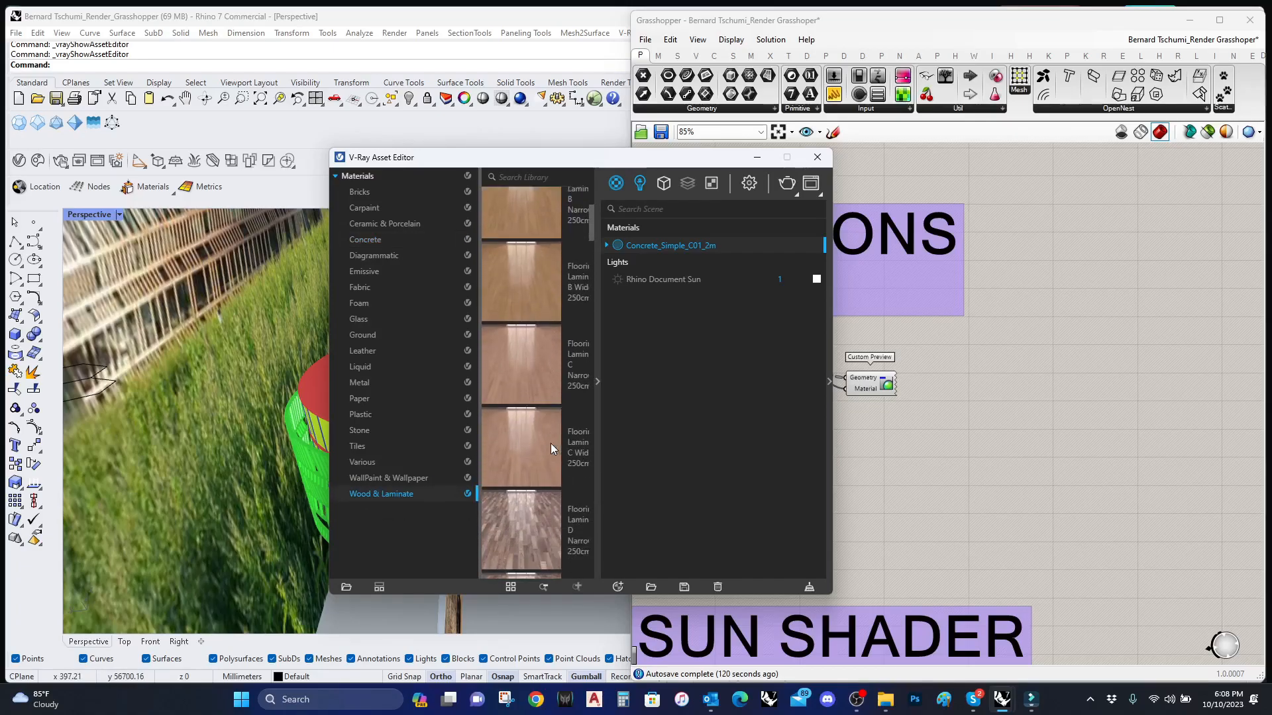
scroll(down, 3)
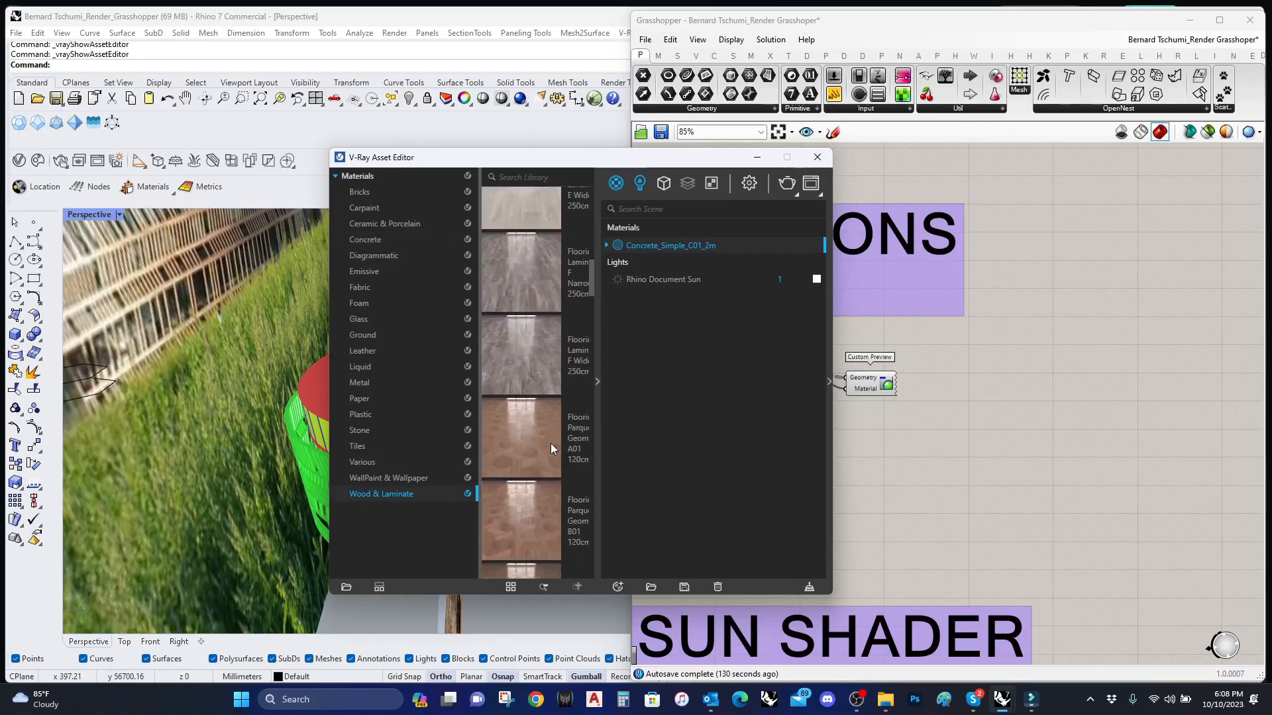
scroll(down, 3)
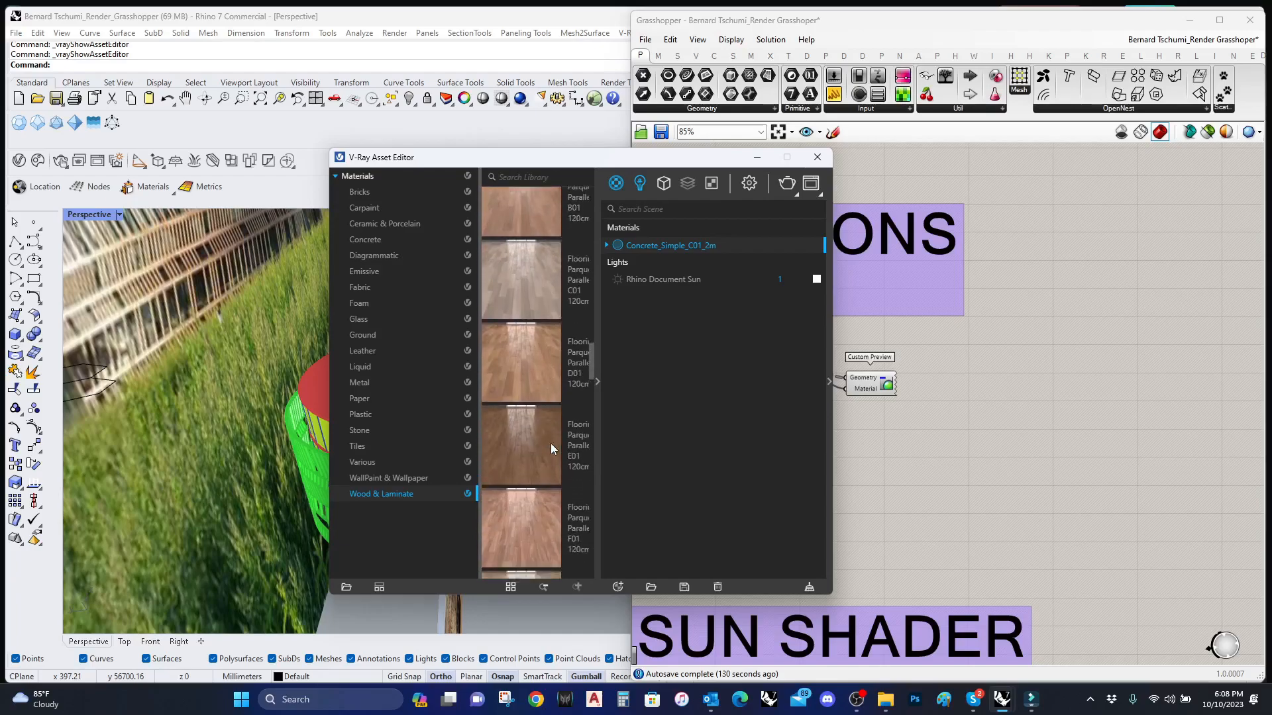
scroll(down, 3)
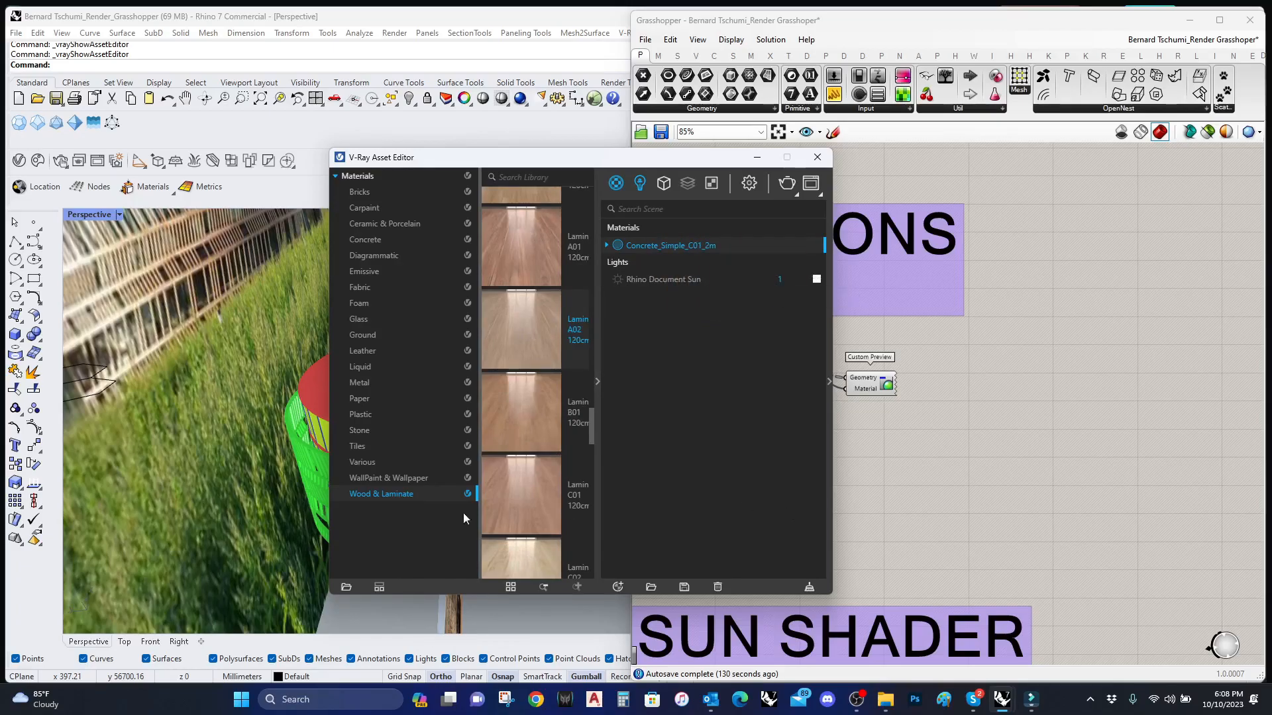
click(358, 318)
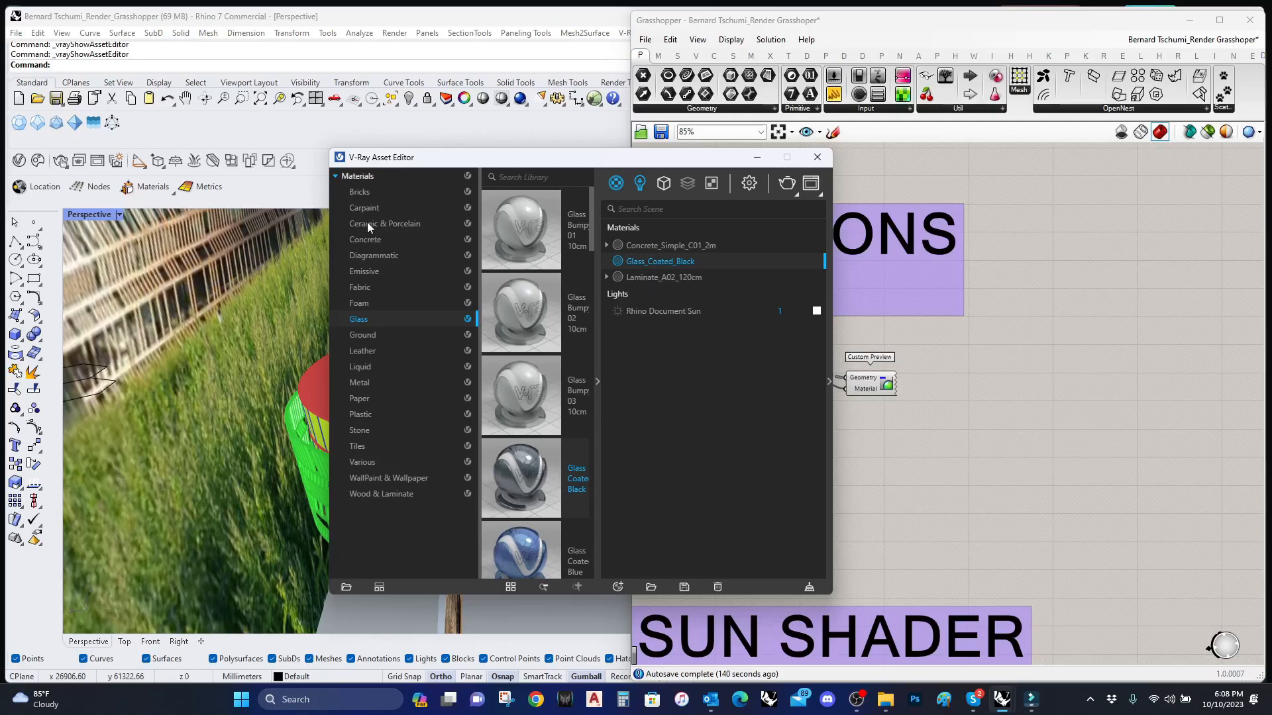
Step: Browse the Metal category of the material library
click(359, 381)
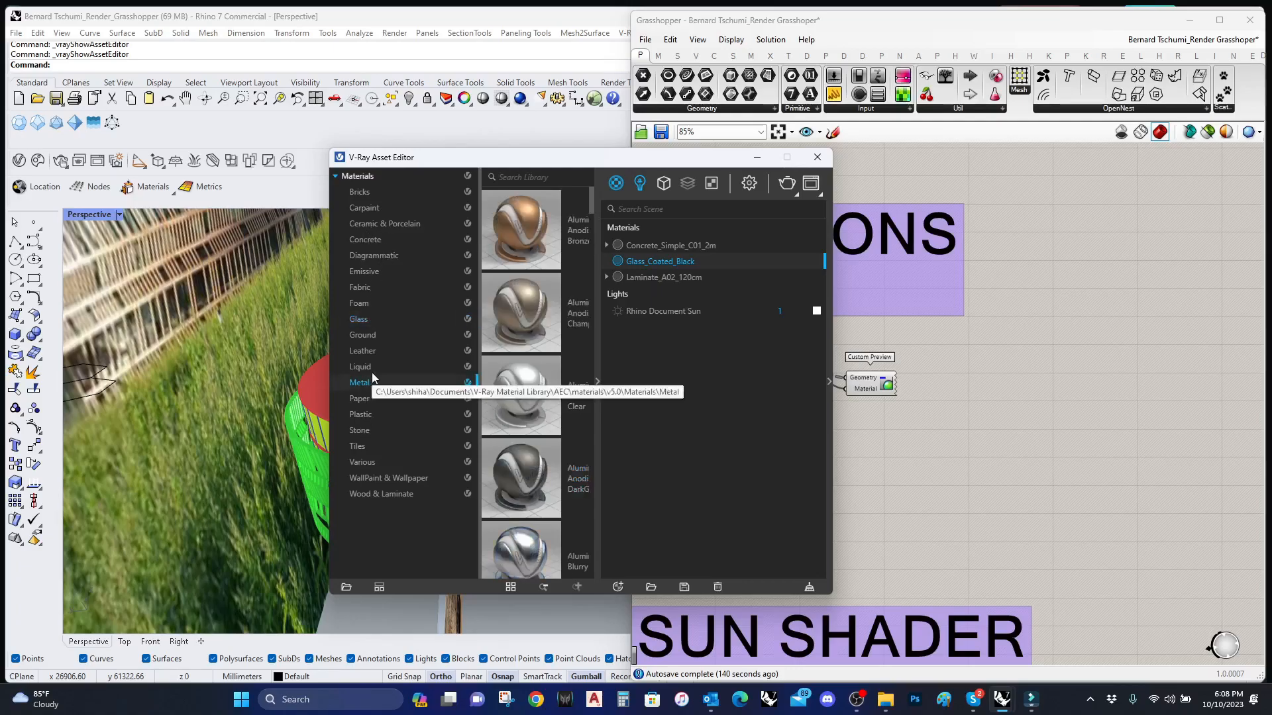
scroll(down, 3)
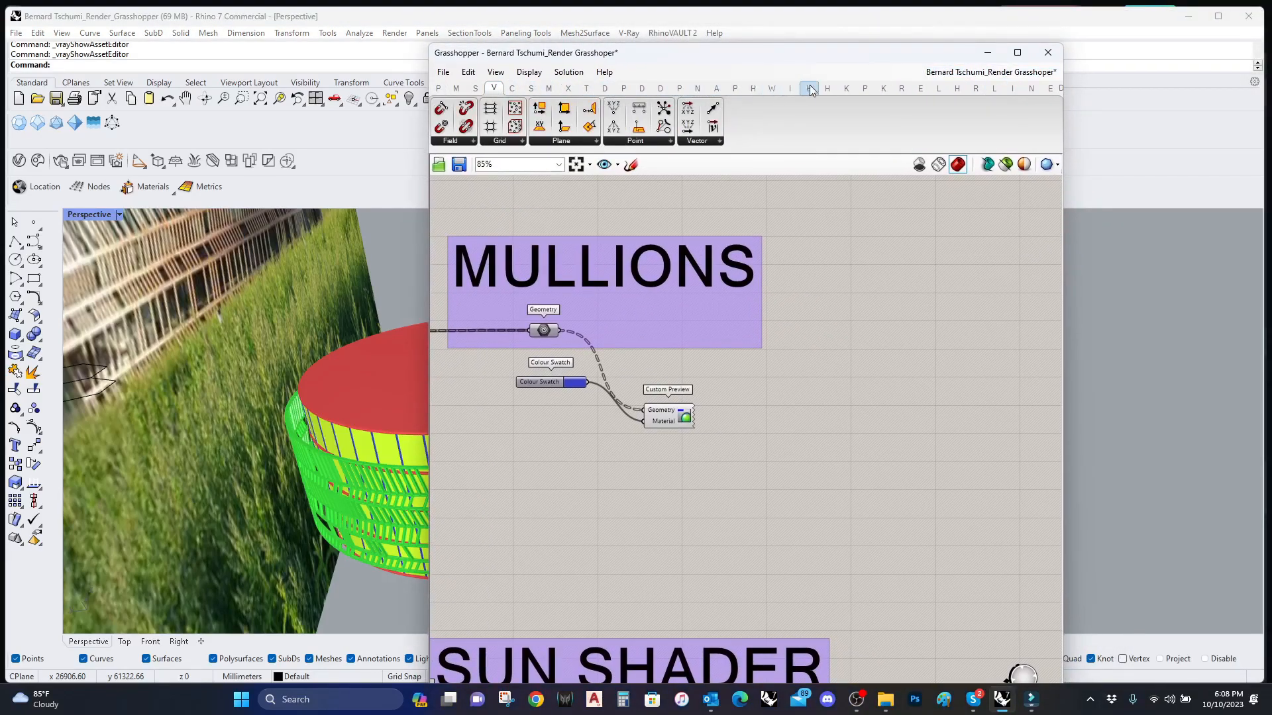
mouse_move(1065, 114)
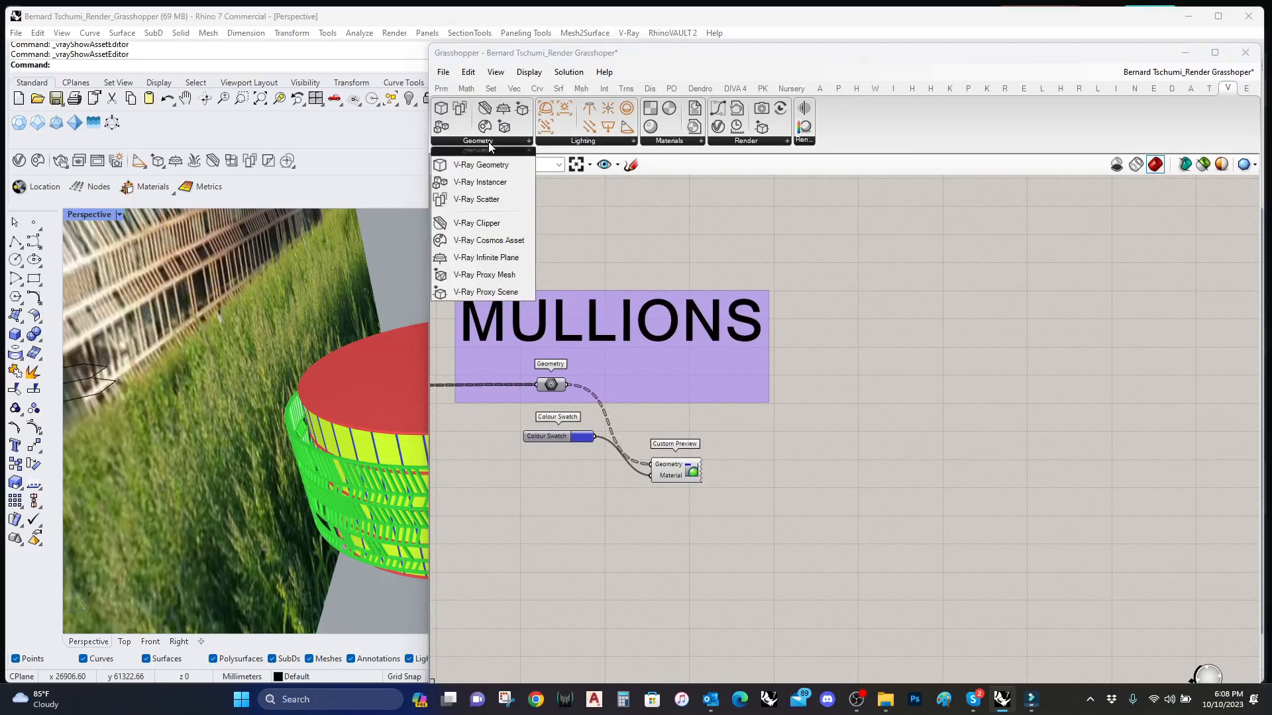
Step: Place V-Ray Material from File and Material from Project components on the canvas
click(667, 140)
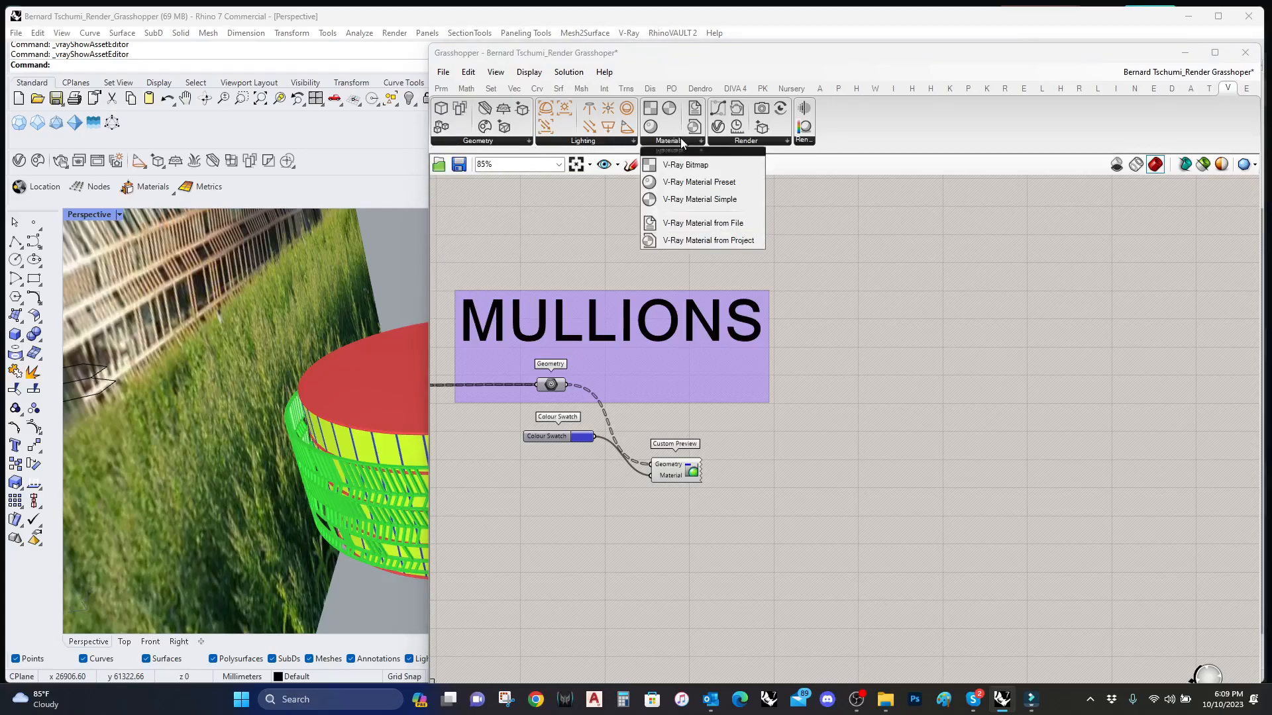
click(702, 222)
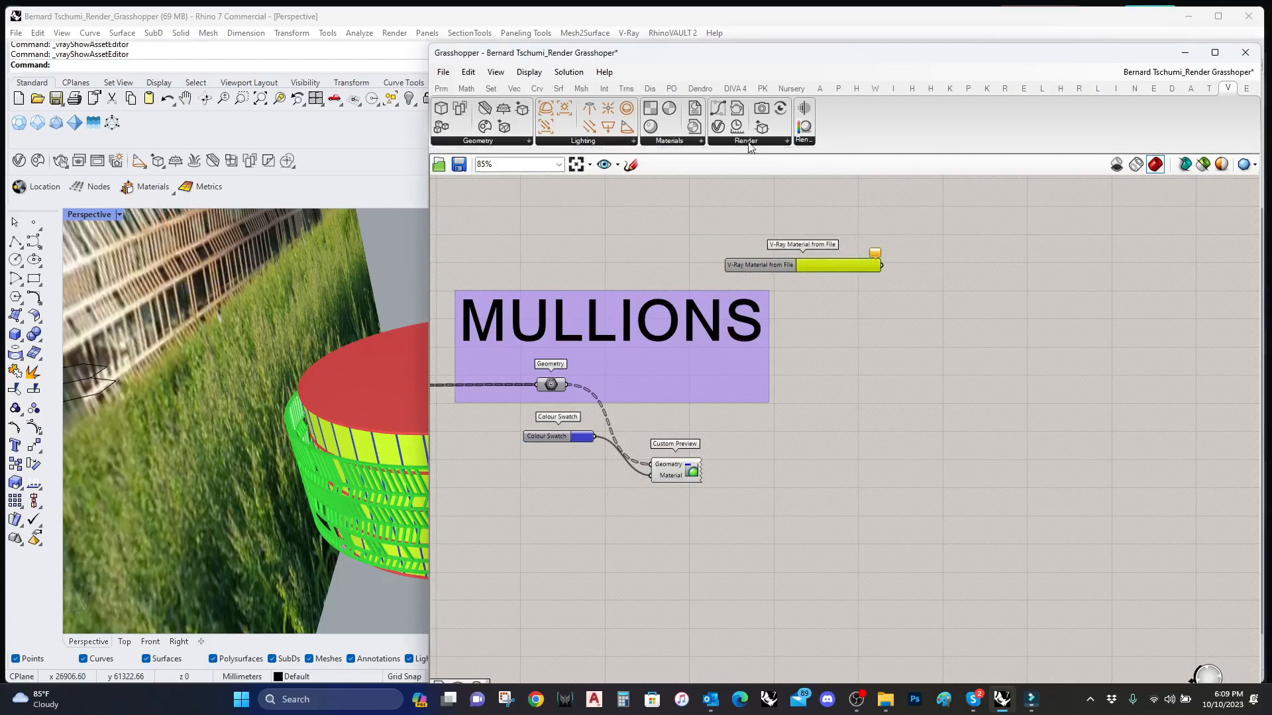
click(669, 141)
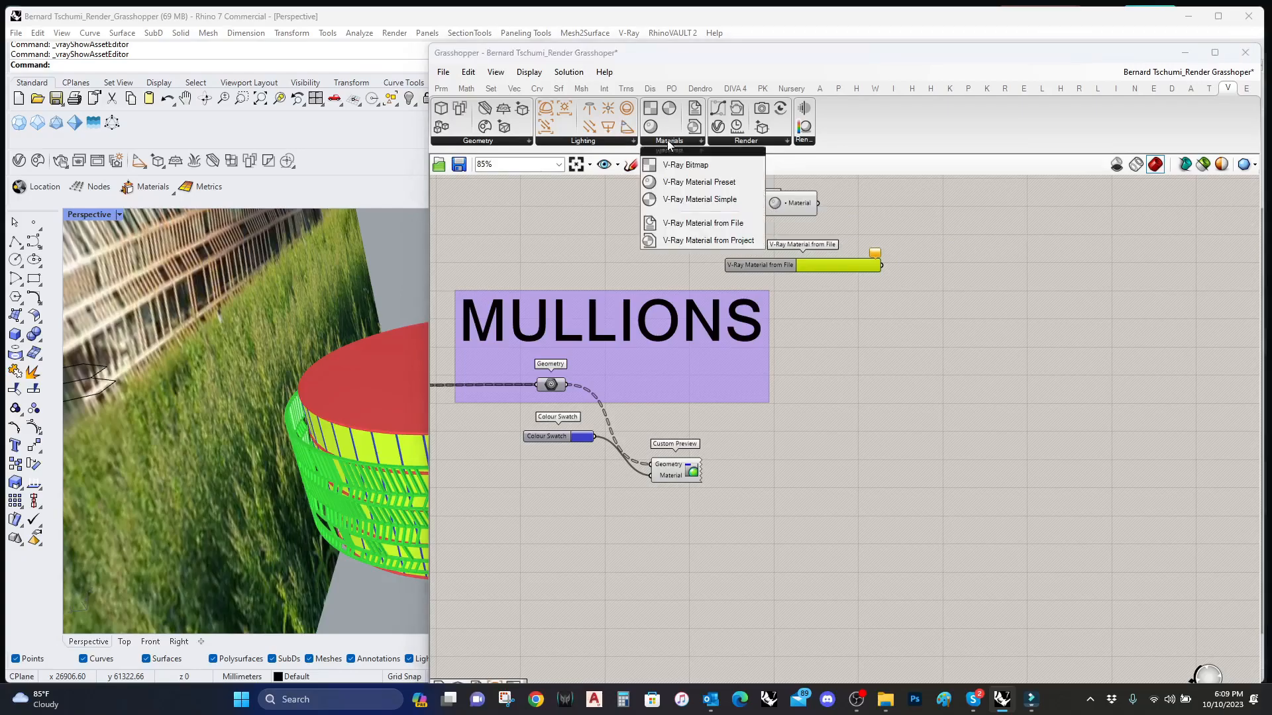
mouse_move(691, 223)
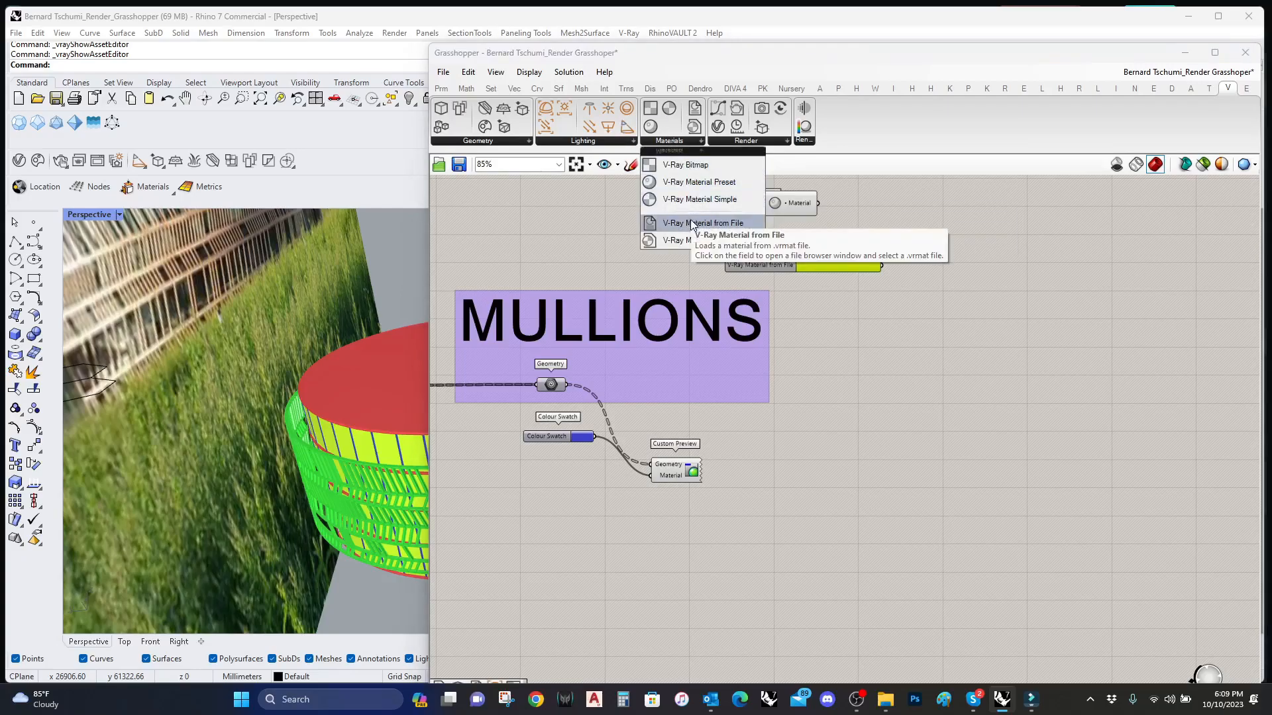
click(704, 223)
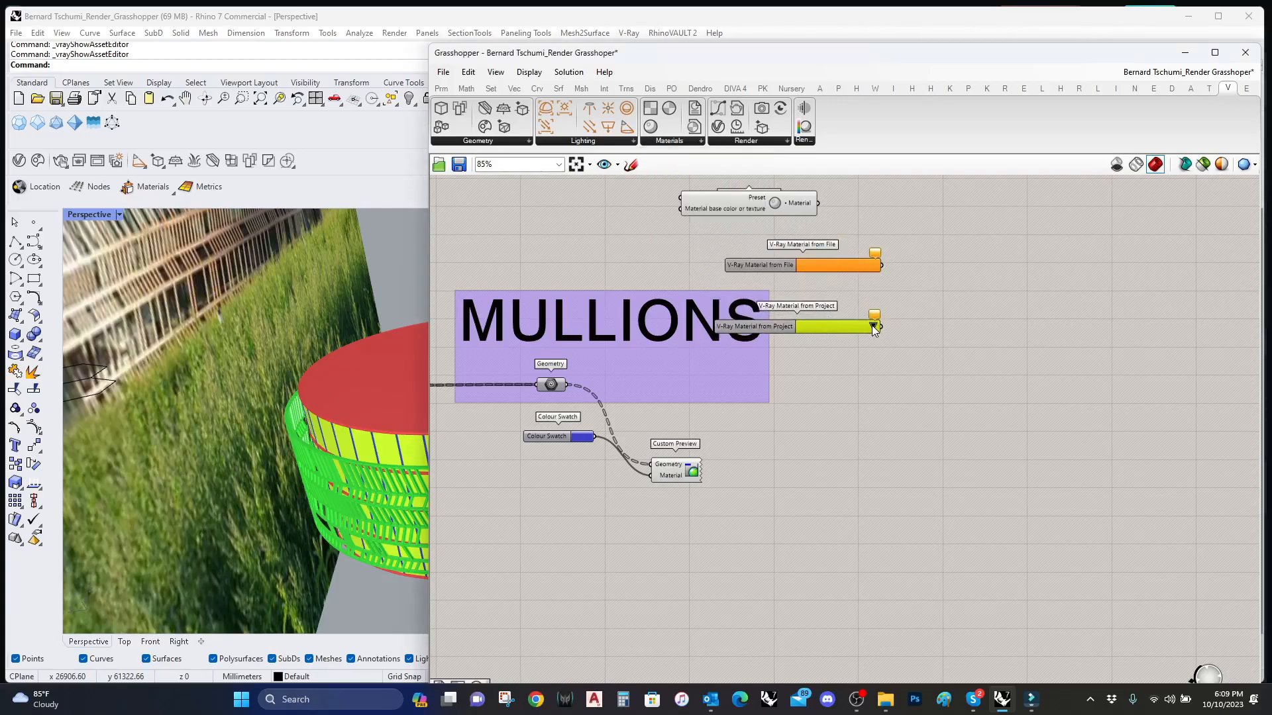
Step: Set the project material to Aluminum_Brushed_5cm and move it below the Mullions group
click(873, 326)
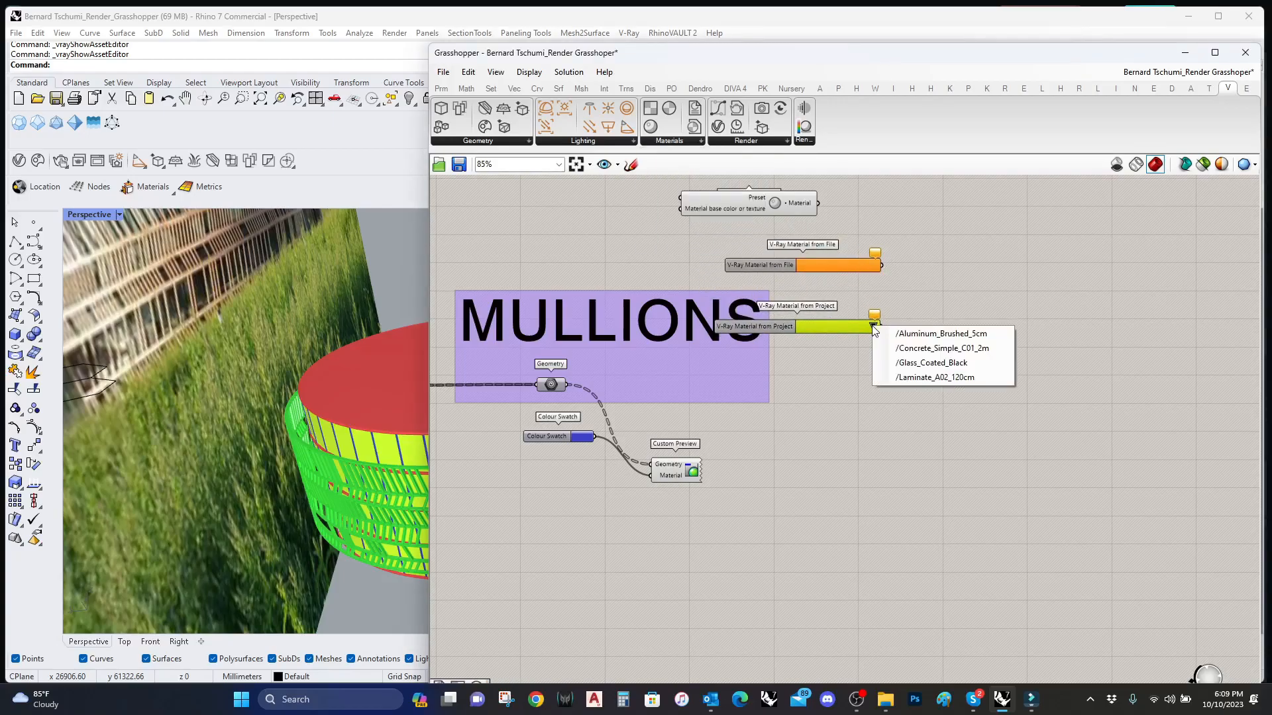
mouse_move(940, 334)
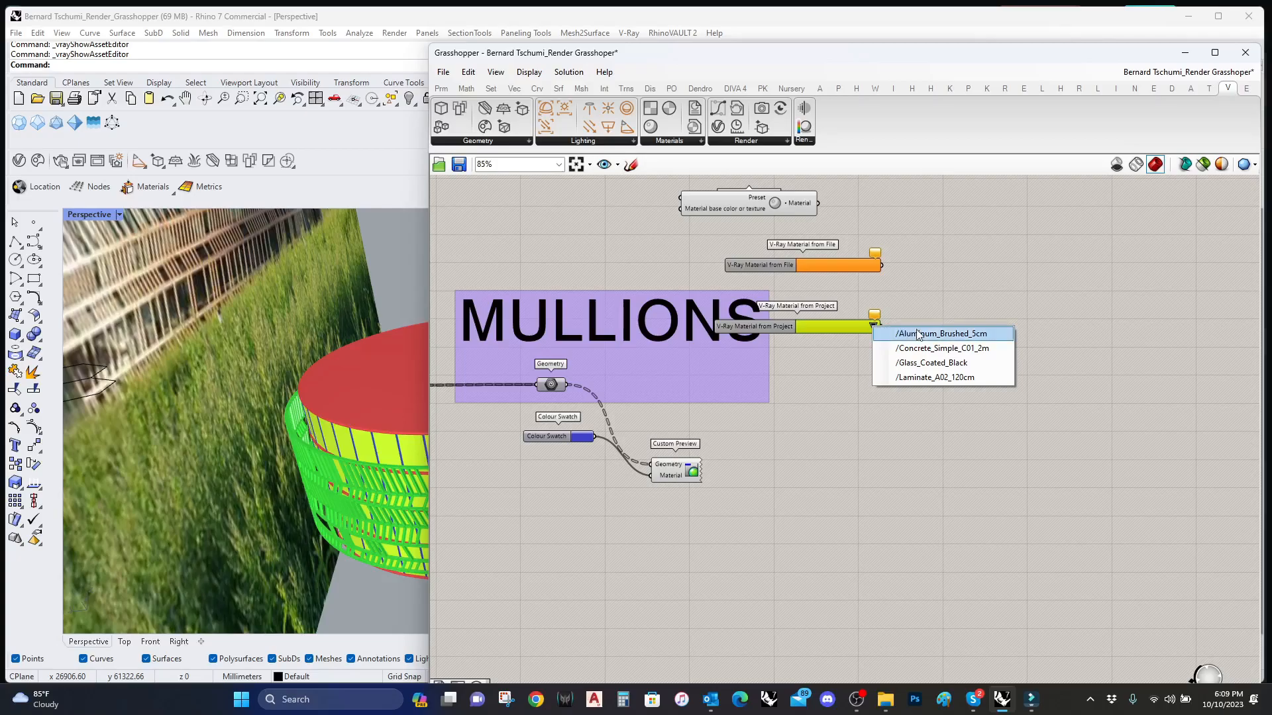
click(940, 334)
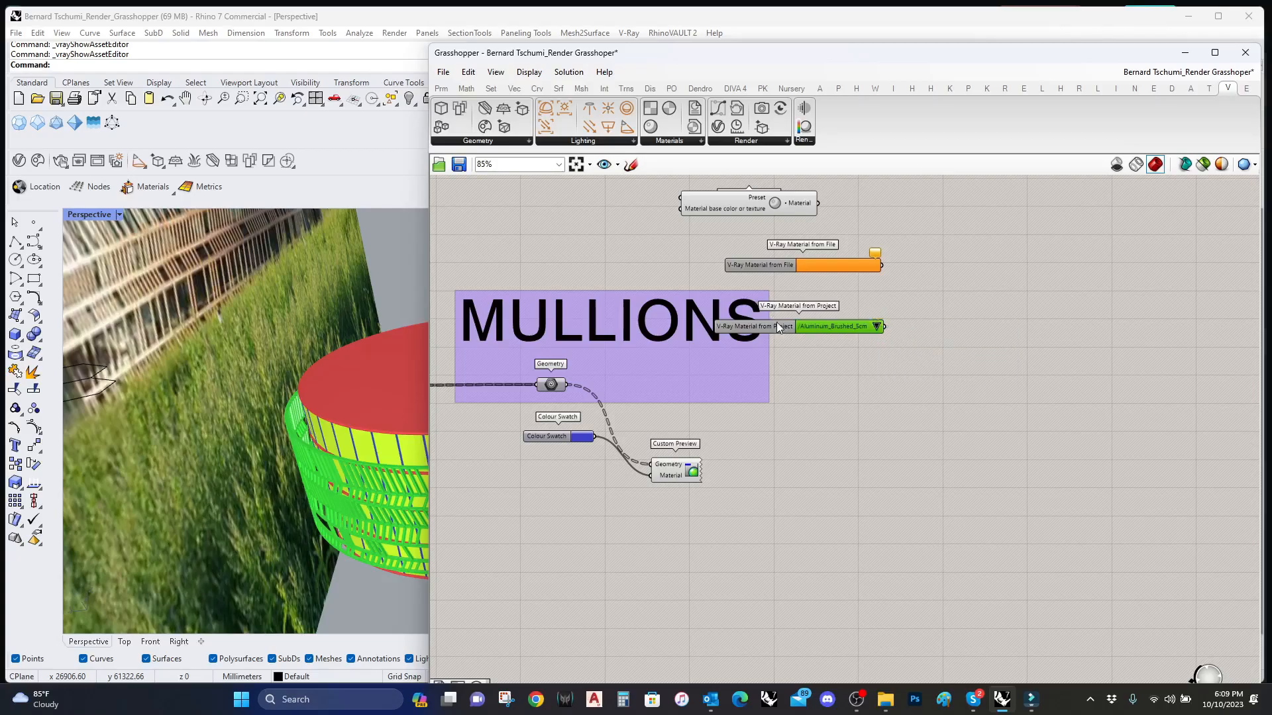
drag(799, 326, 612, 531)
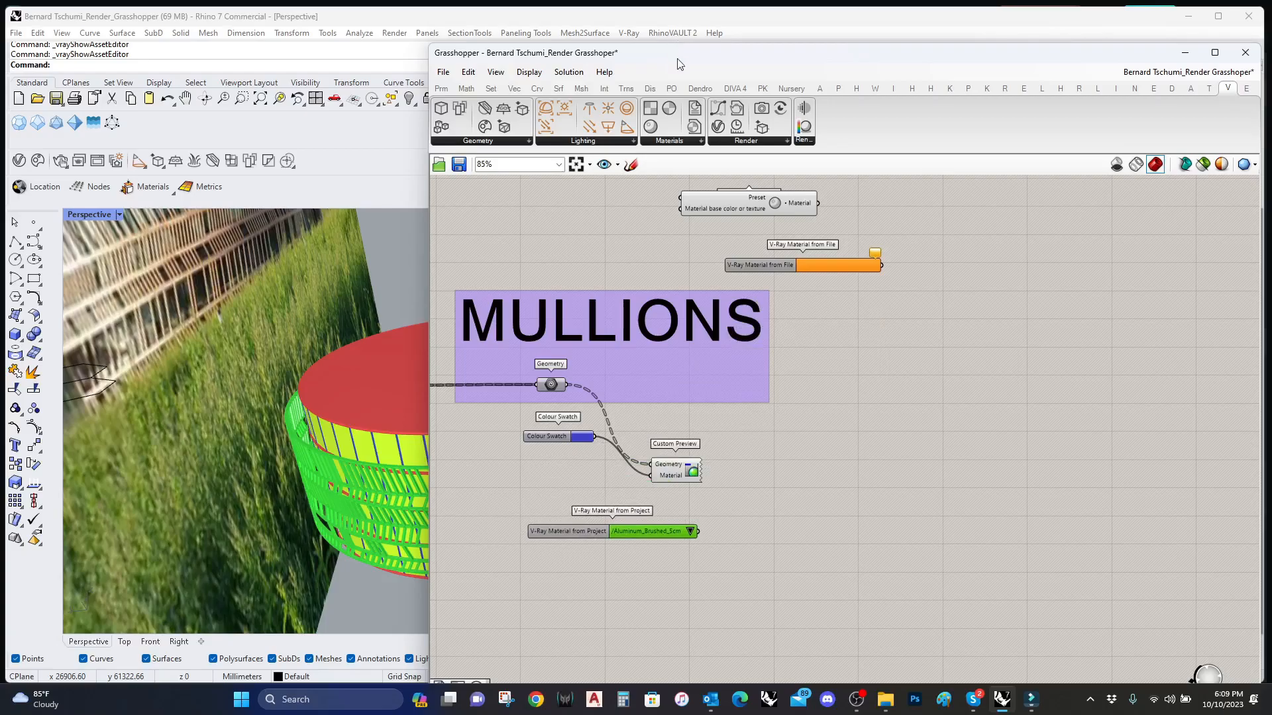
click(477, 140)
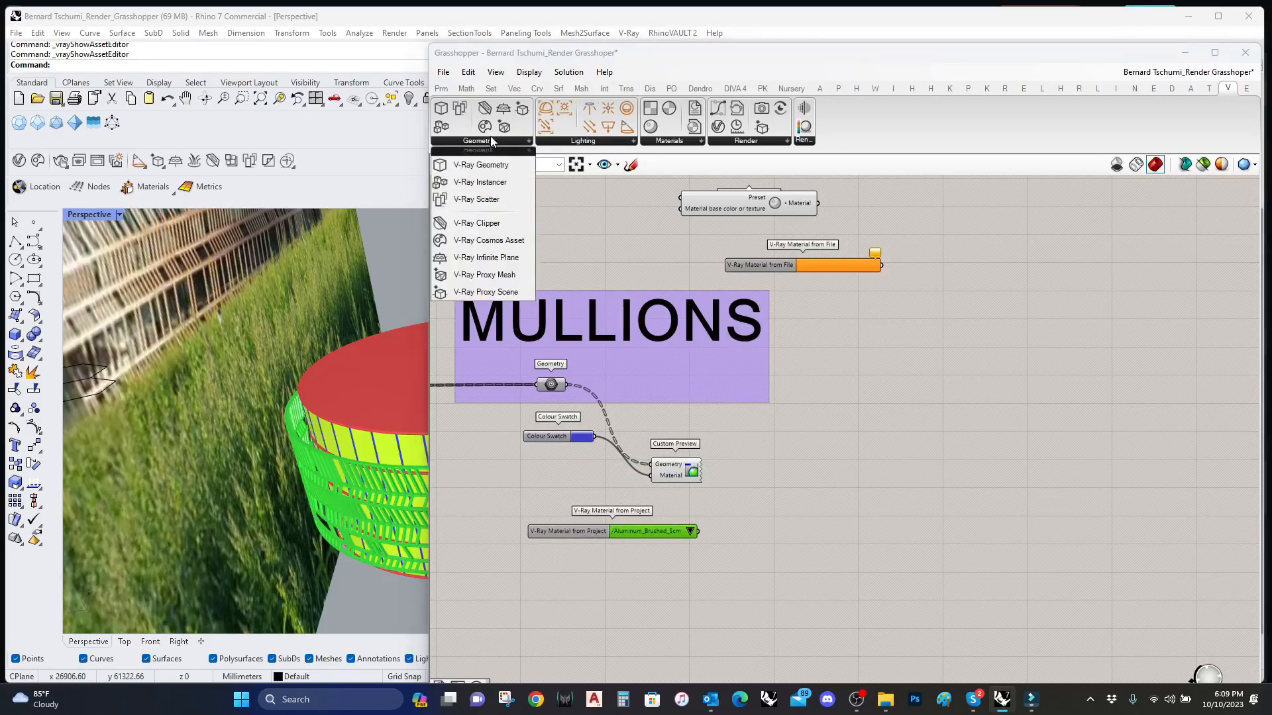
mouse_move(471, 164)
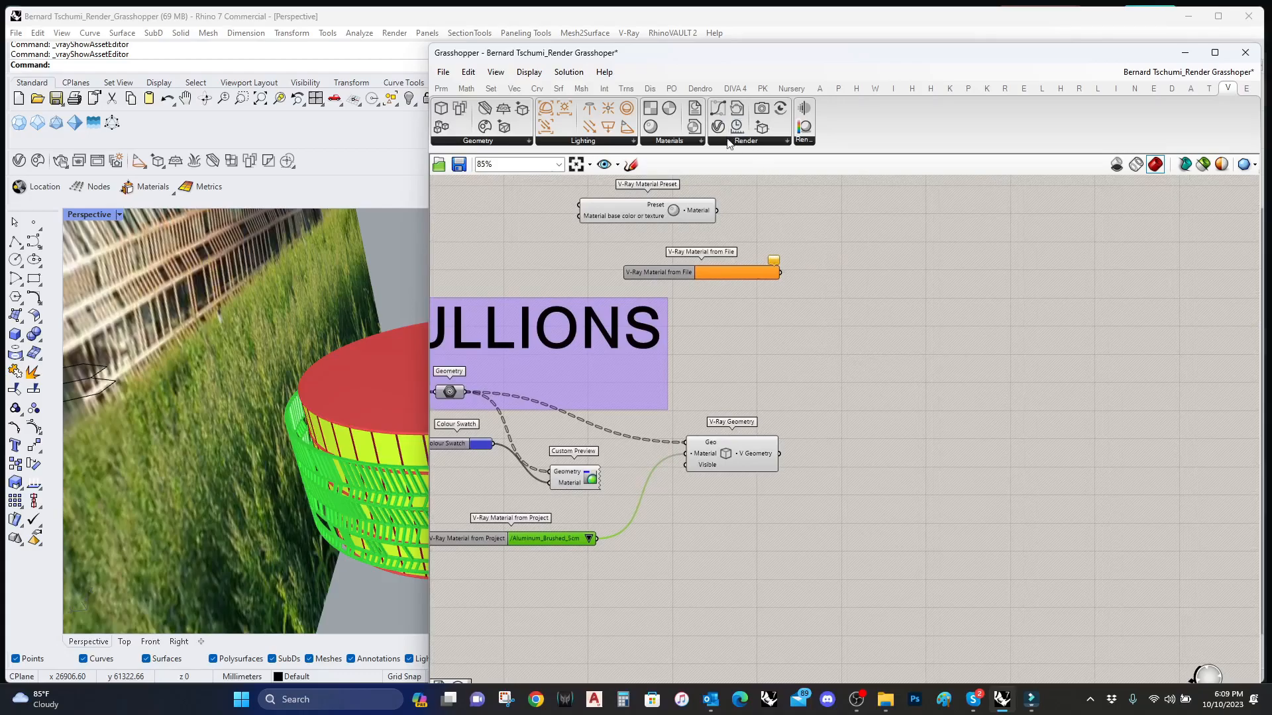
Step: Add a V-Ray Render component and wire the mullions' V-Ray Geometry into its V Geometry input
click(746, 140)
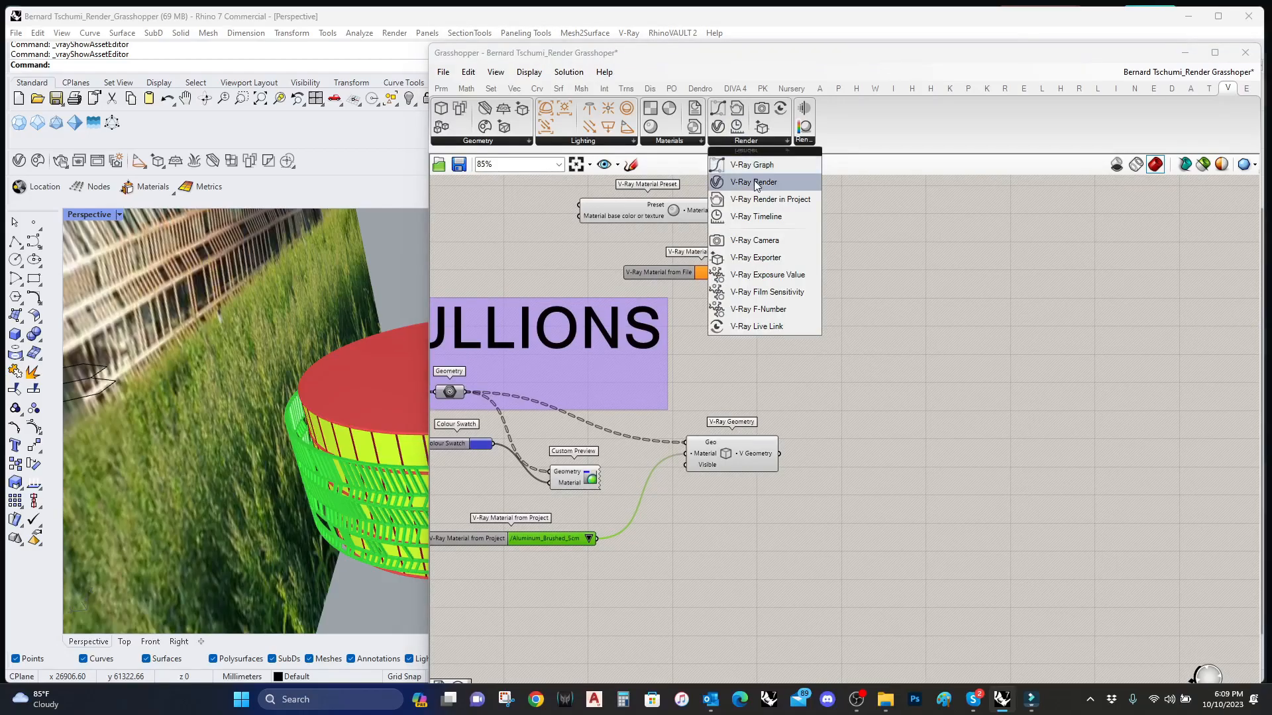
click(754, 181)
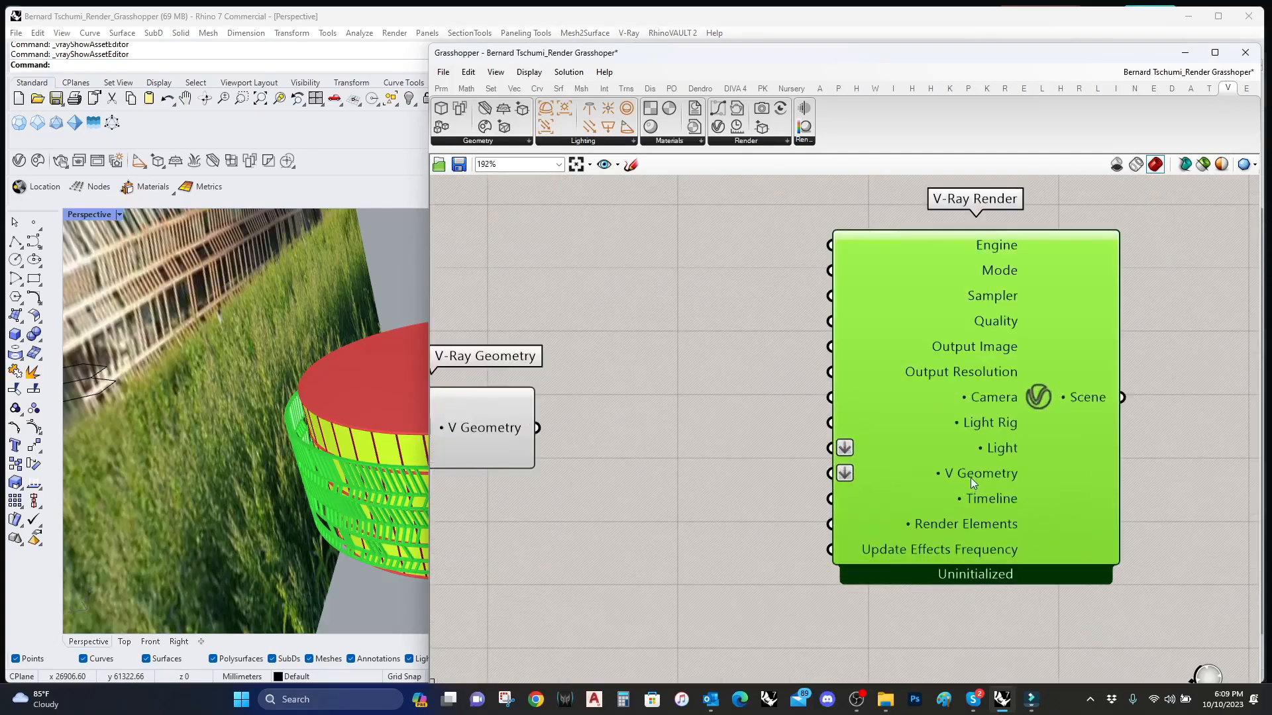
mouse_move(964, 524)
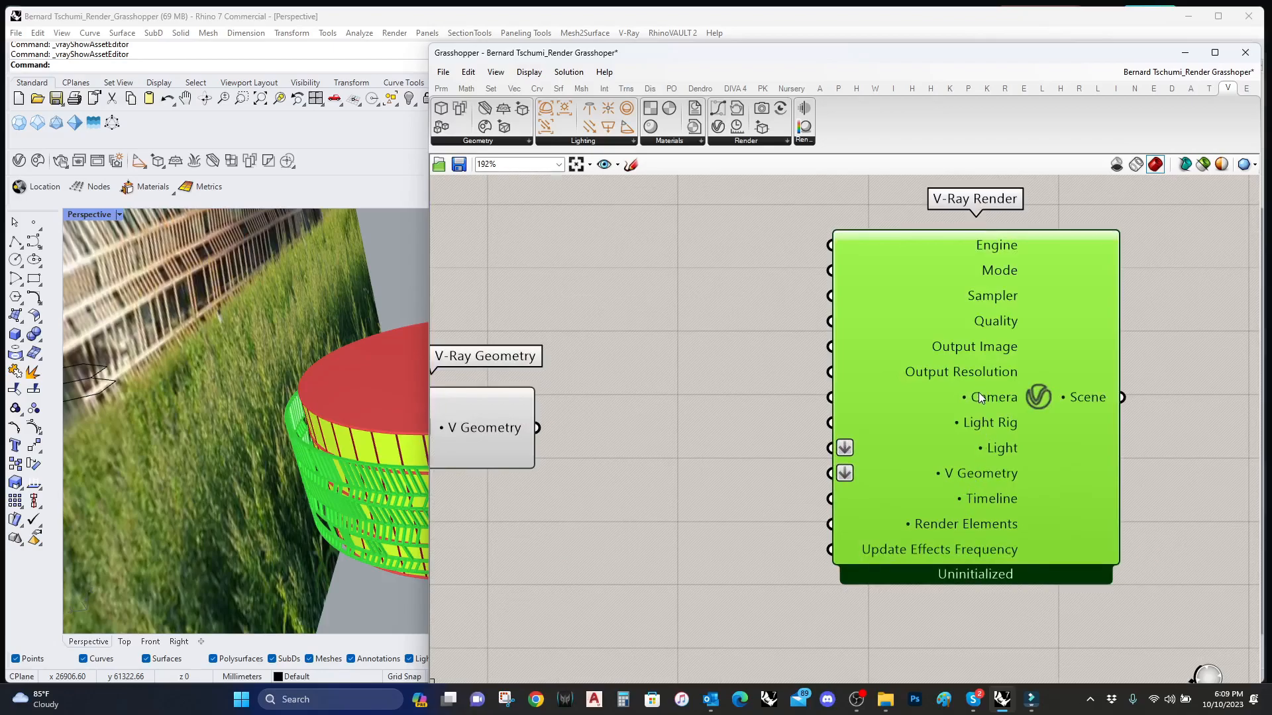
mouse_move(983, 448)
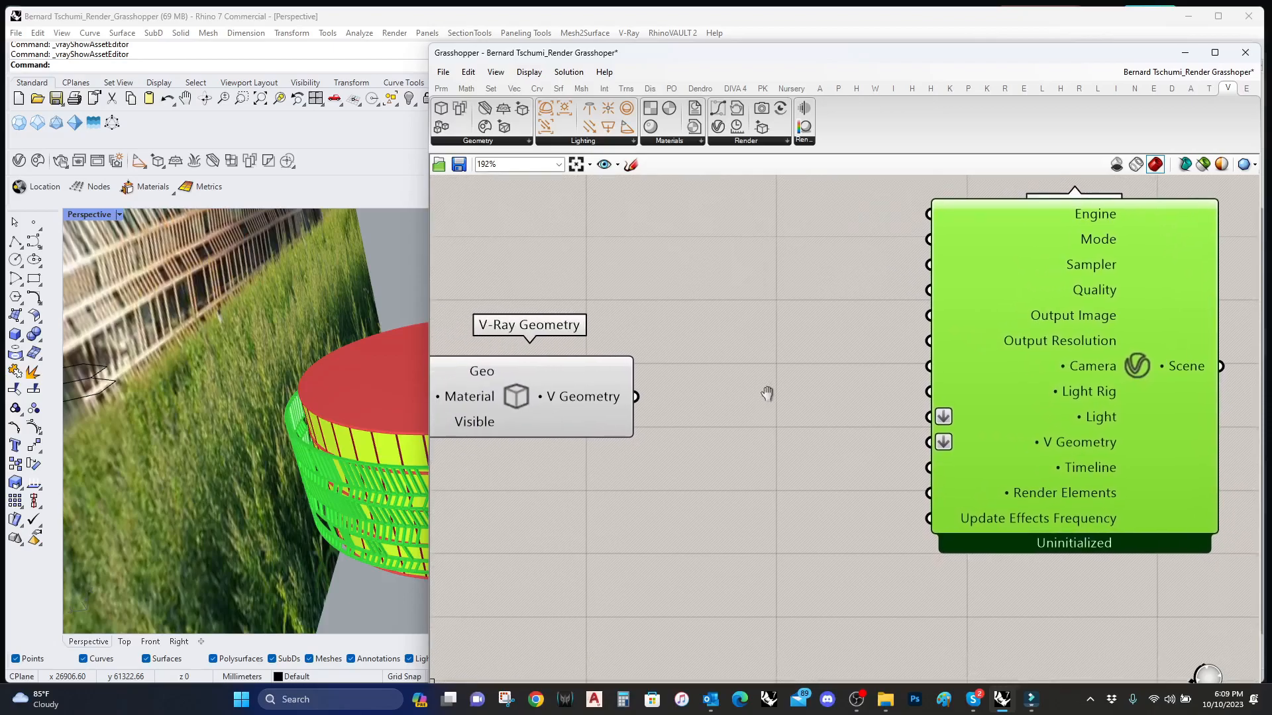
drag(931, 442, 579, 361)
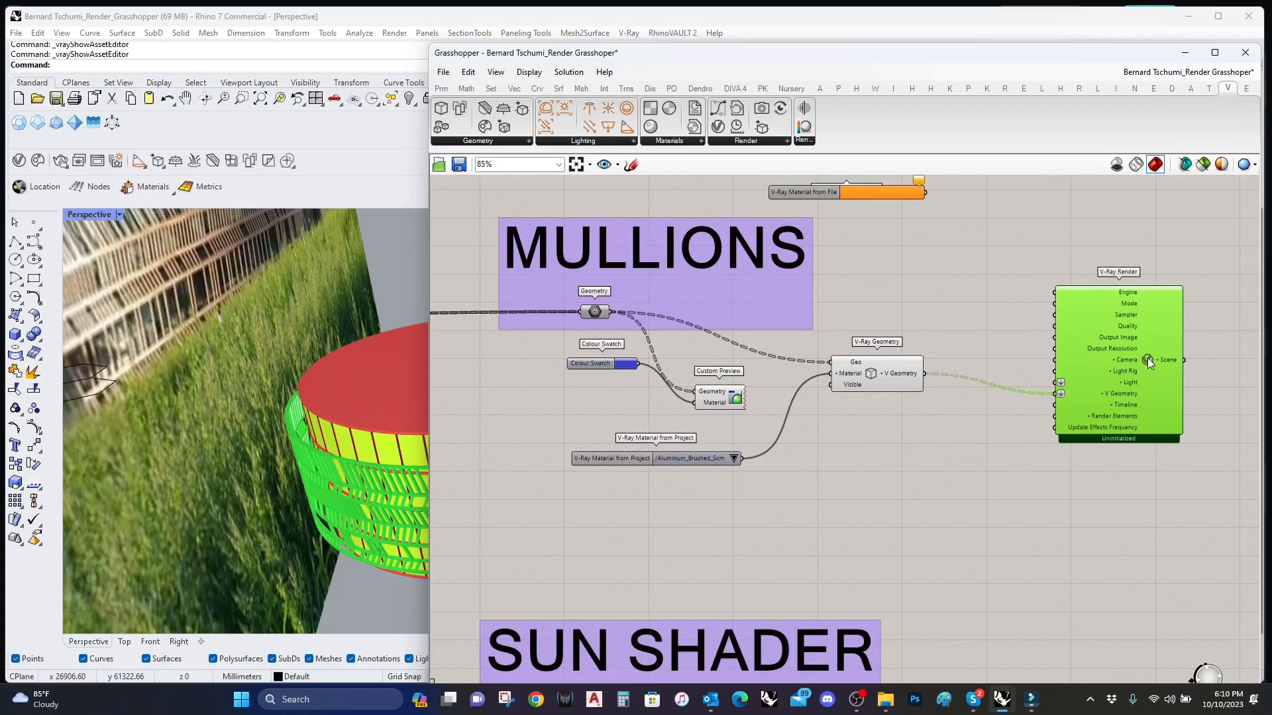
right_click(1149, 360)
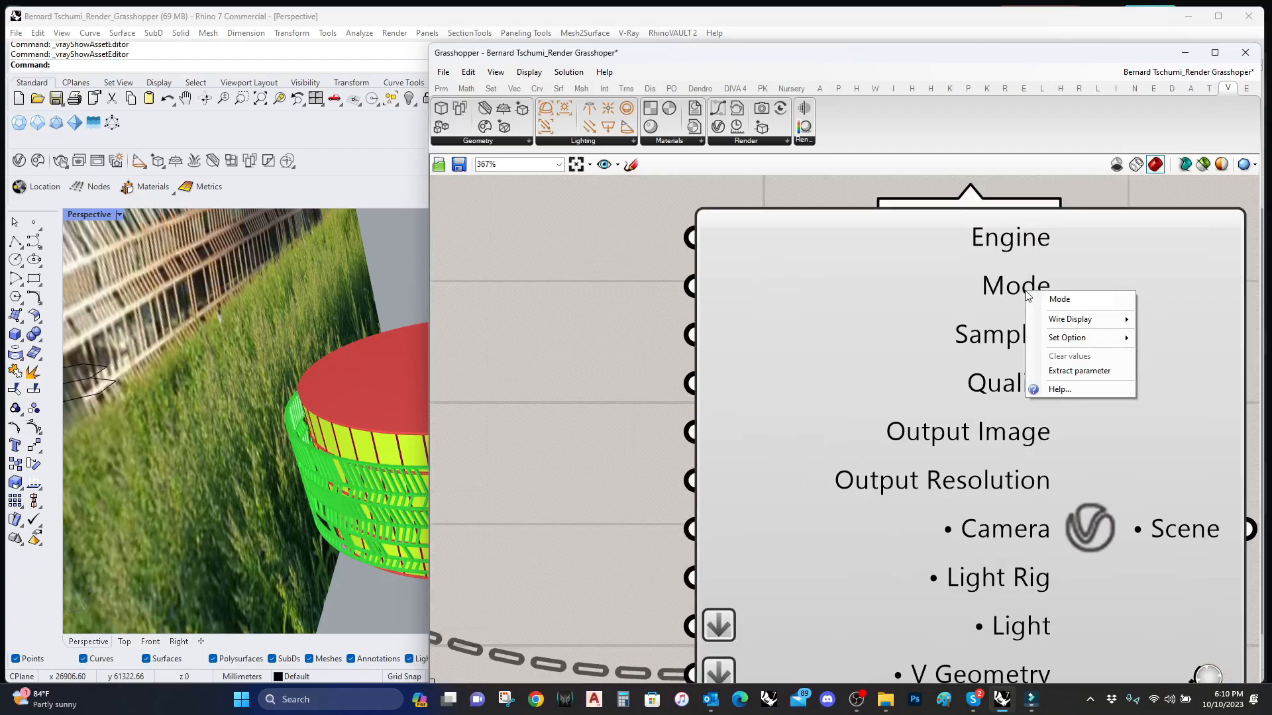
mouse_move(1067, 338)
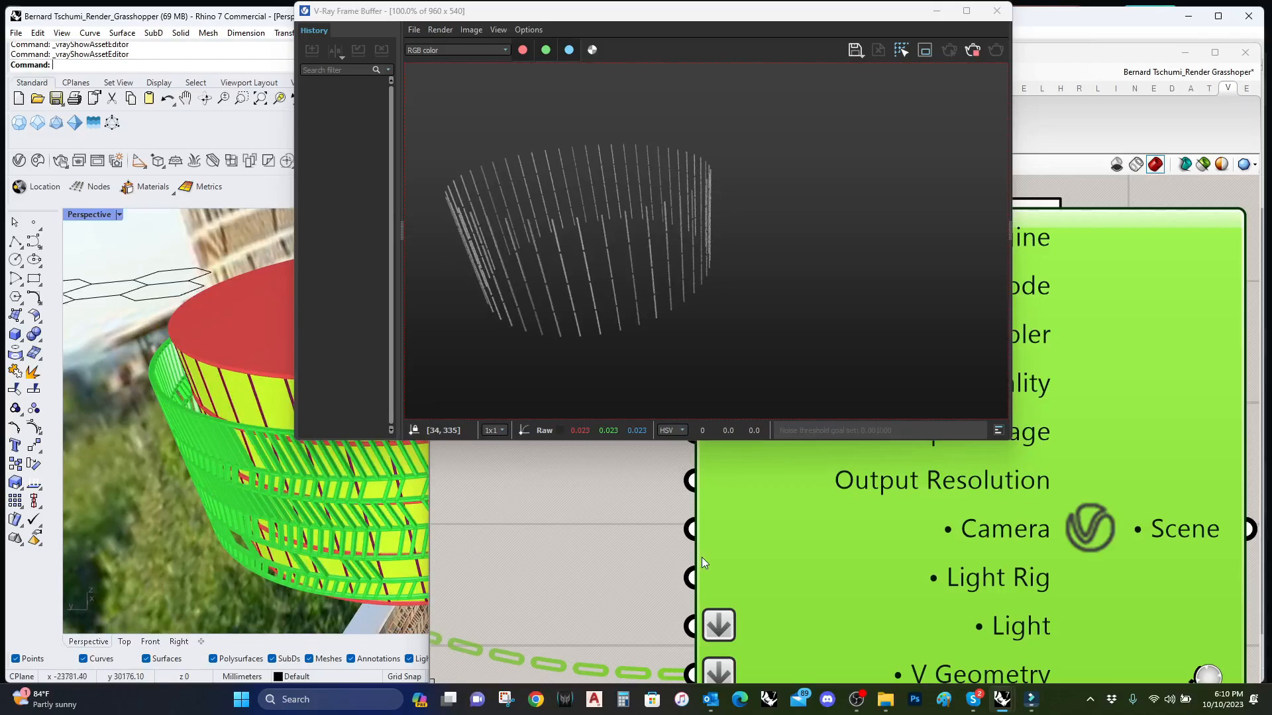
mouse_move(588, 514)
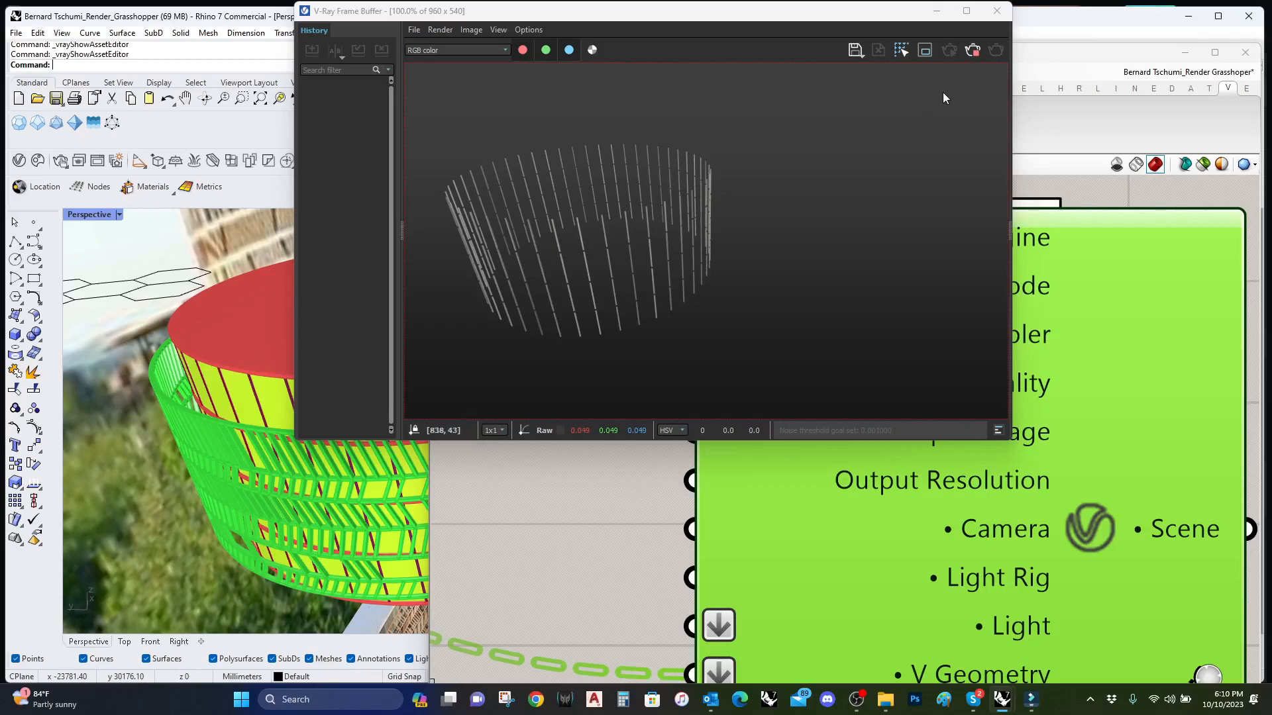
mouse_move(898, 249)
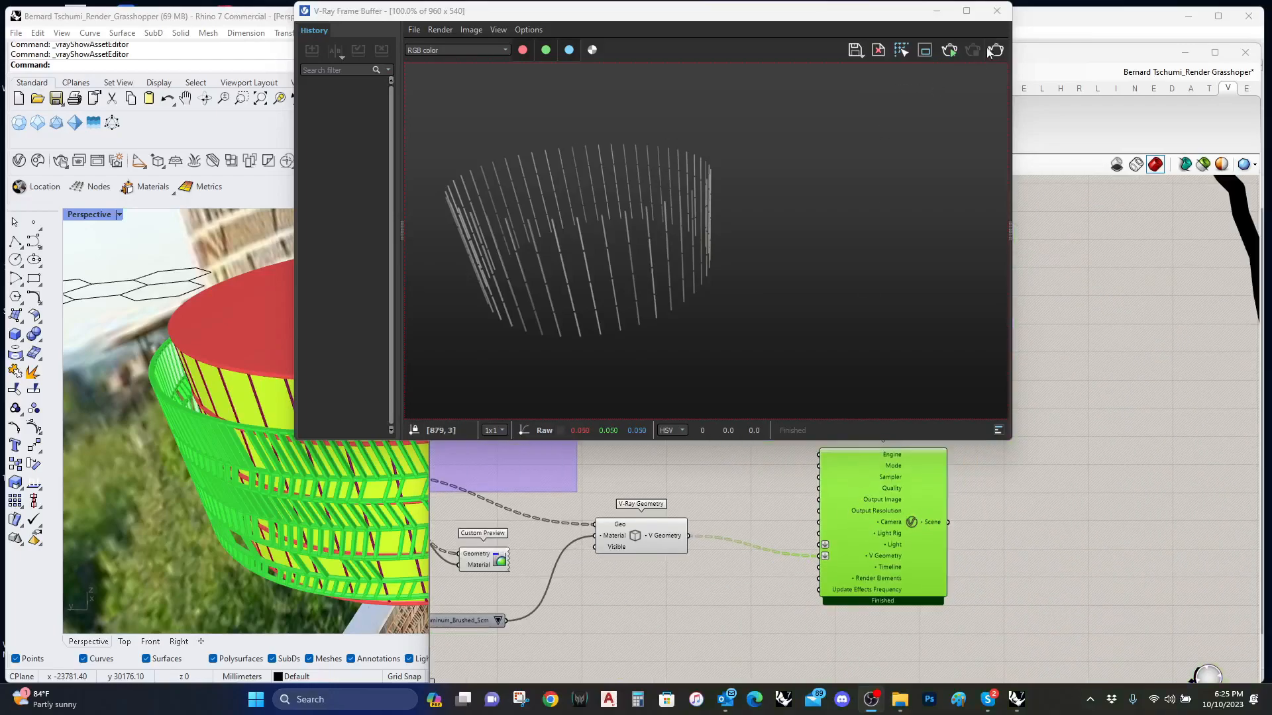
Step: Close the V-Ray Frame Buffer after reviewing the mullions render
click(994, 11)
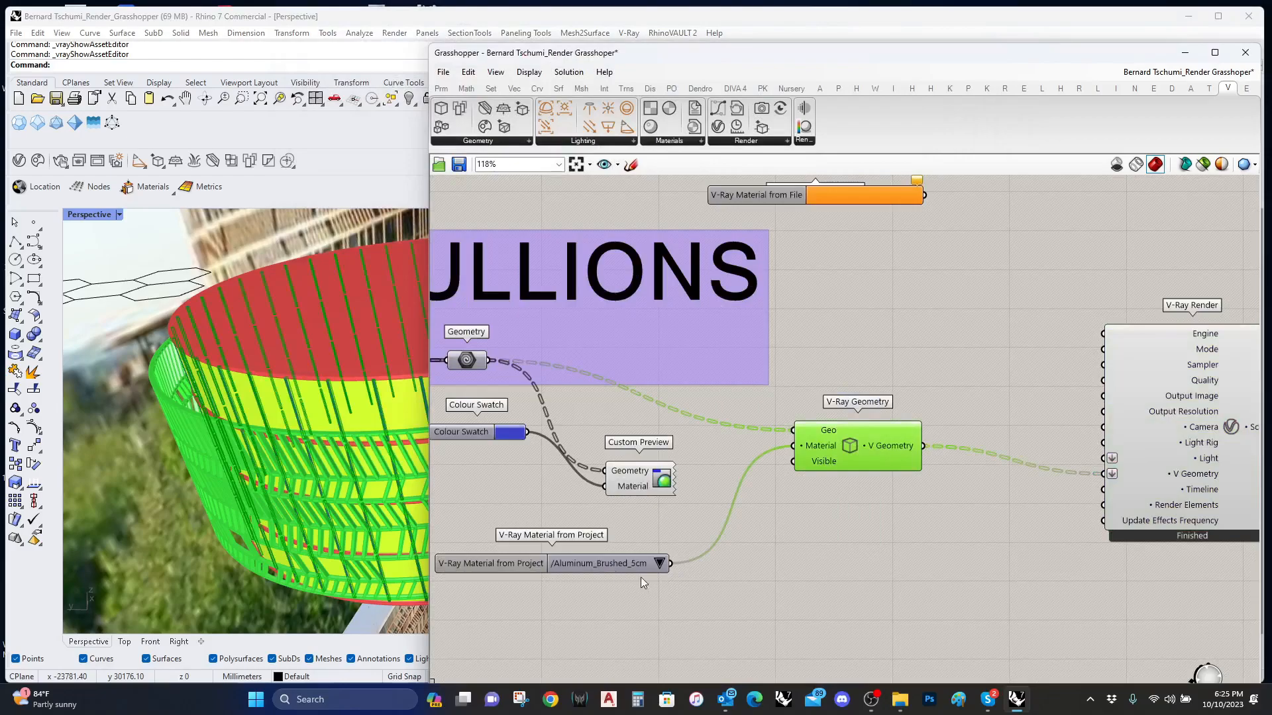
Step: Switch the copied project material for the glass group to Glass_Coated_Black
scroll(down, 3)
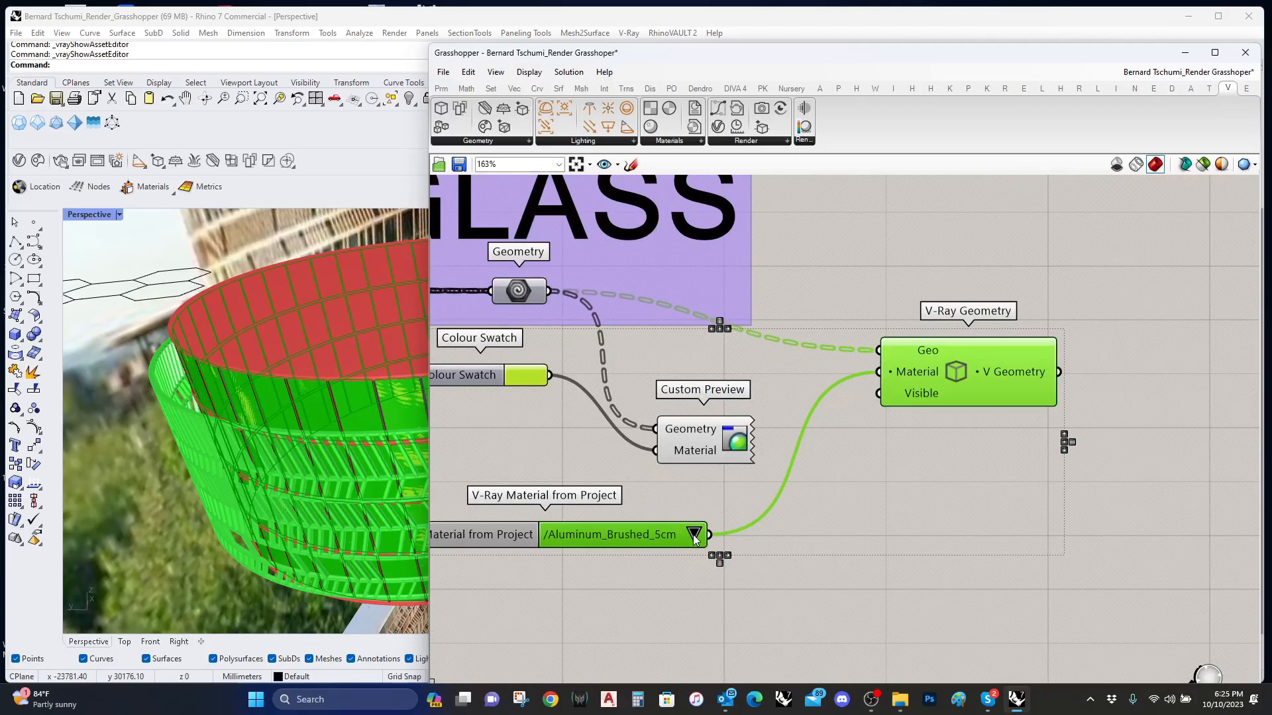
click(694, 534)
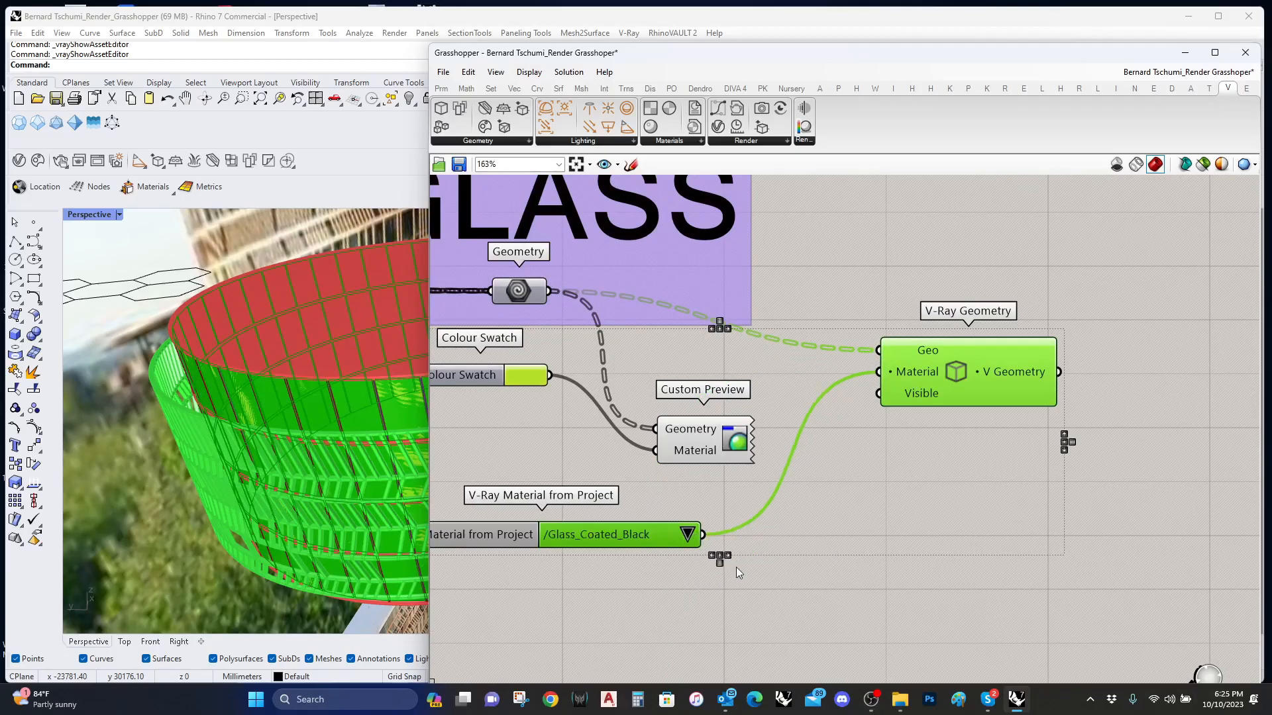
scroll(down, 3)
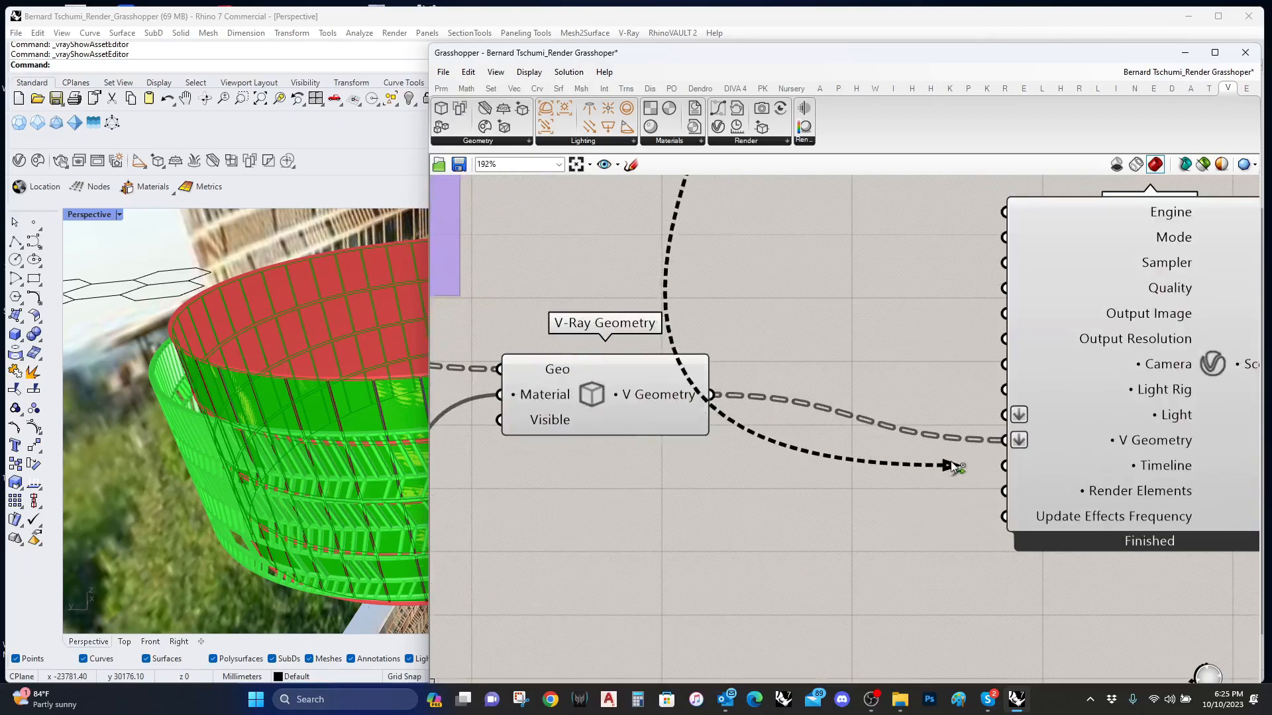
scroll(down, 3)
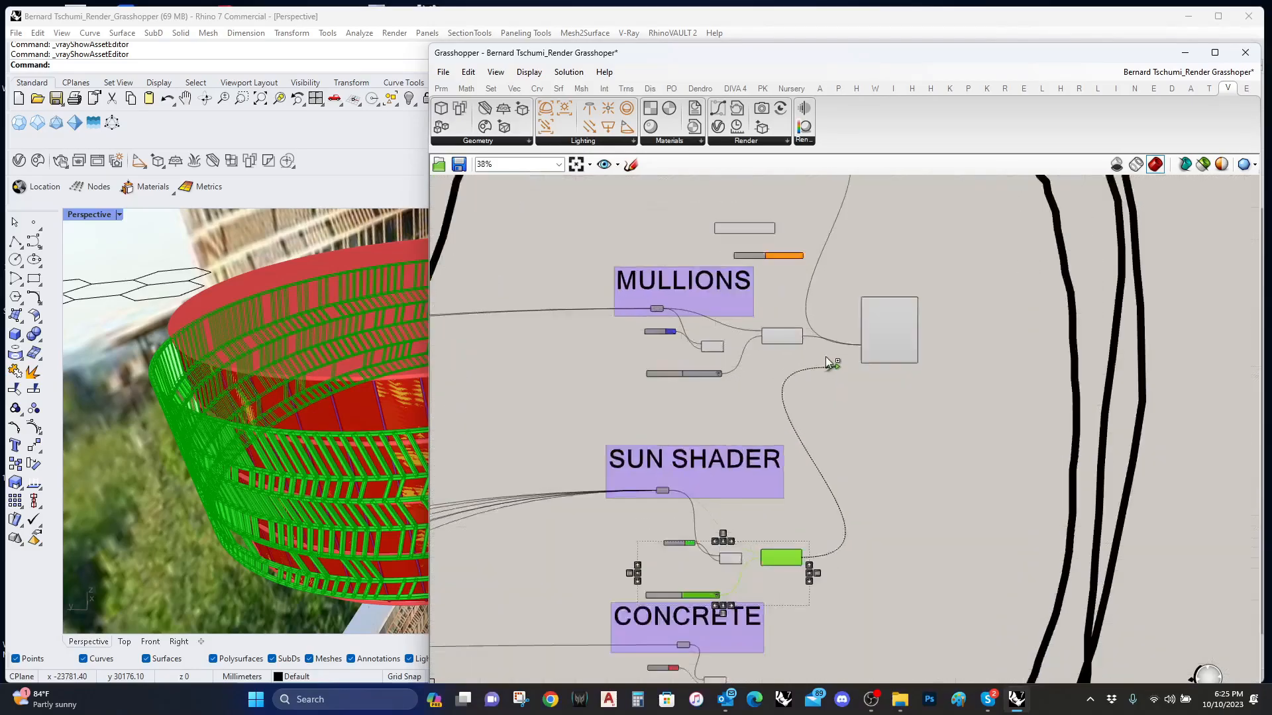
Step: Connect the concrete geometry to its copied V-Ray material setup
scroll(down, 3)
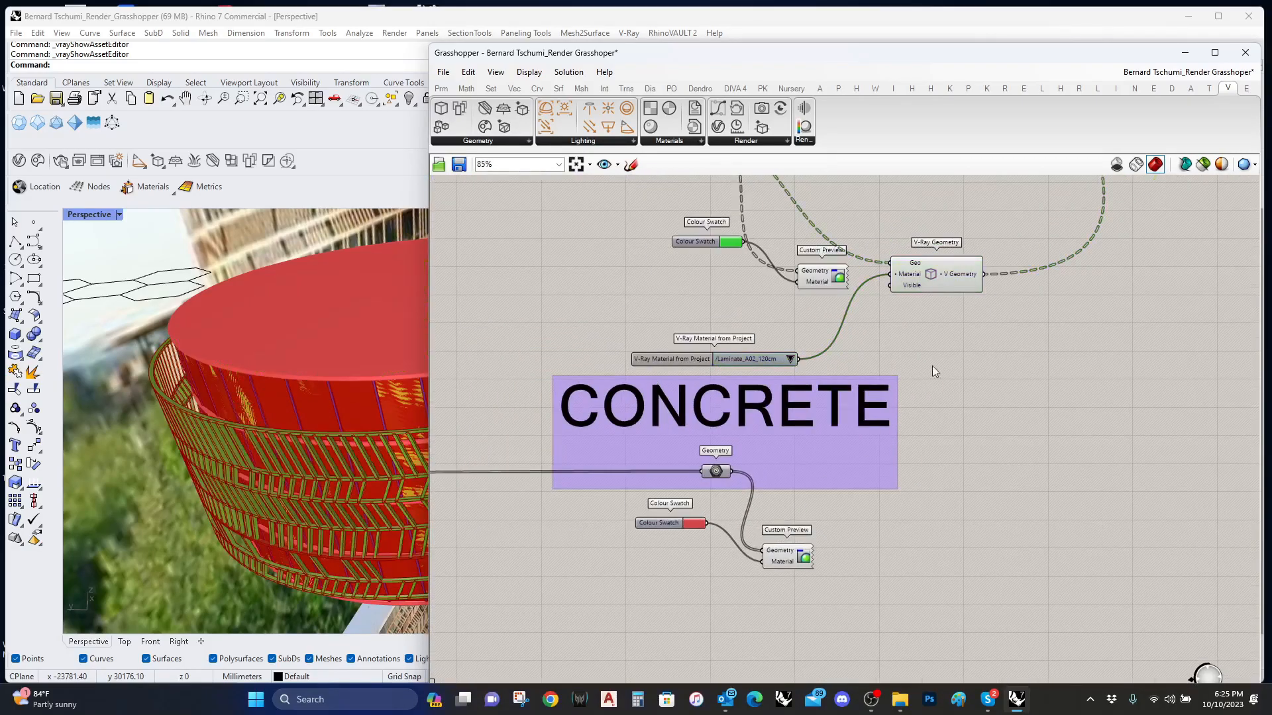
click(948, 284)
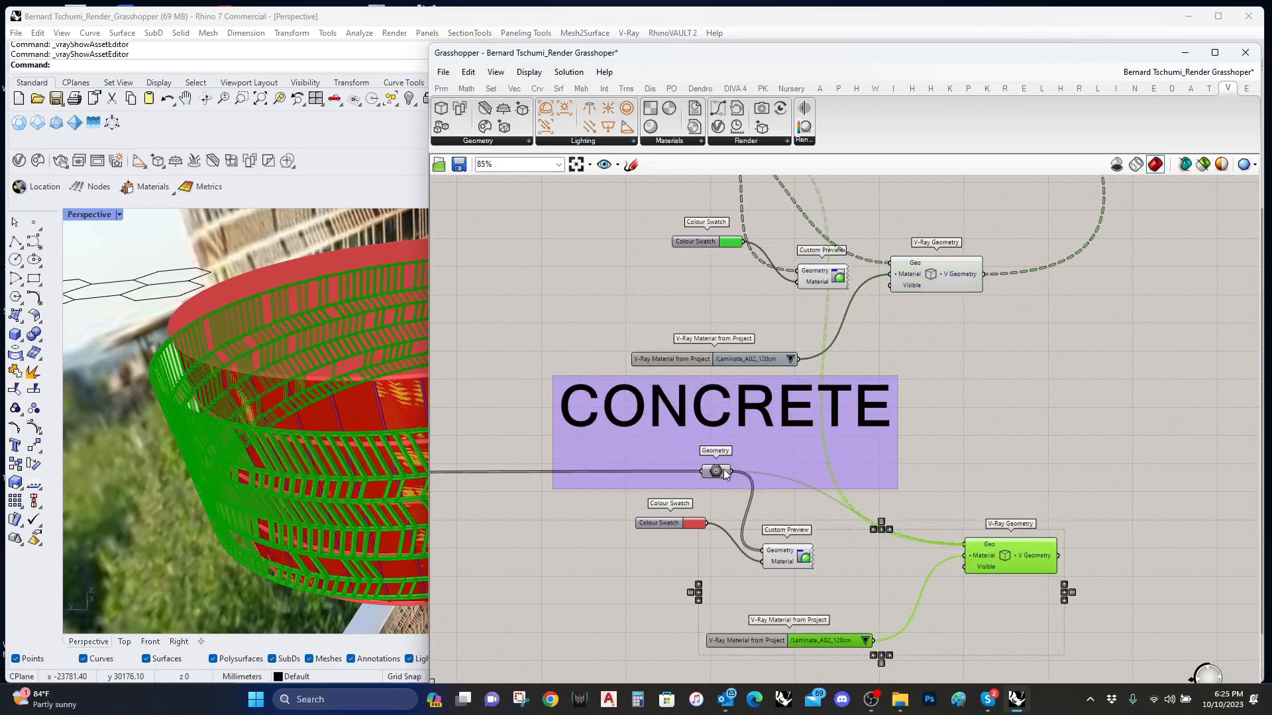
click(865, 643)
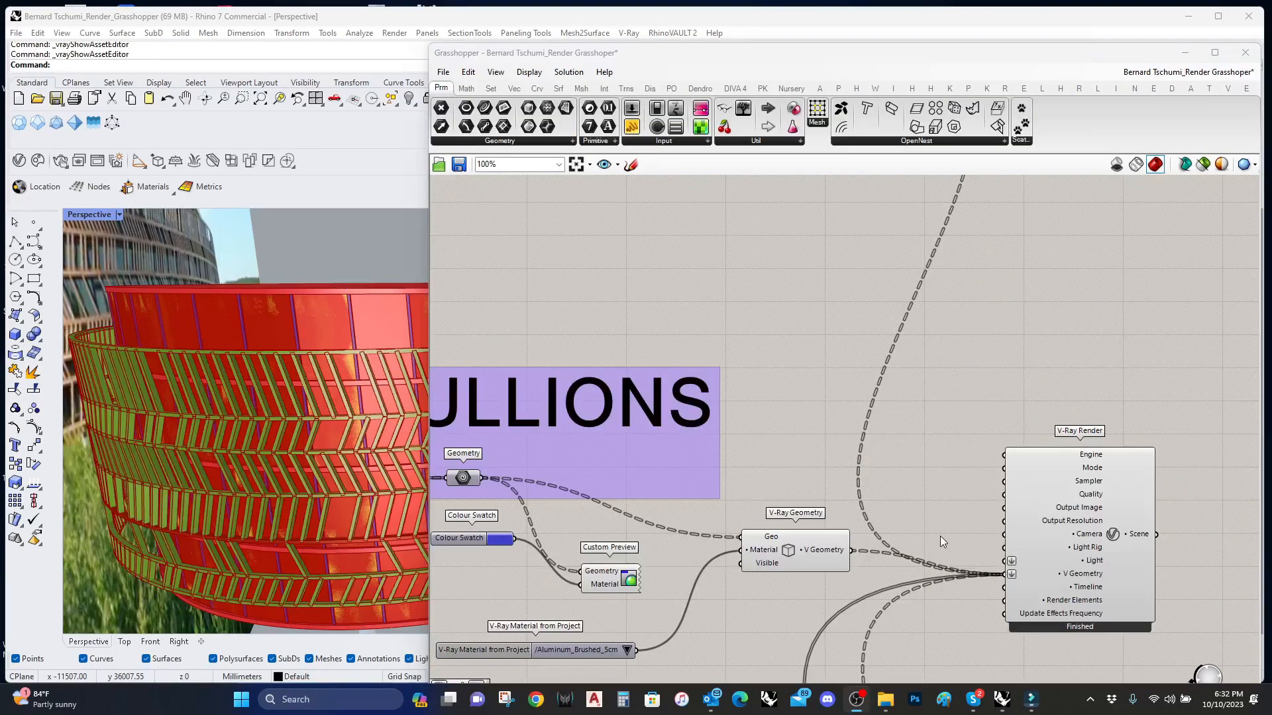
Step: Place a V-Ray Light Rig Dome component feeding the render's Light Rig input
scroll(down, 3)
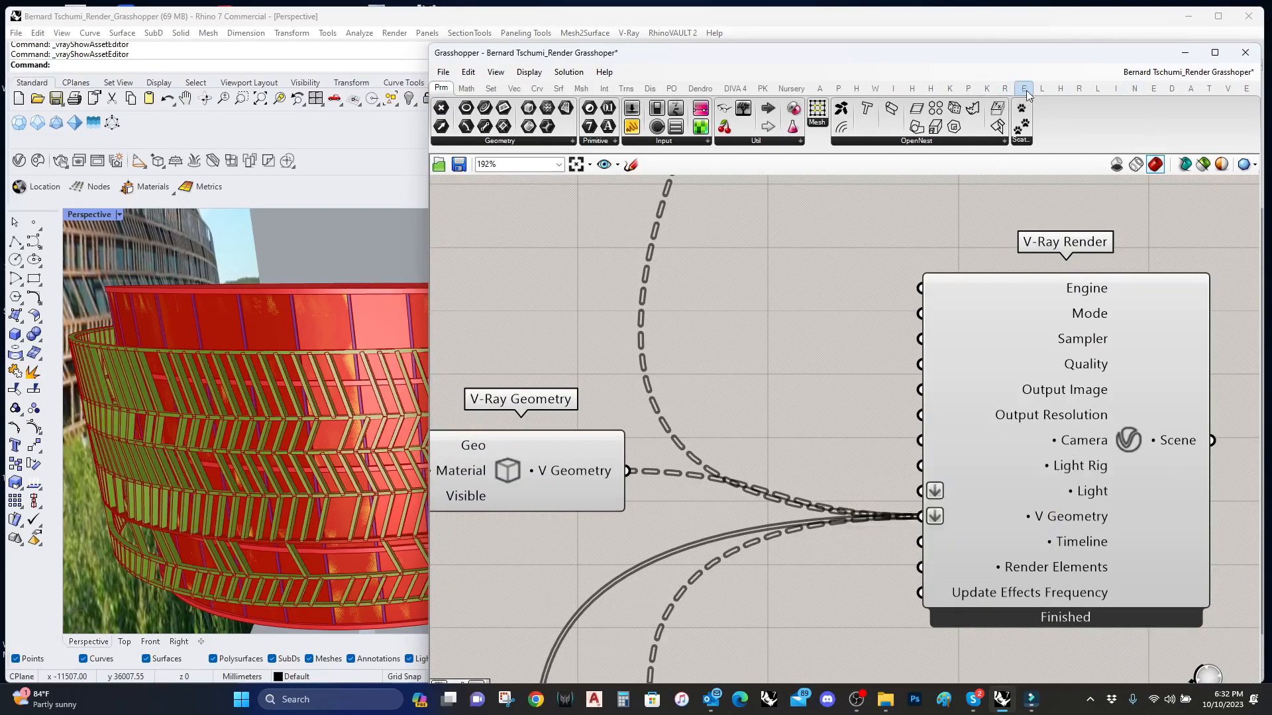
click(1230, 87)
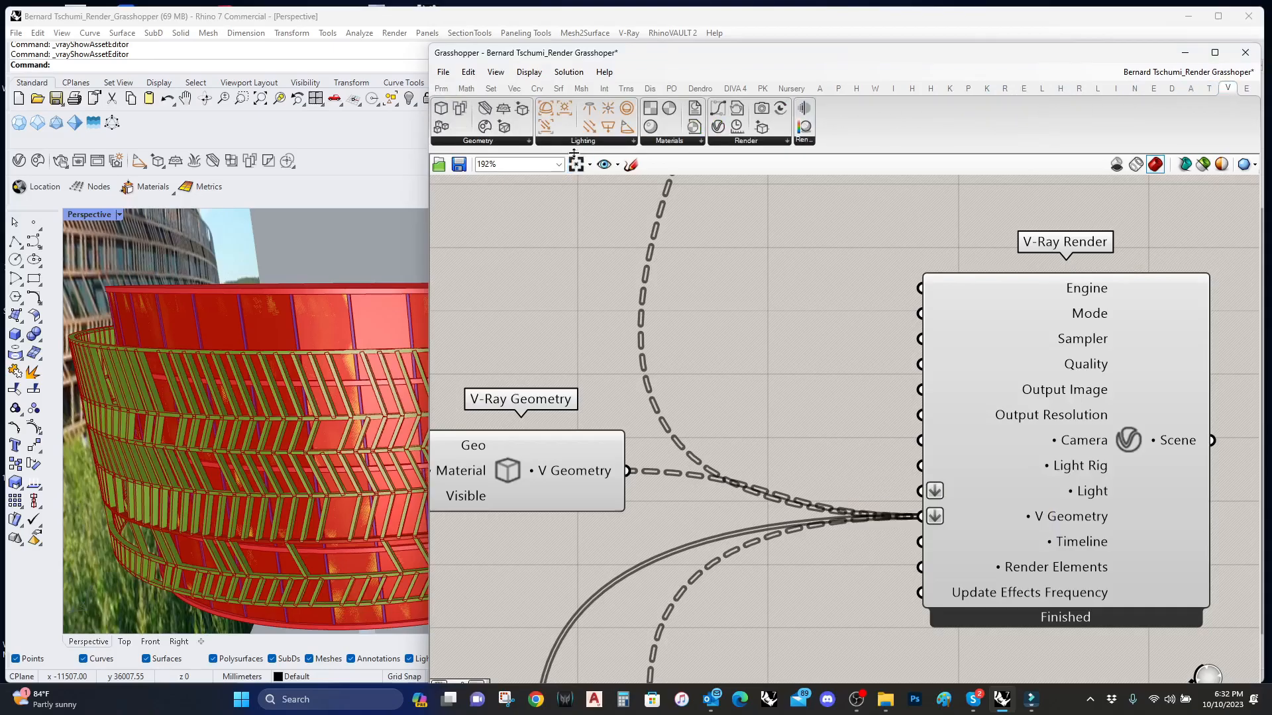
click(617, 140)
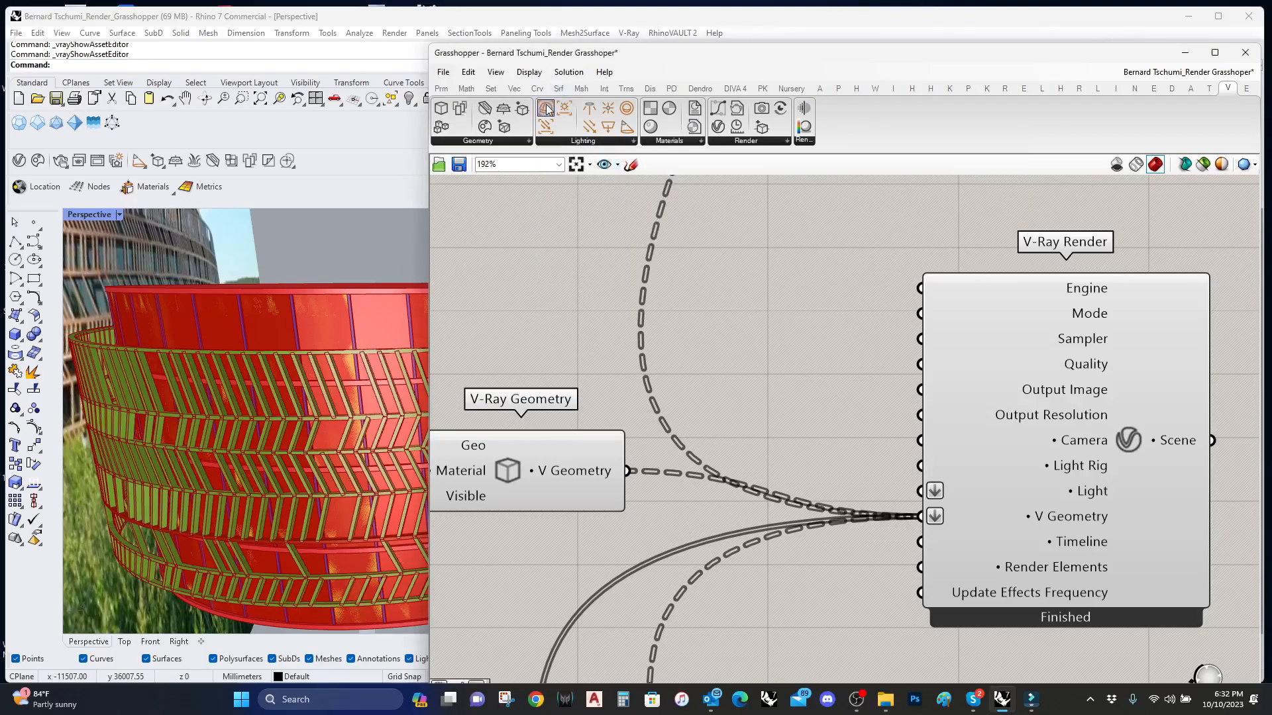
click(546, 108)
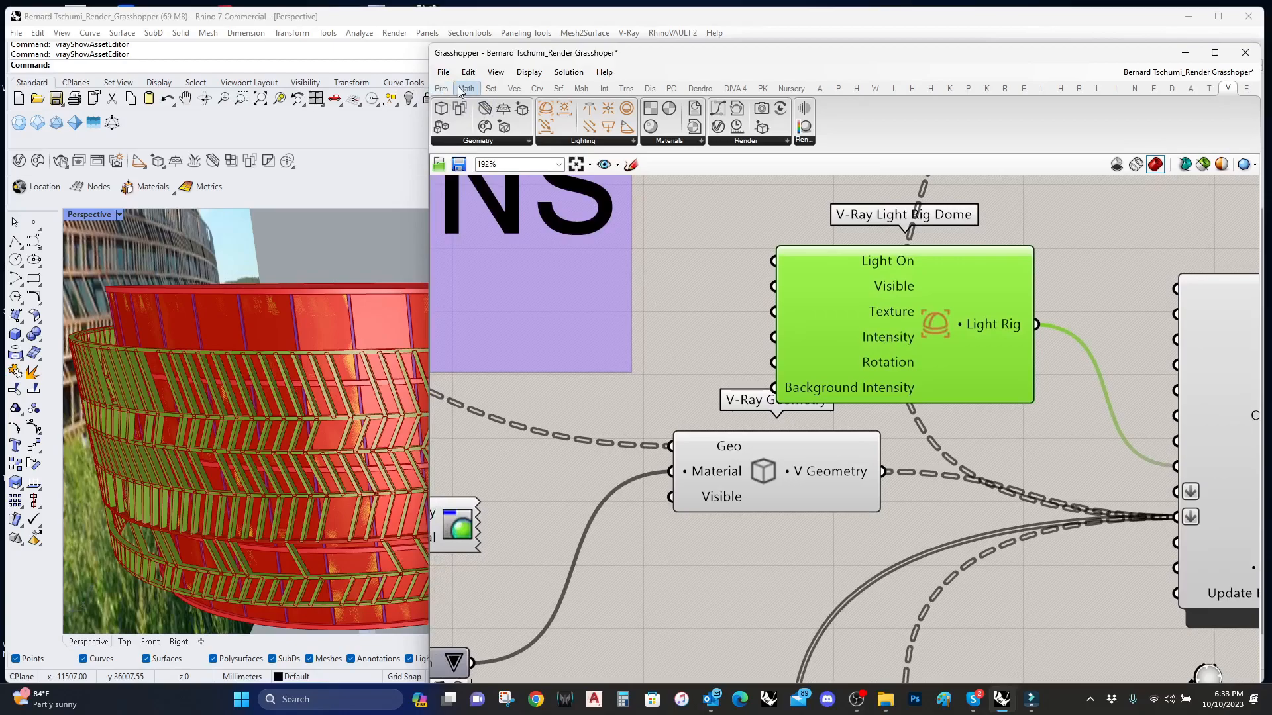
Step: Add a File Path parameter for the dome texture, set to pick one existing file
click(440, 88)
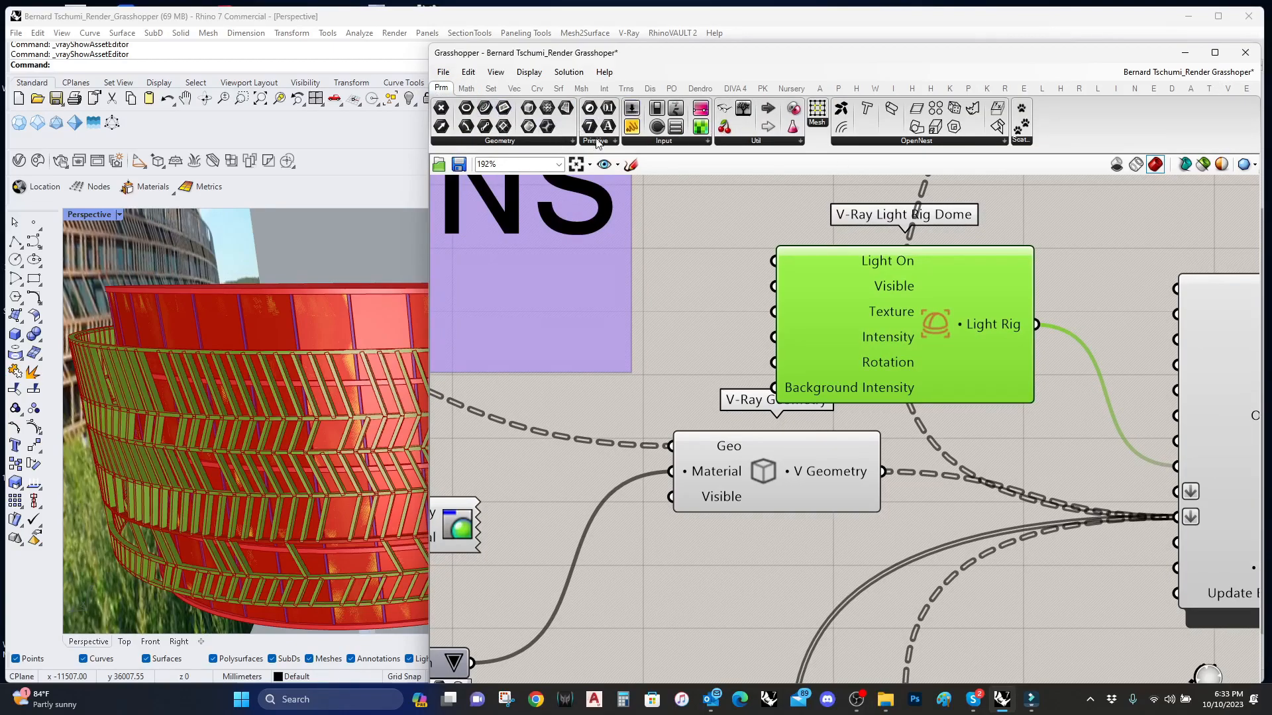
click(598, 140)
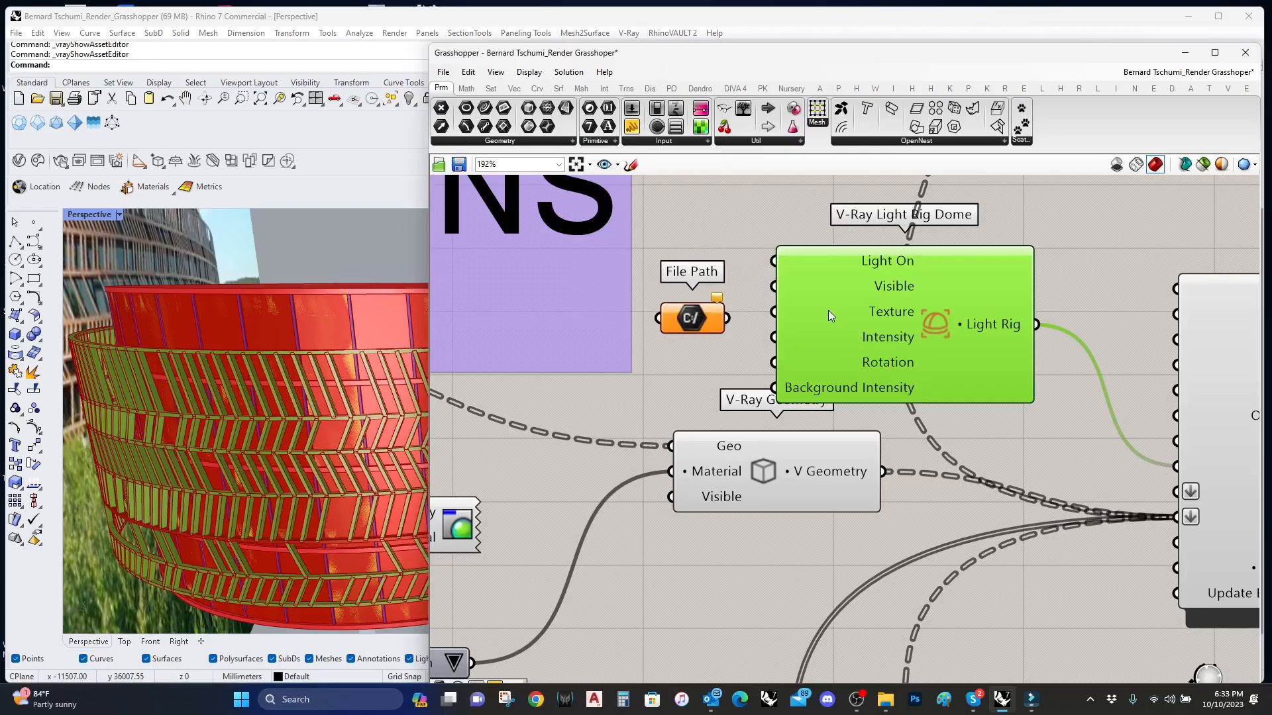
right_click(691, 316)
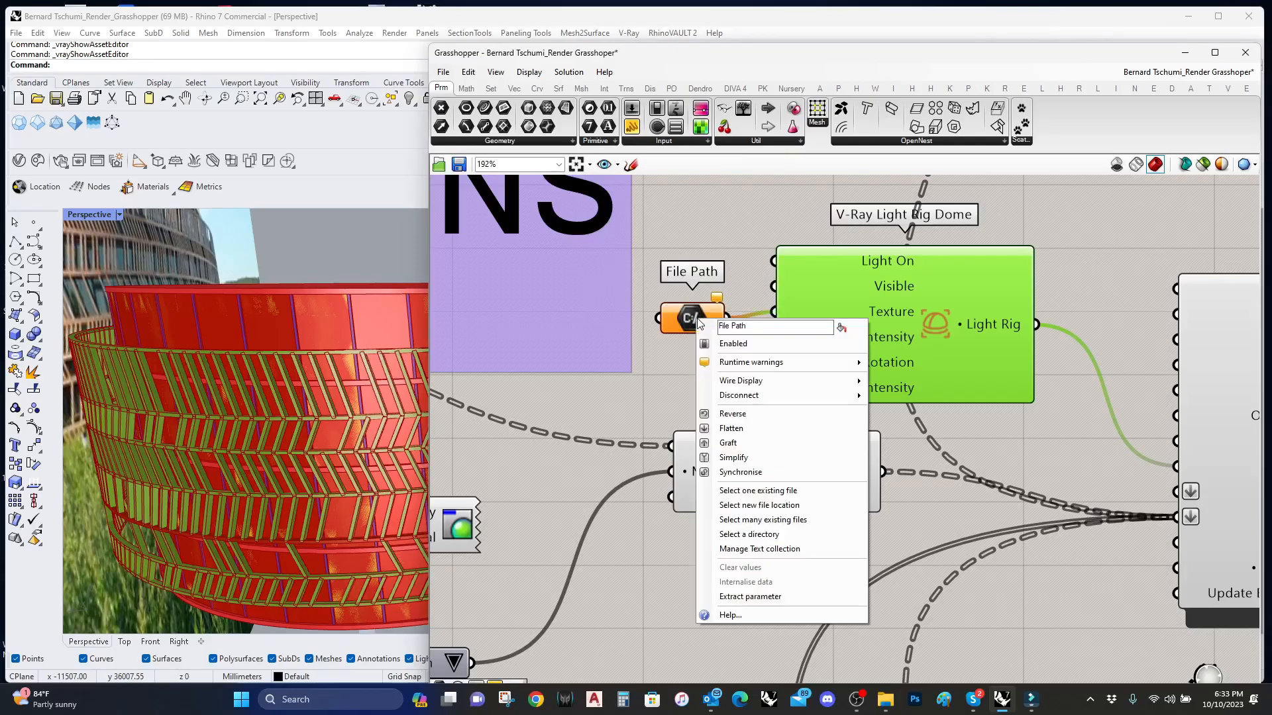
mouse_move(757, 490)
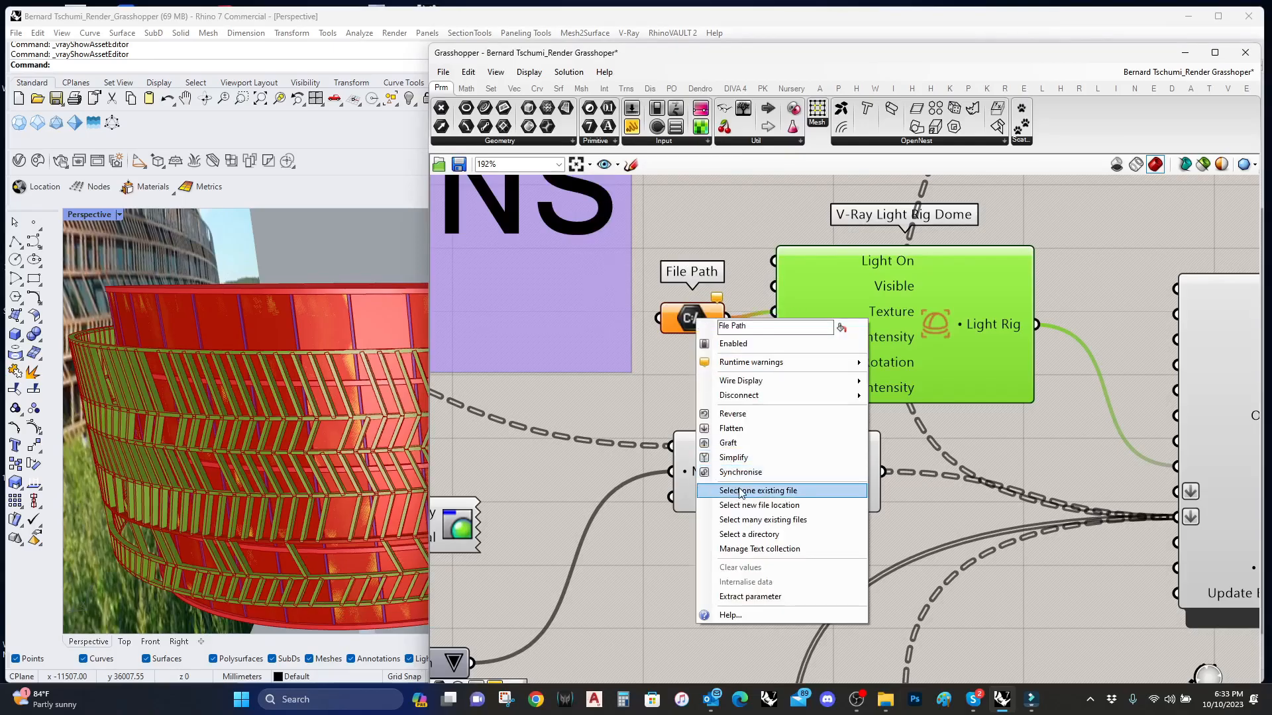
click(757, 490)
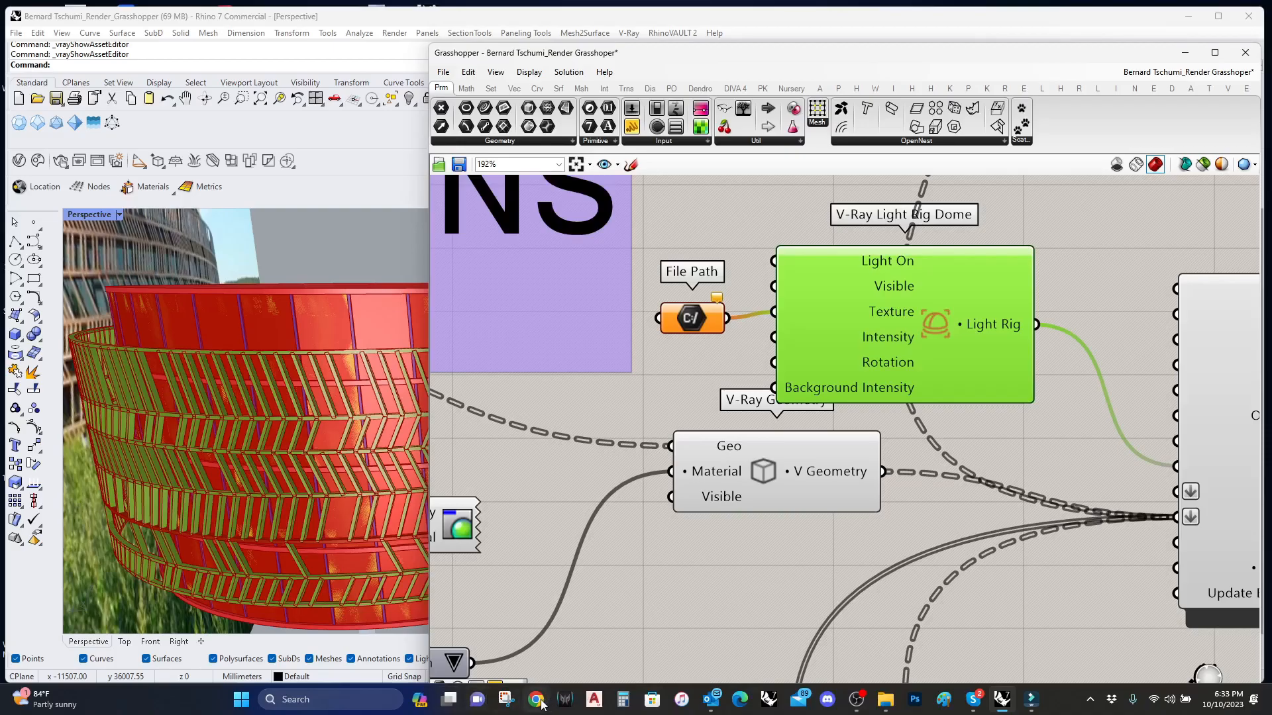
click(538, 700)
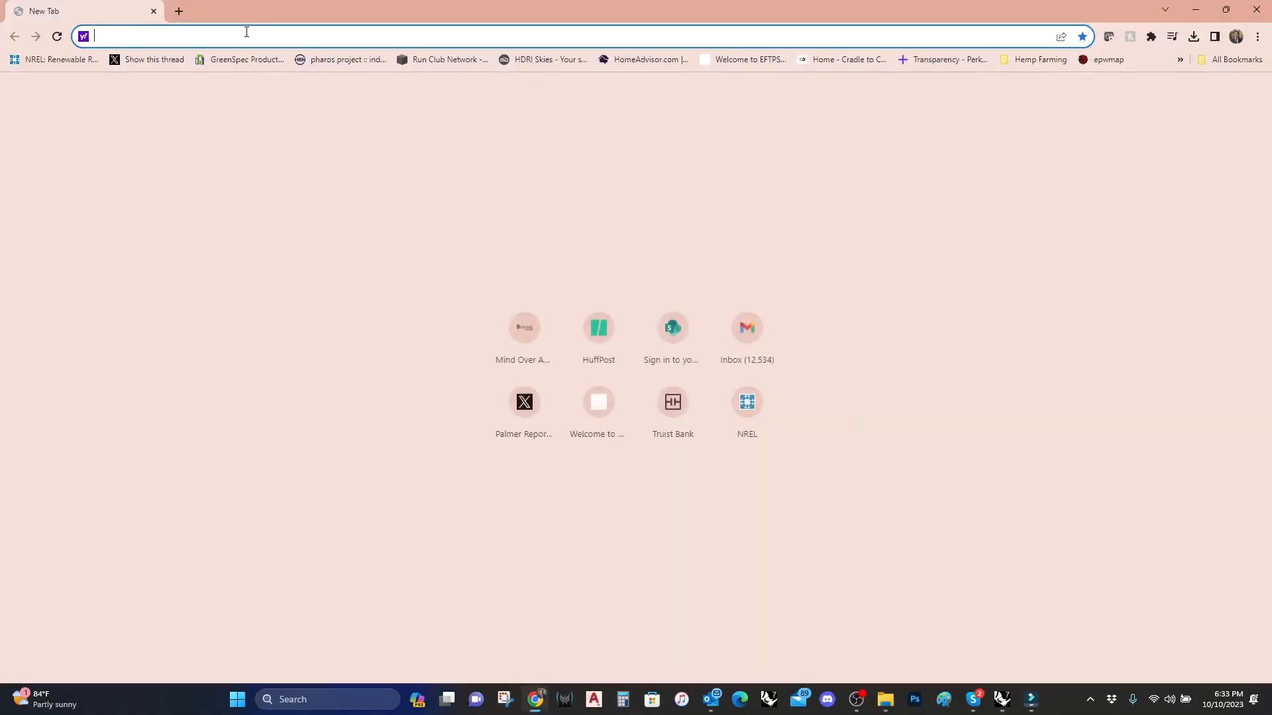
Step: Search 'hdri', reach Poly Haven's HDRIs and download the Meadow HDRI as a 4K EXR
text(hdri,)
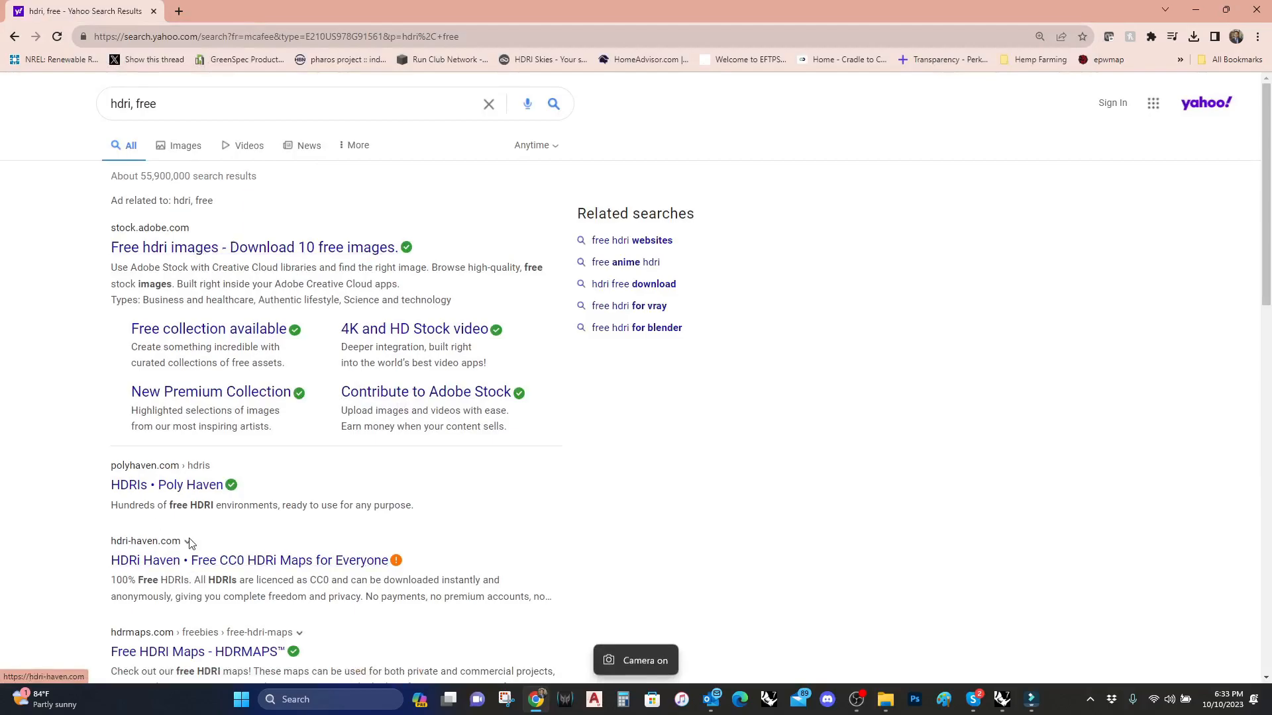
click(167, 485)
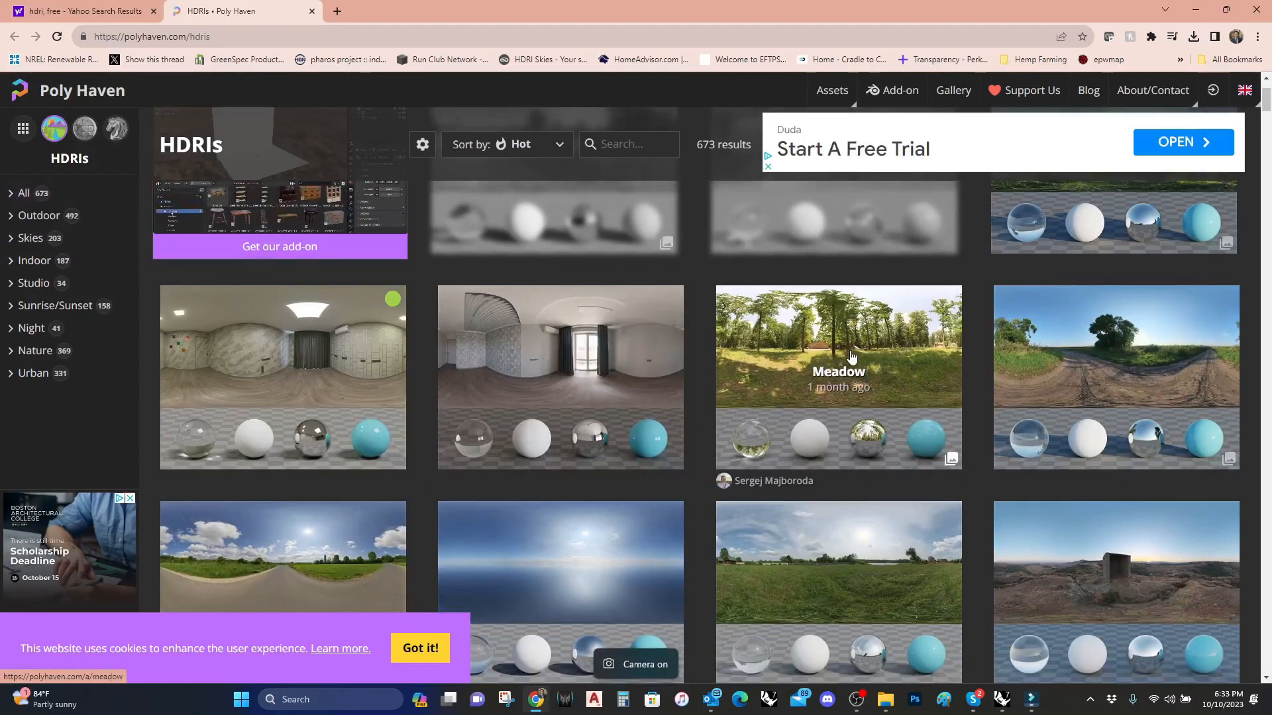
click(848, 361)
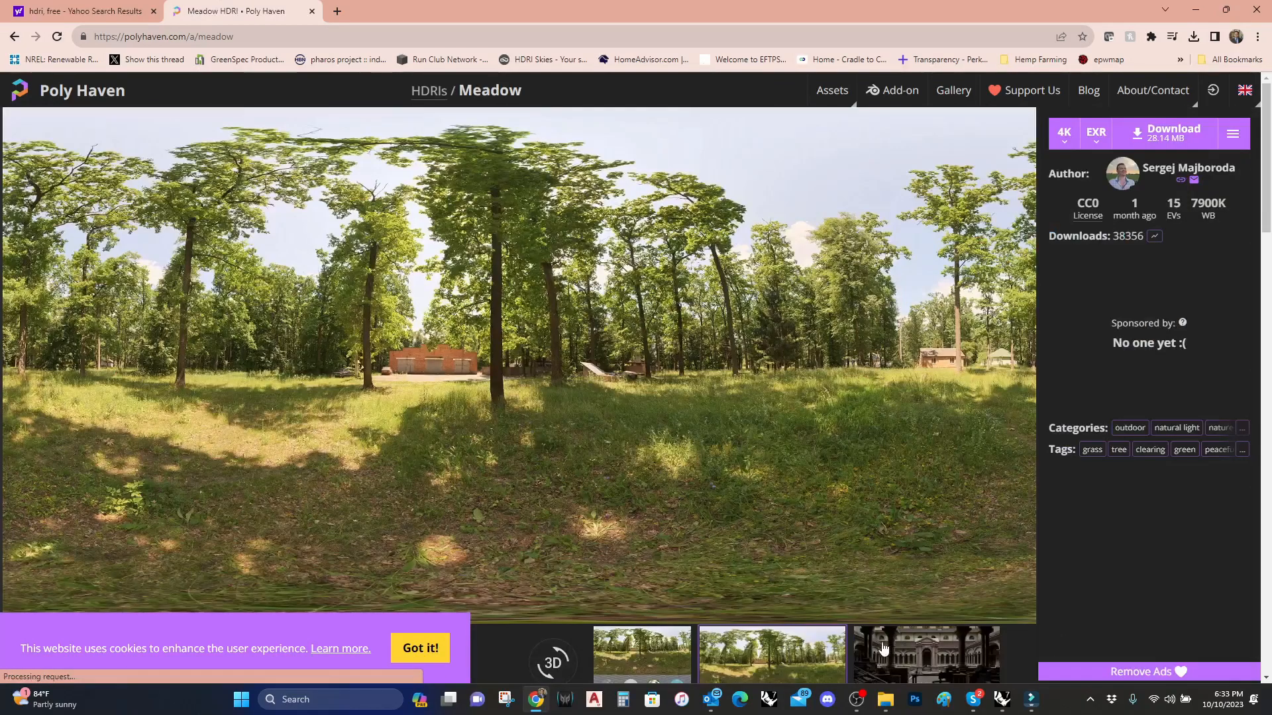
click(1168, 134)
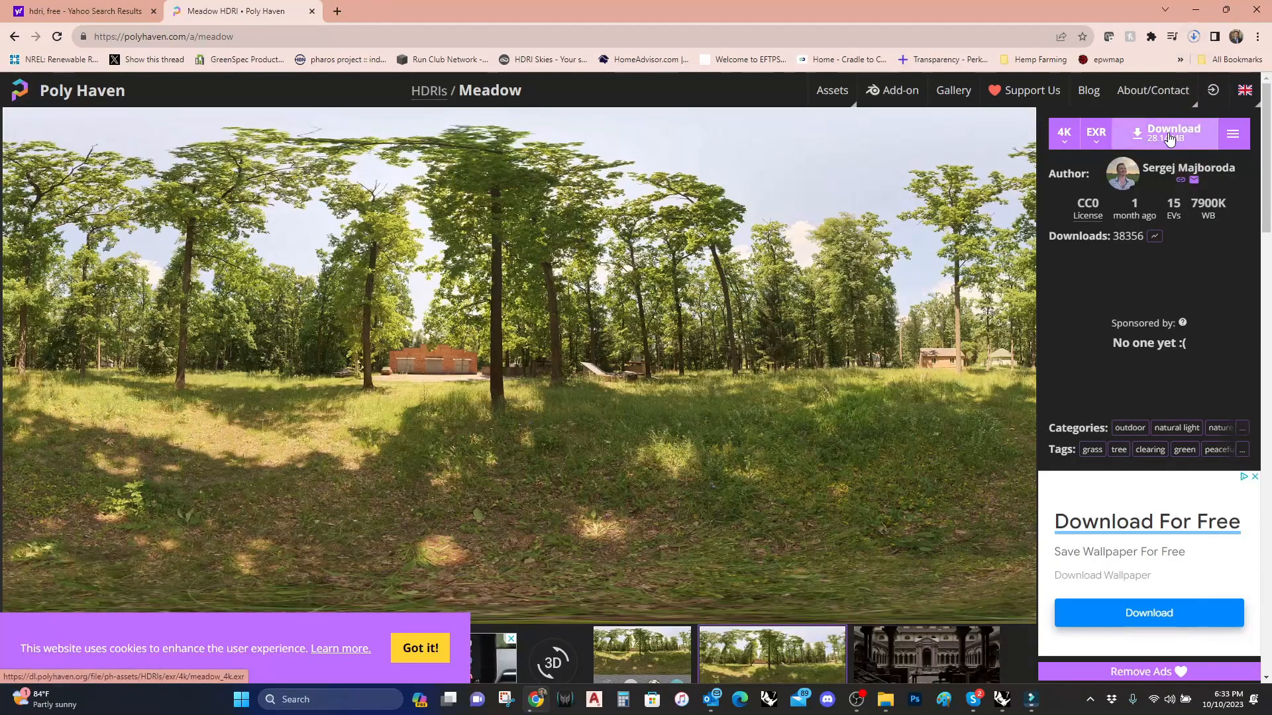
click(1174, 132)
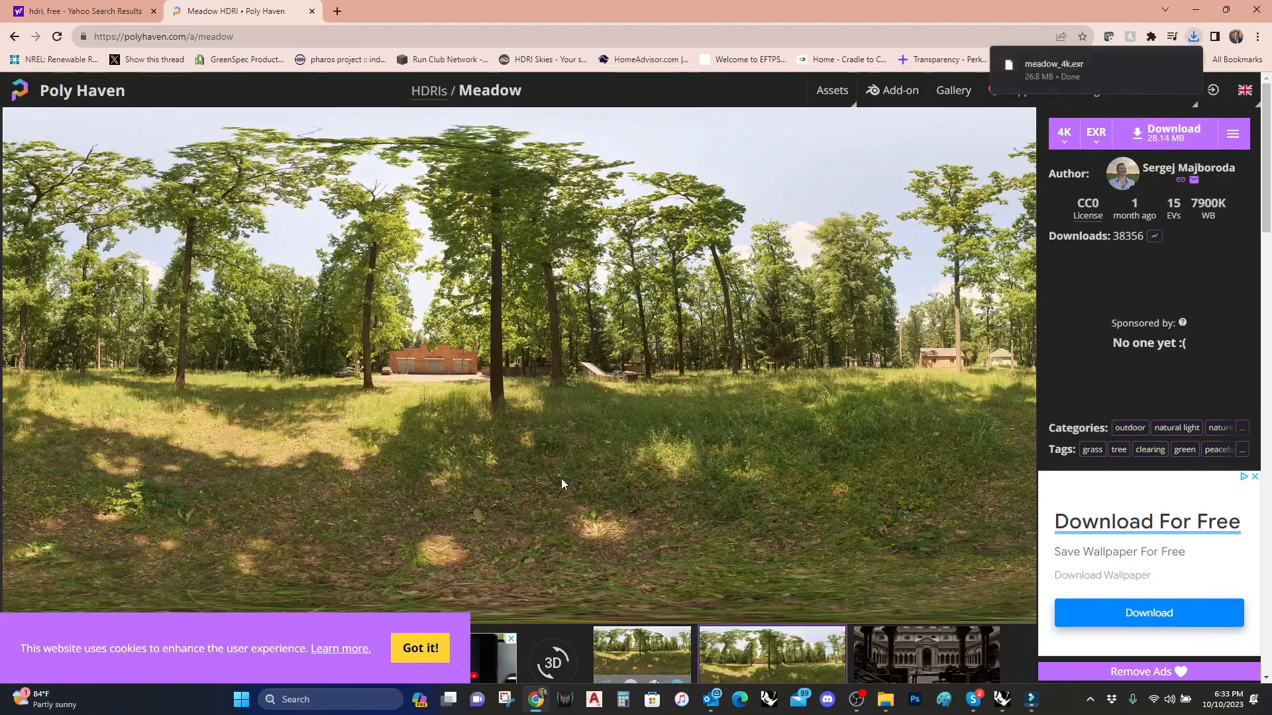
mouse_move(1102, 126)
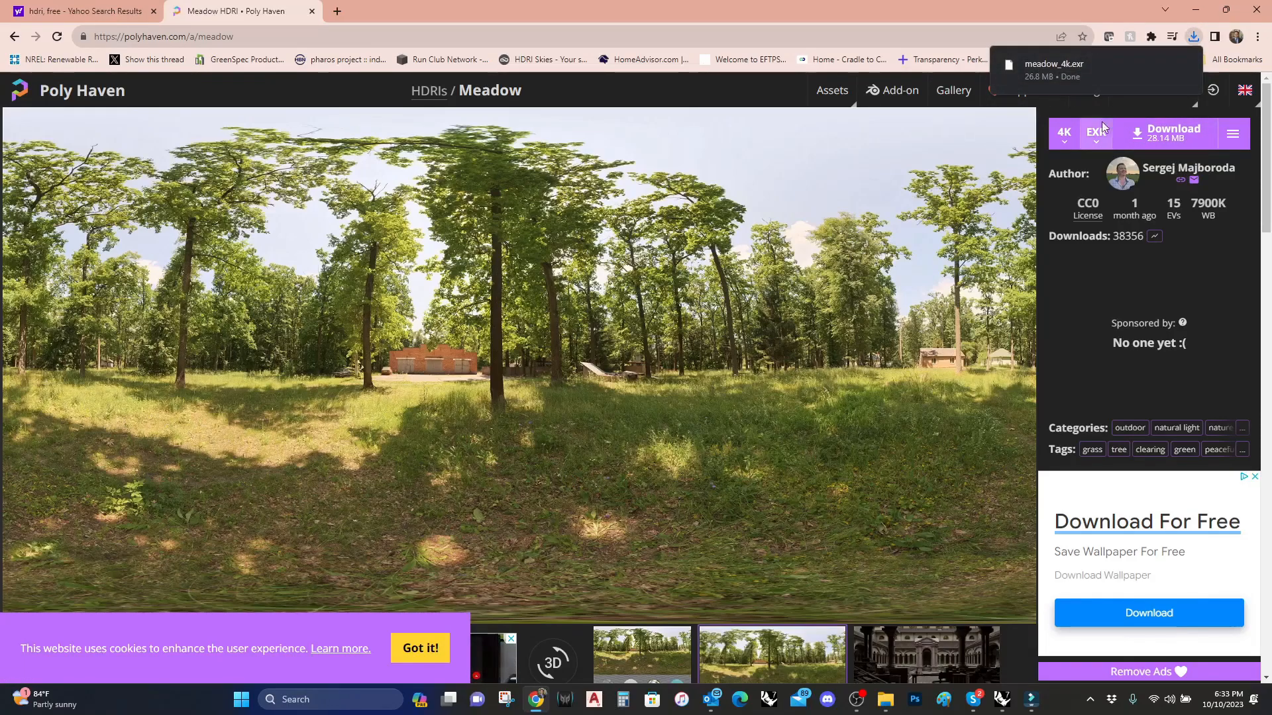
mouse_move(1194, 12)
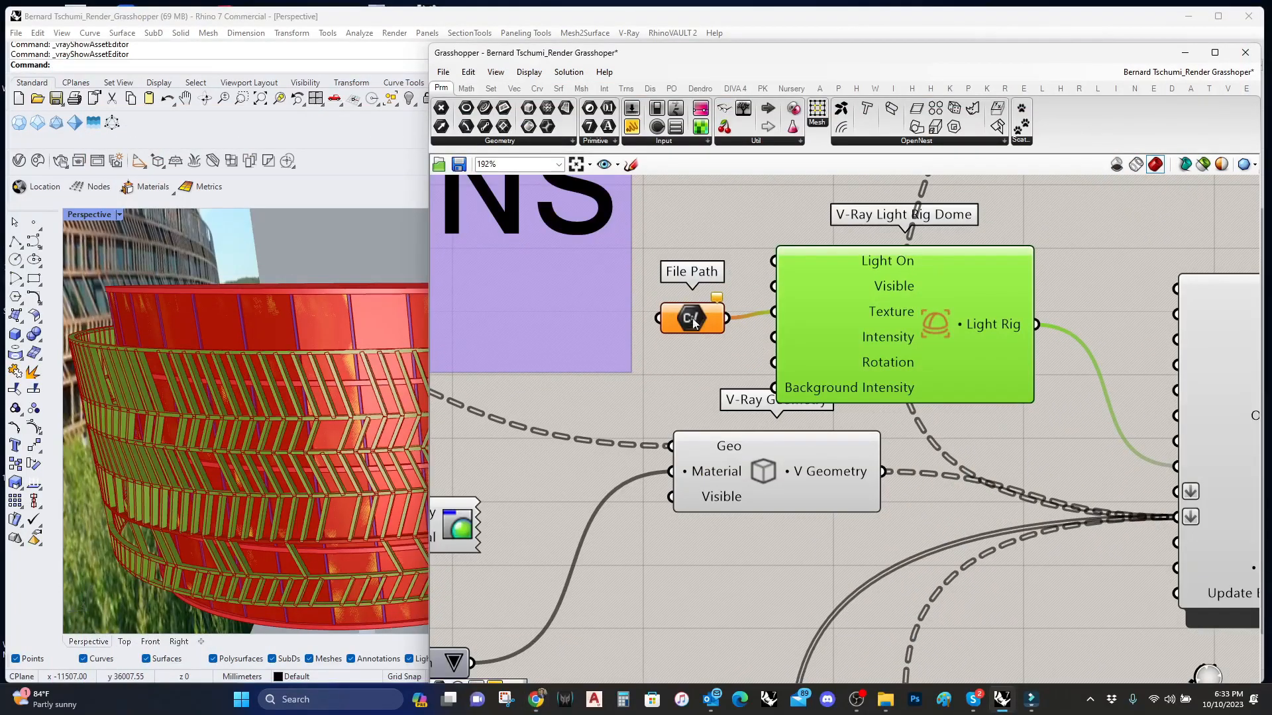
Step: Choose a single existing file for the dome texture path, browsing to Downloads
right_click(691, 318)
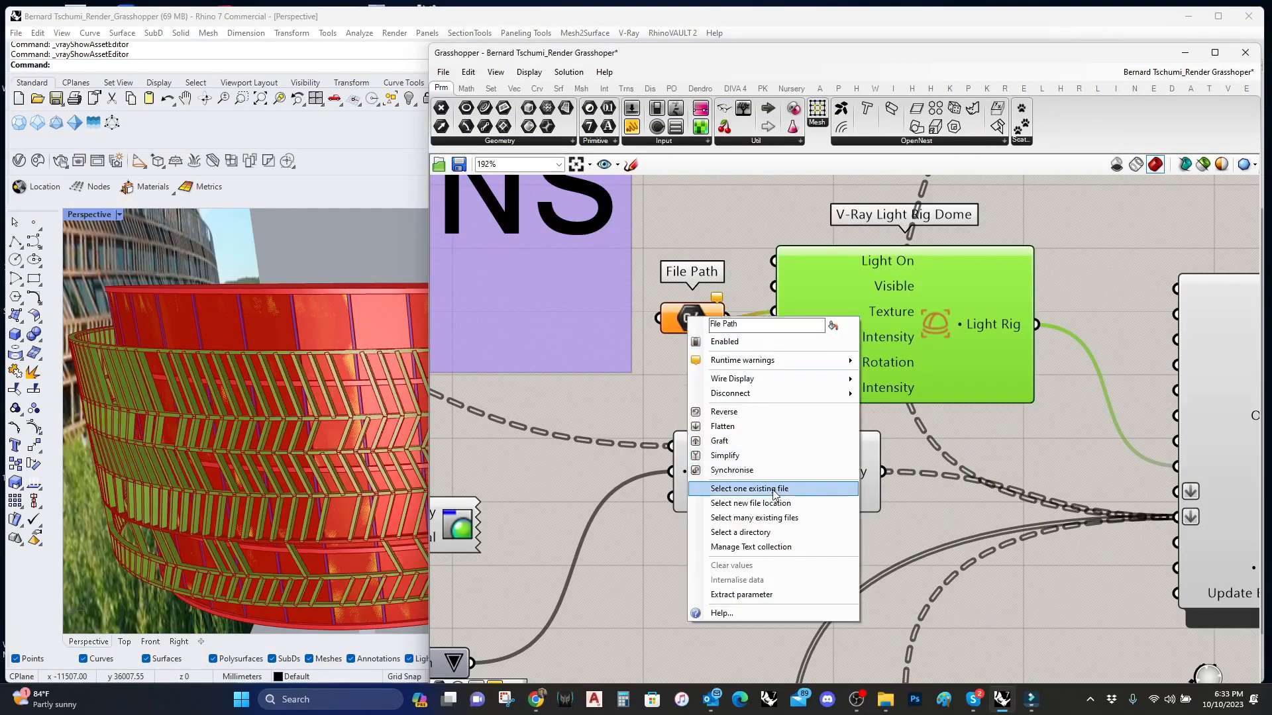
click(748, 488)
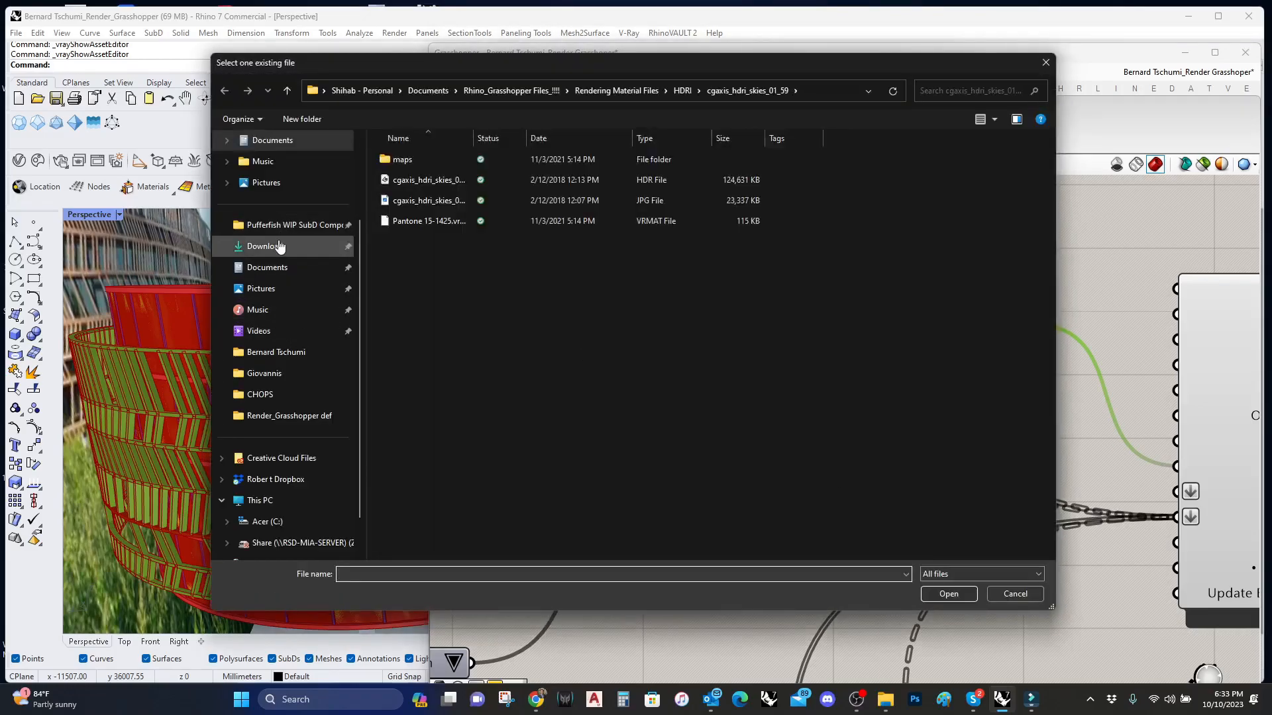
click(264, 247)
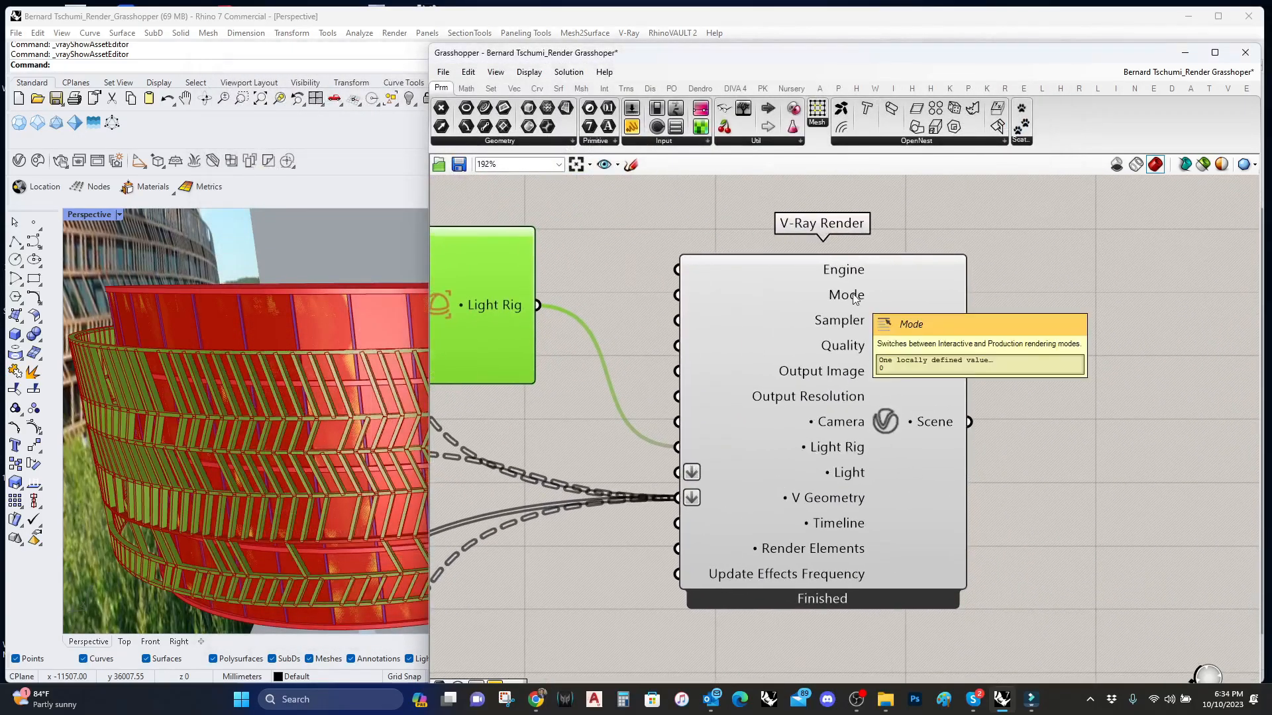
Step: Switch the V-Ray Render Mode input to Interactive so the scene starts exporting
right_click(845, 296)
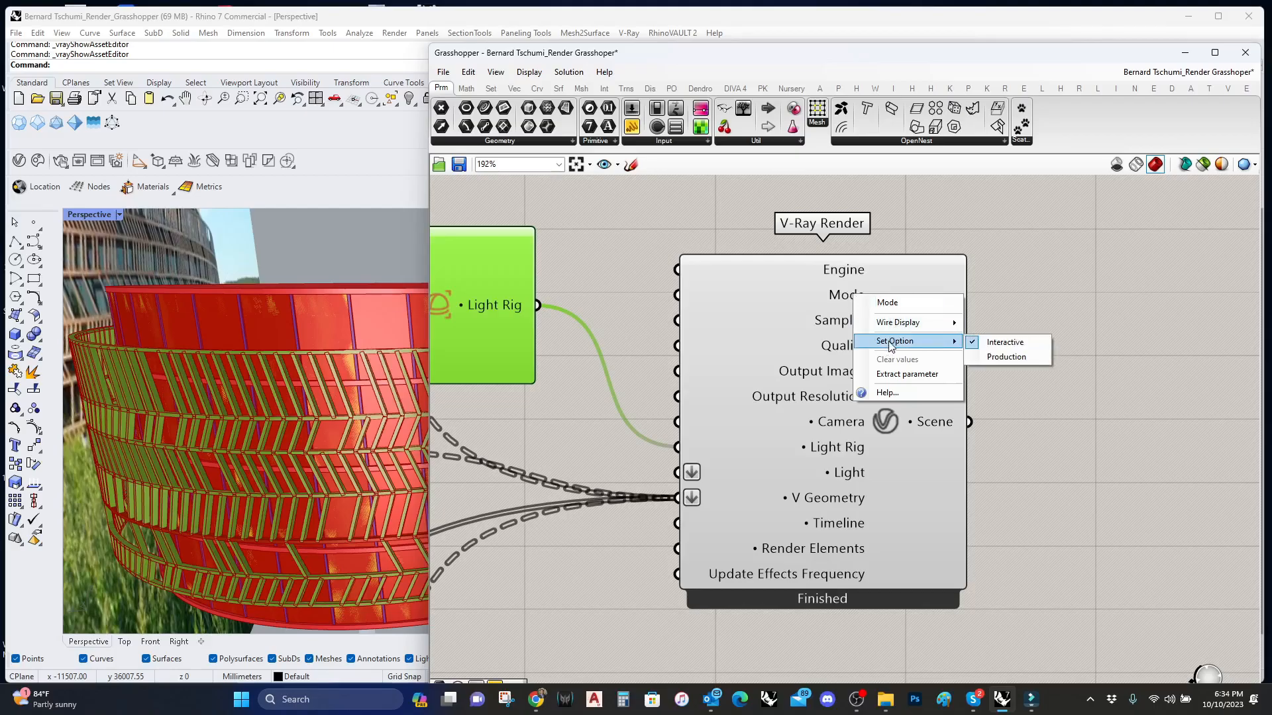
click(1120, 461)
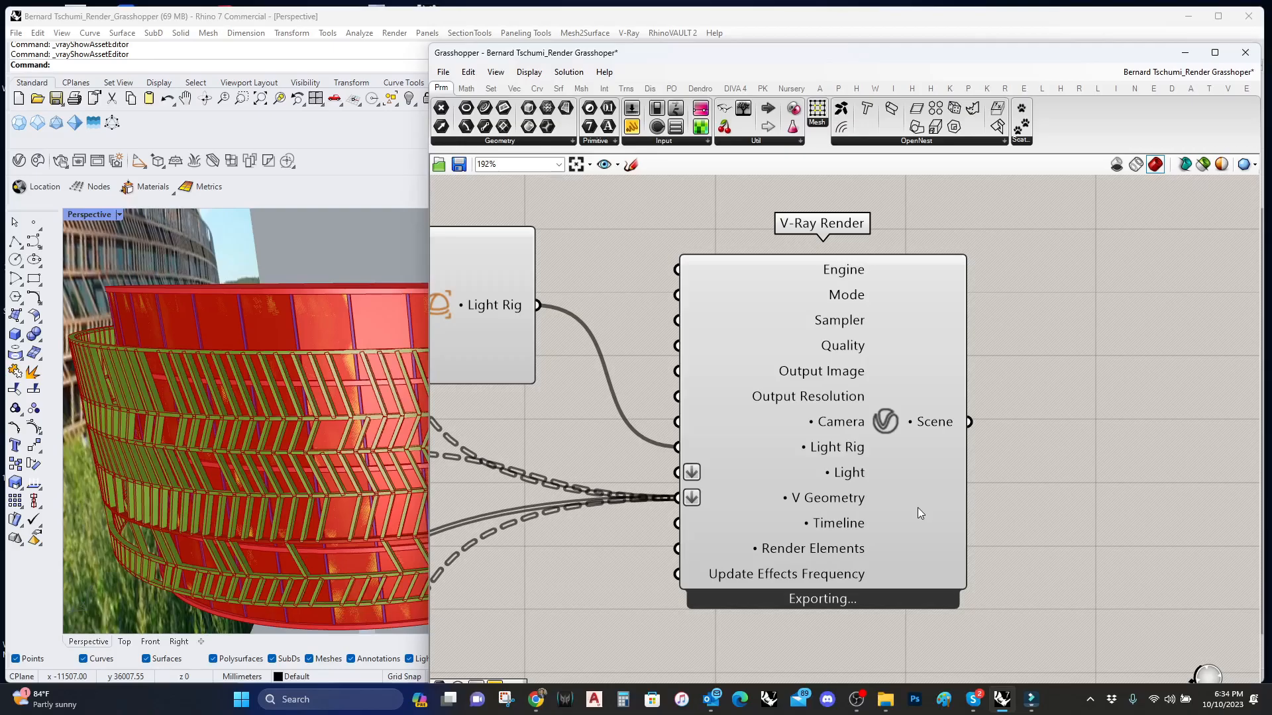
mouse_move(970, 491)
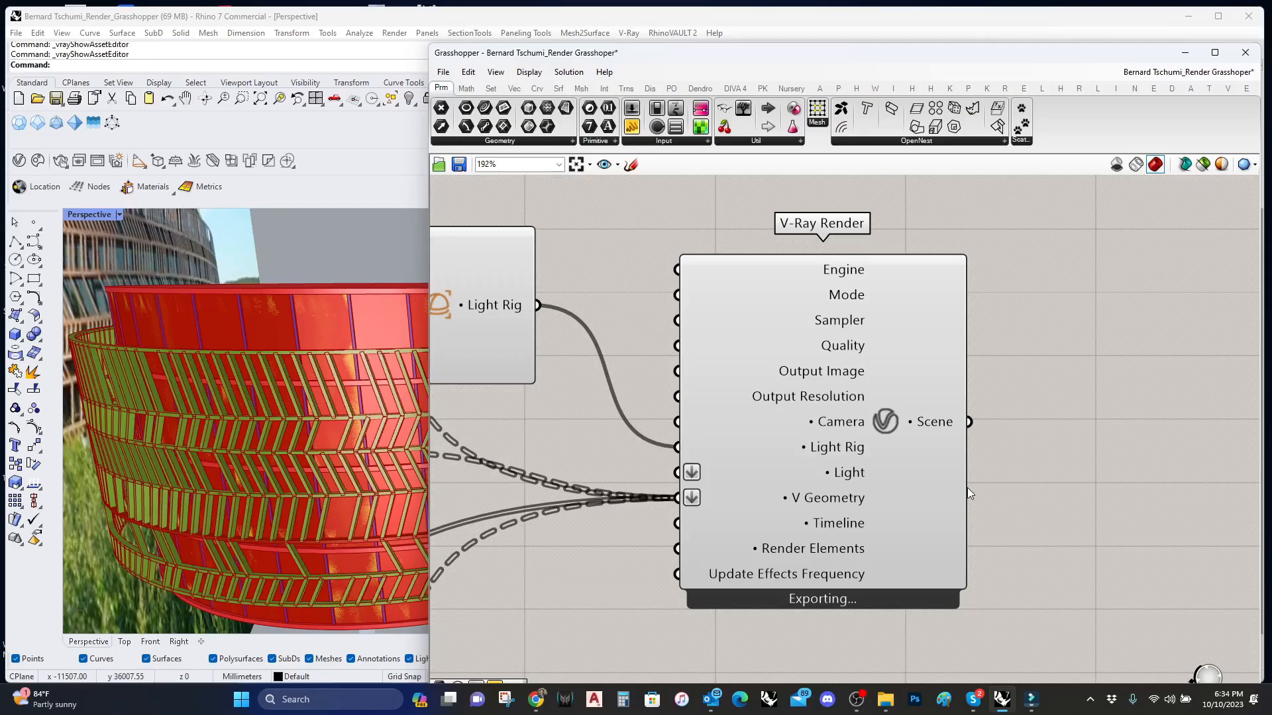
mouse_move(996, 501)
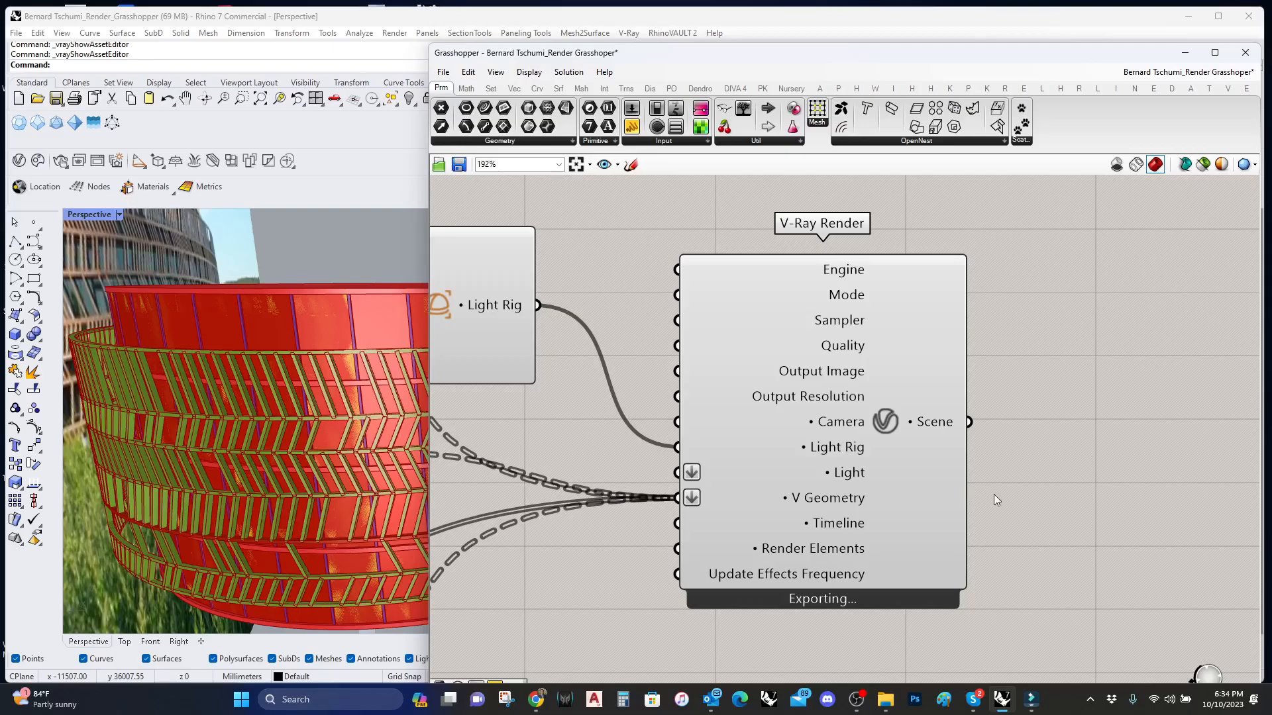